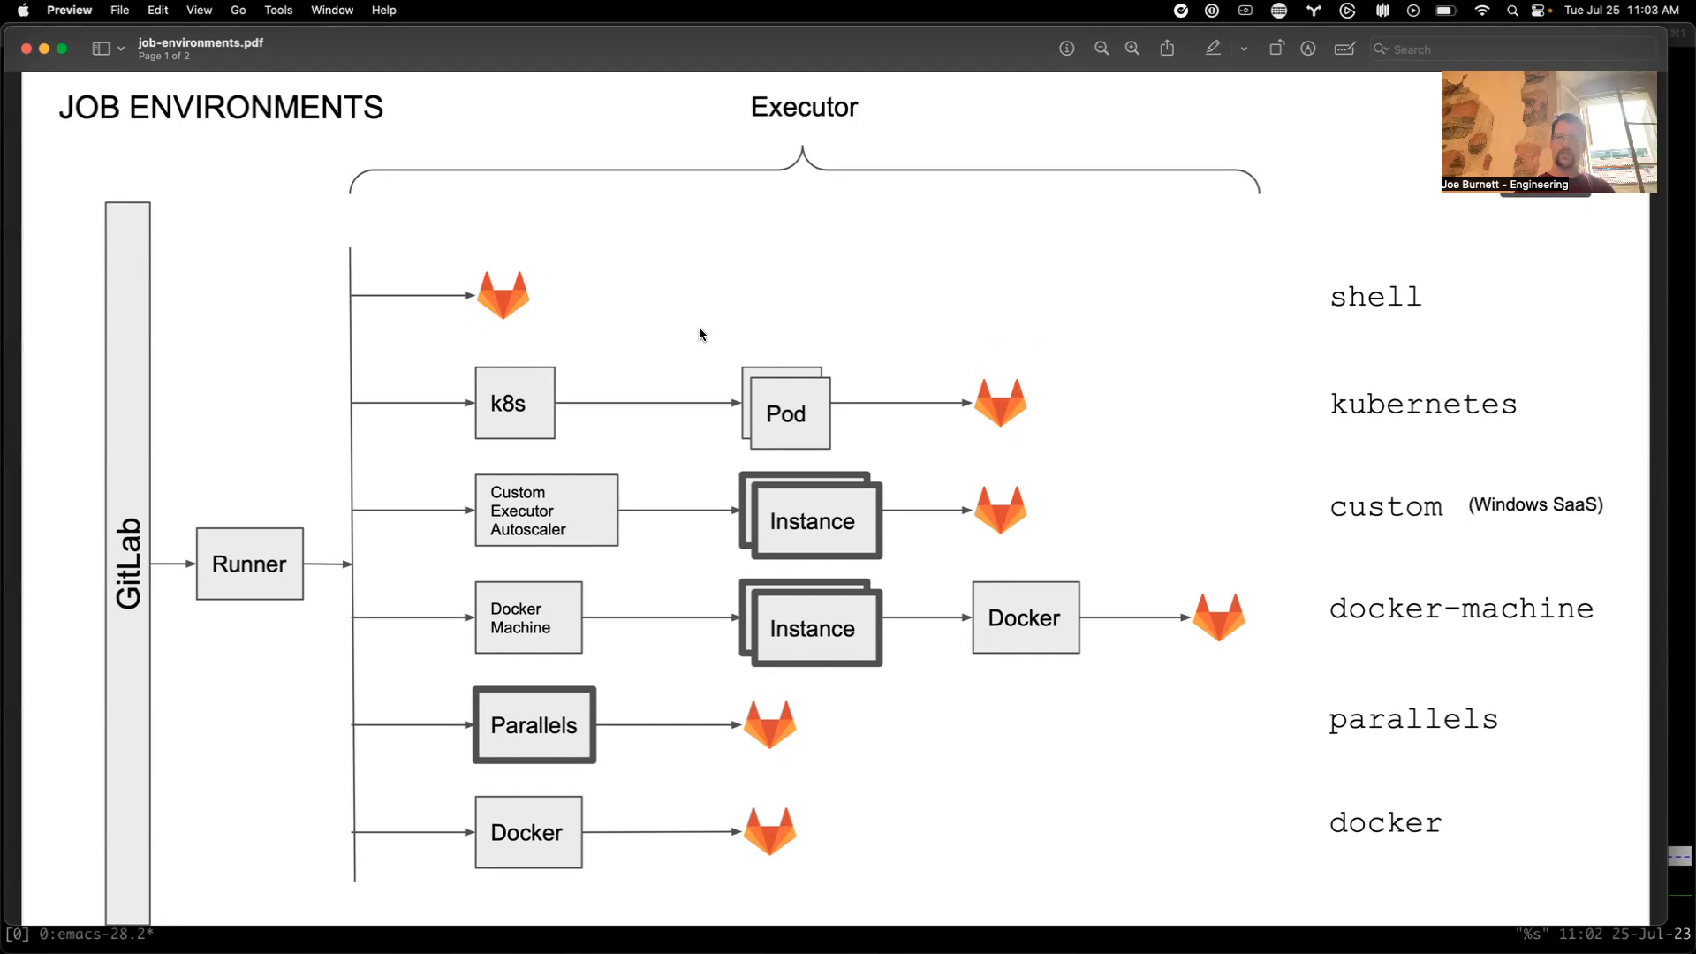
Scroll the job-environments PDF to page 2's Autoscaling, Isolation and Executor diagram
{"action": "scroll", "scroll_direction": "down", "scroll_amount": 3}
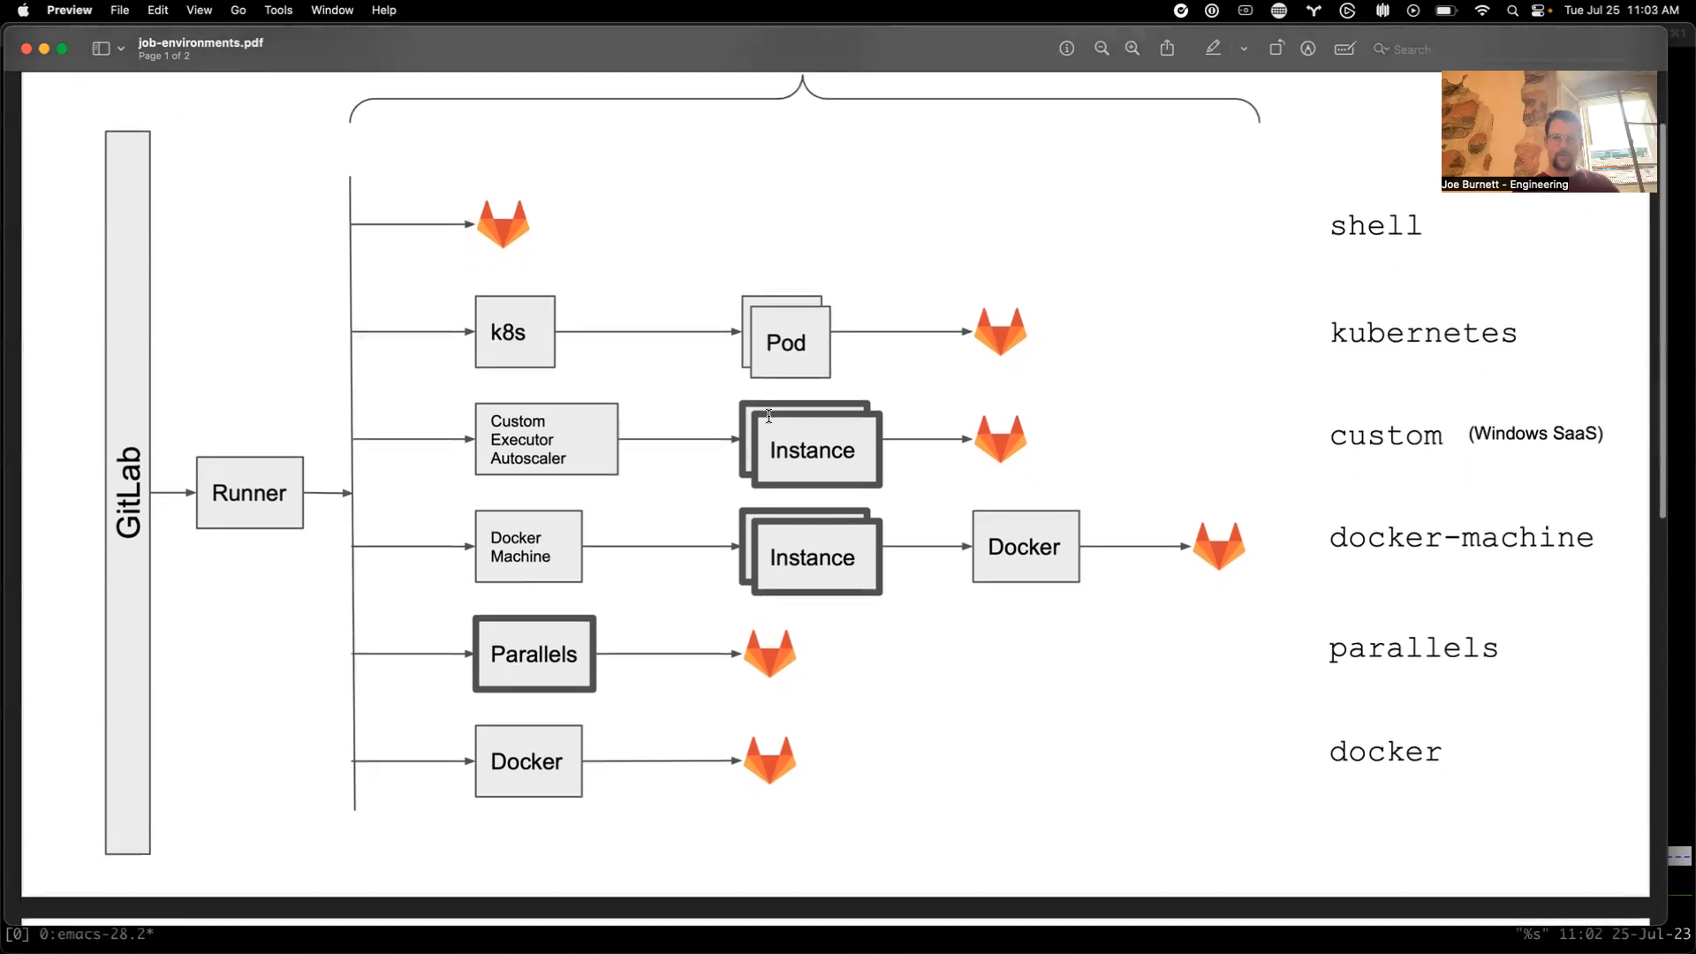
{"action": "scroll", "scroll_direction": "down", "scroll_amount": 3}
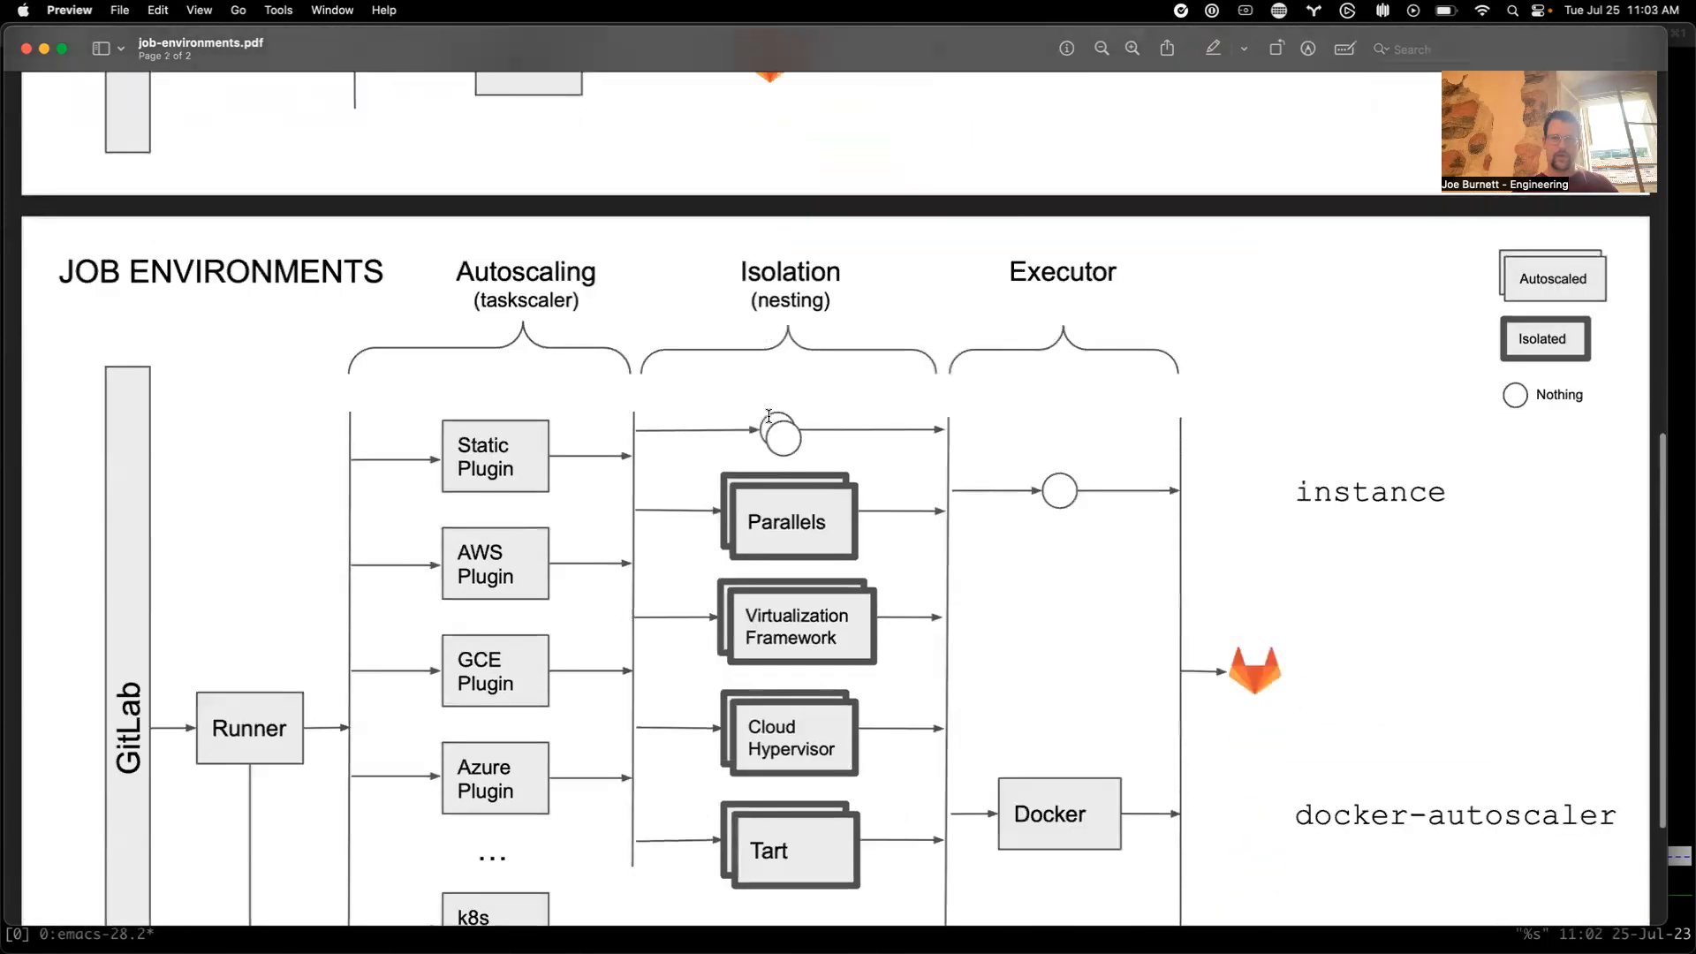
{"action": "scroll", "scroll_direction": "down", "scroll_amount": 3}
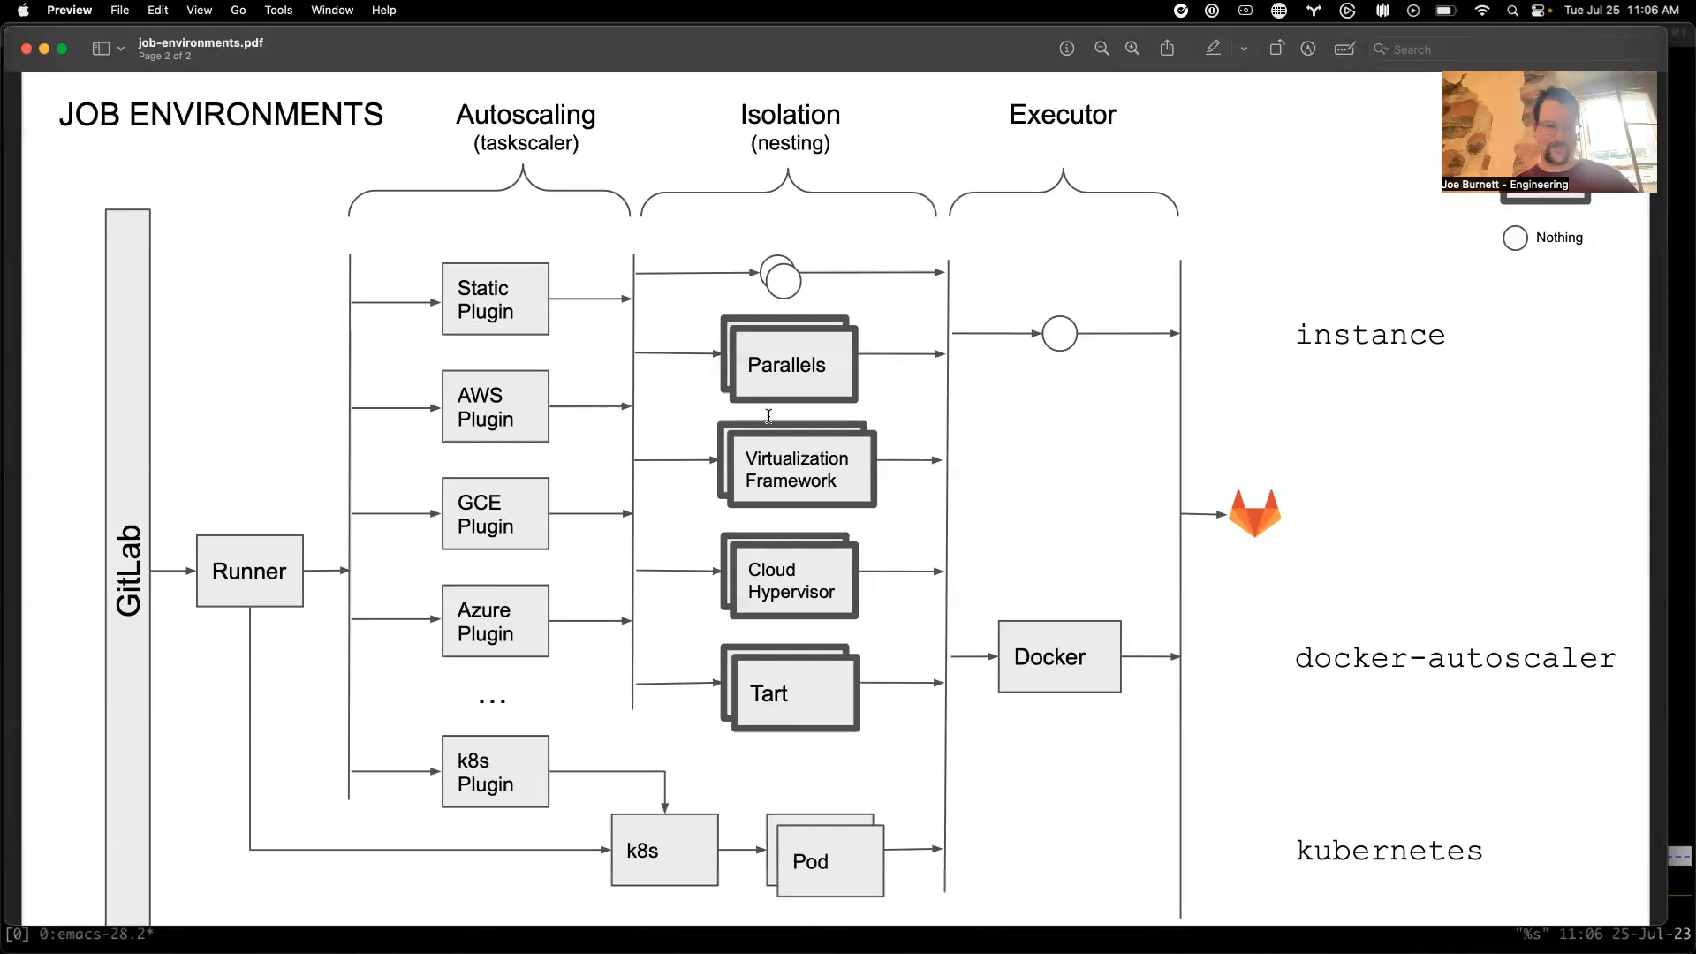
Switch from Preview to iTerm2 using the Cmd+Tab app switcher
{"action": "key", "text": "Cmd+Tab"}
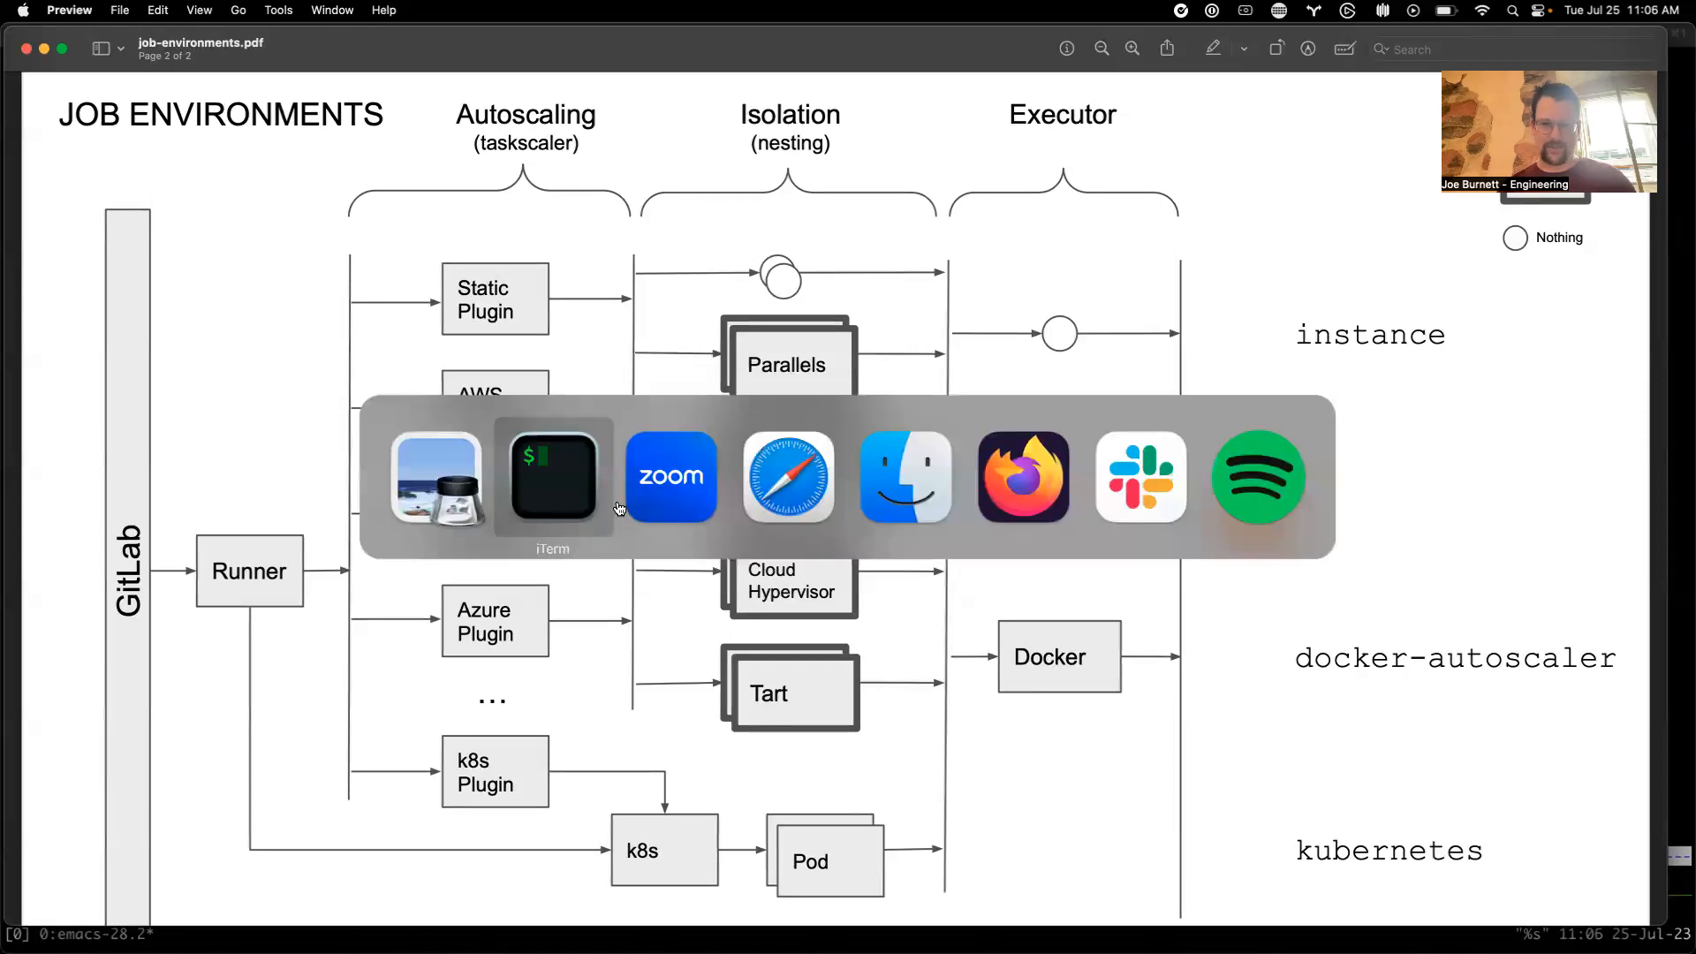
{"action": "left_click", "coordinate": [551, 477]}
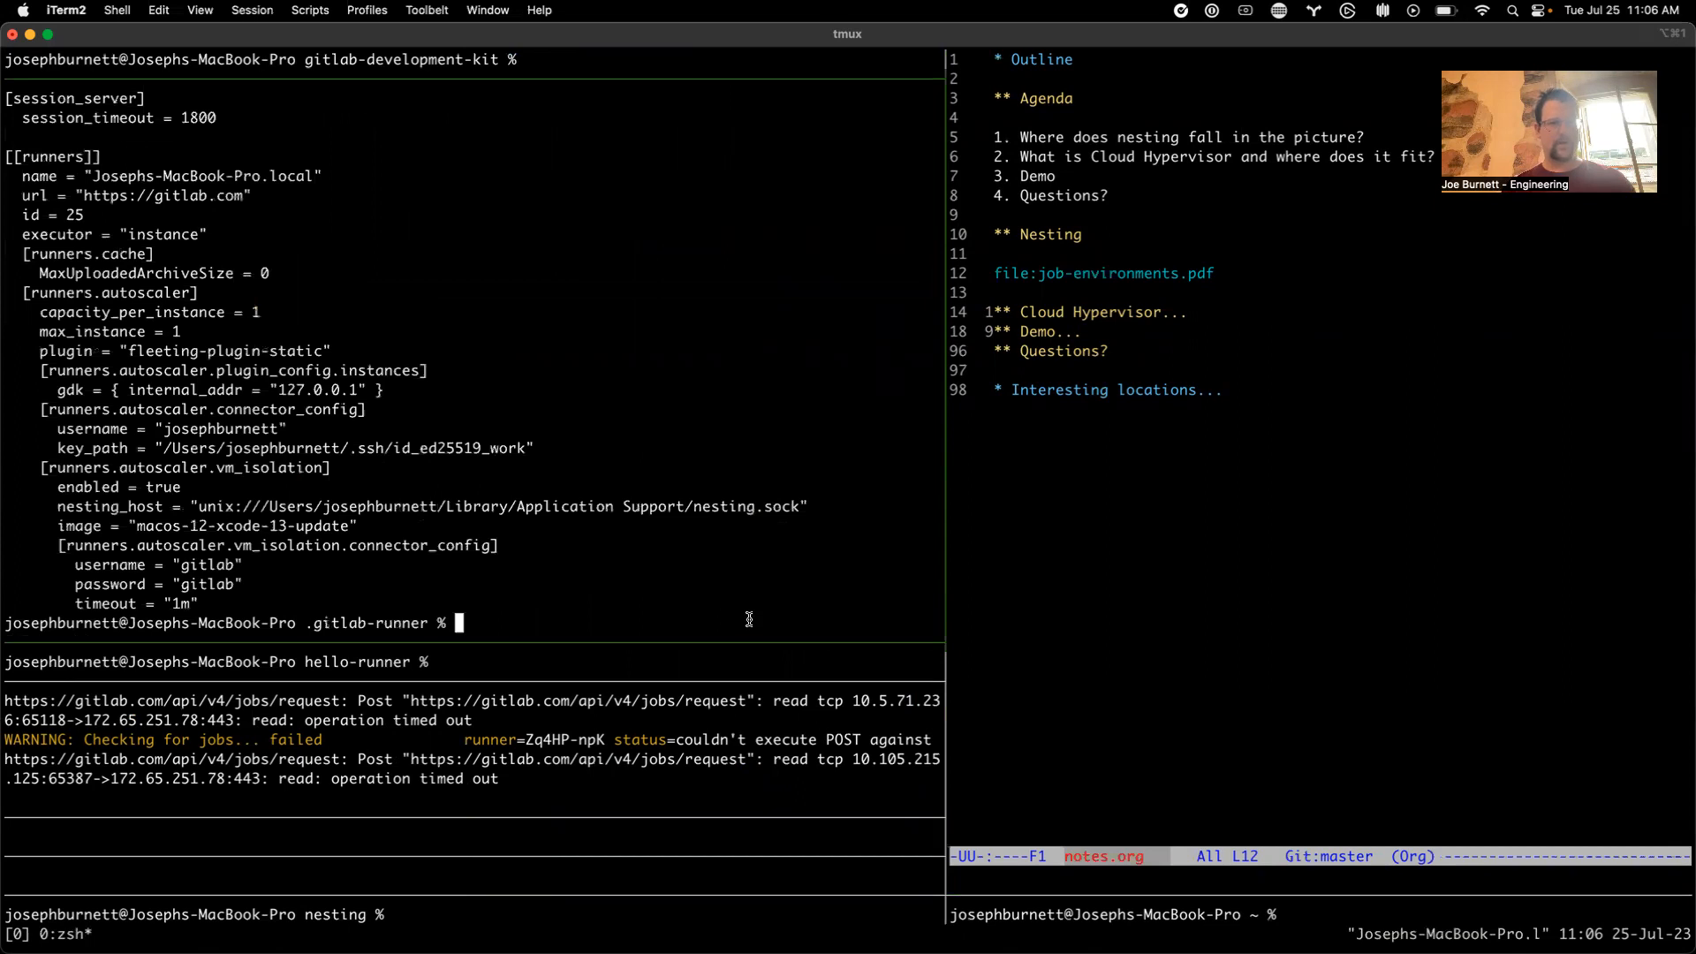
{"action": "type", "text": "cat config.toml | grep -v token"}
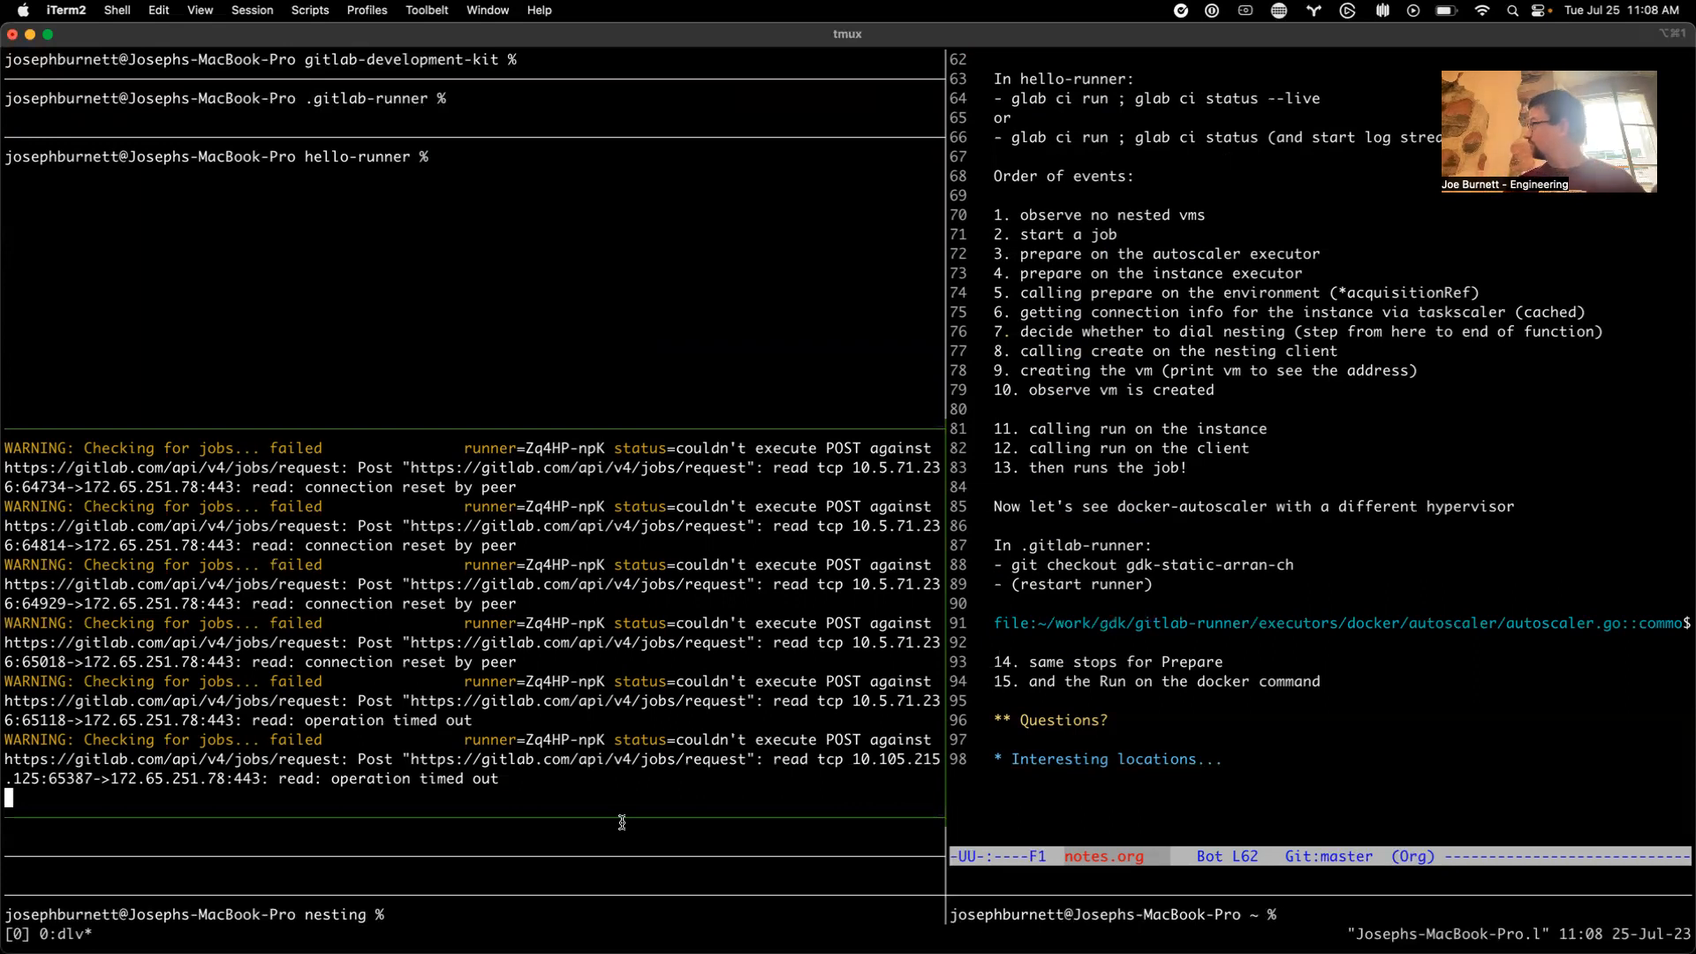
{"action": "mouse_move", "coordinate": [622, 634]}
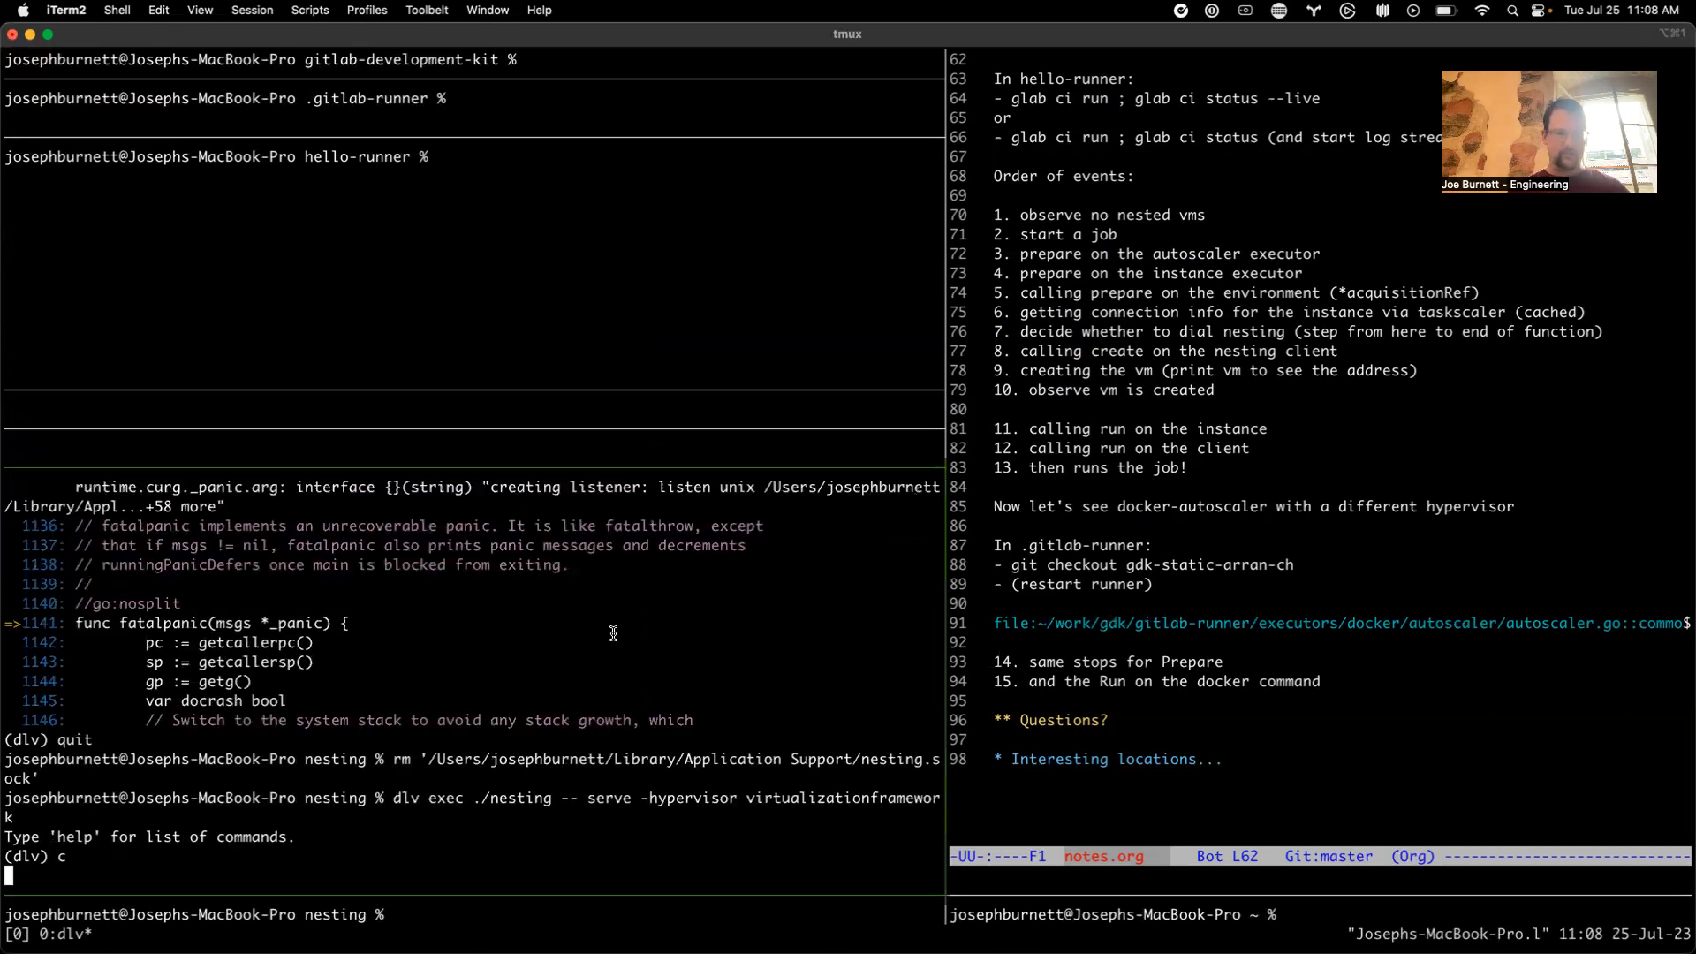
{"action": "mouse_move", "coordinate": [703, 469]}
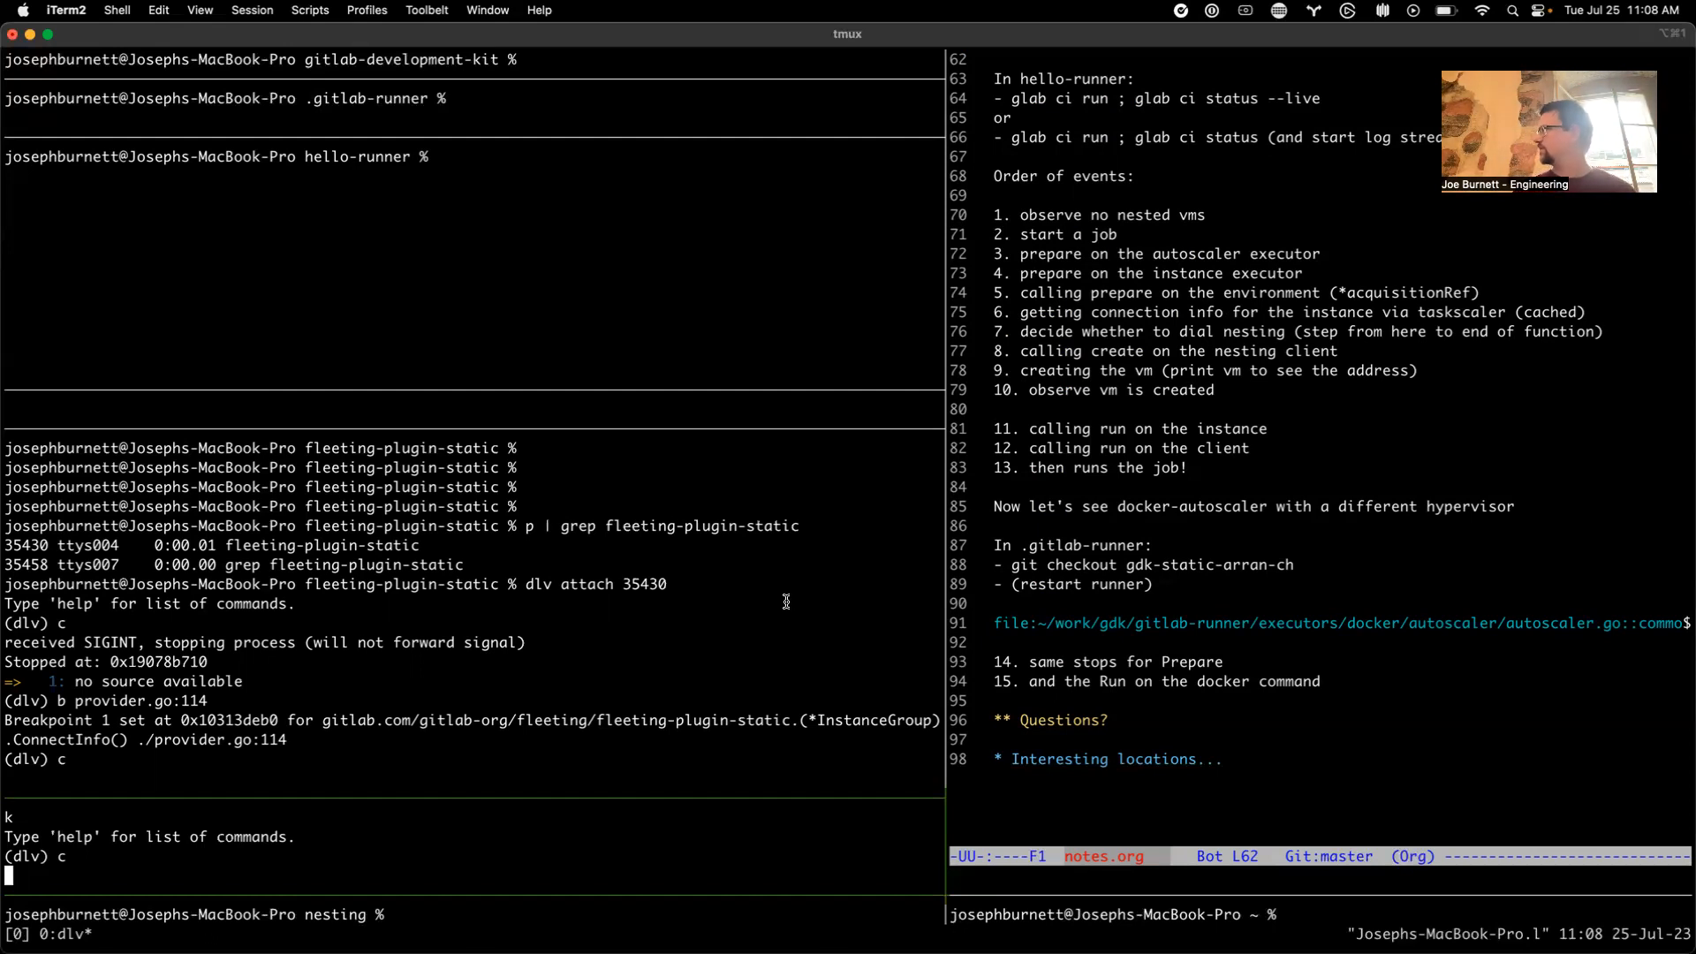
{"action": "mouse_move", "coordinate": [879, 312]}
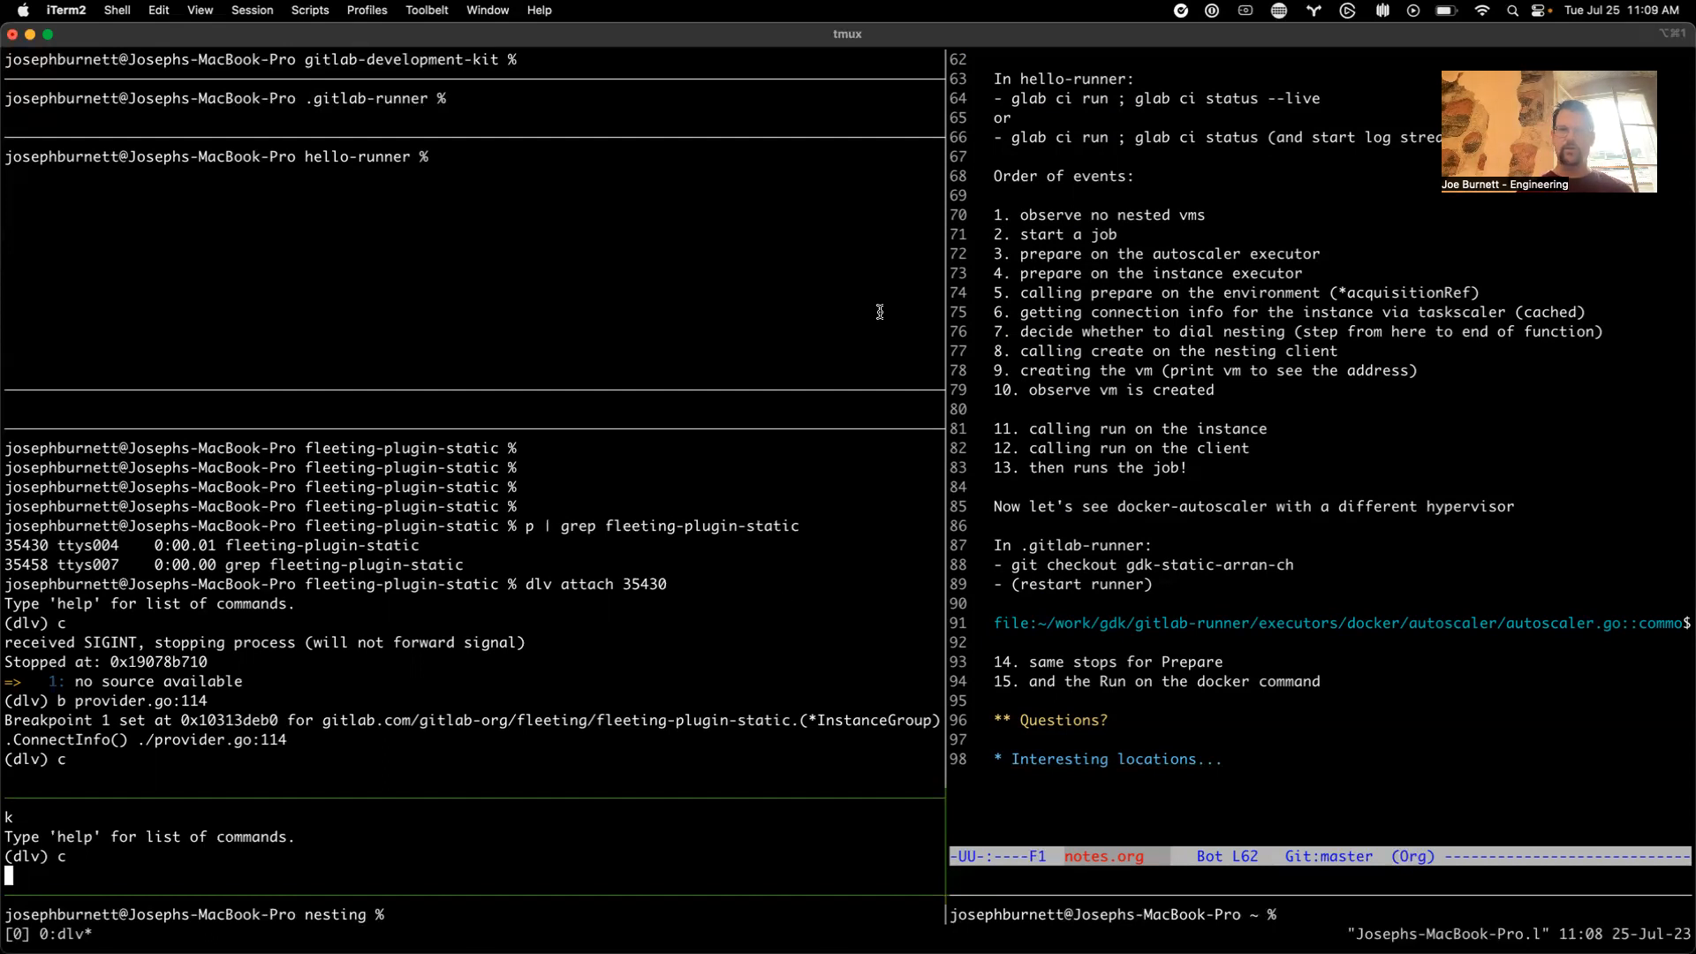
{"action": "mouse_move", "coordinate": [668, 380]}
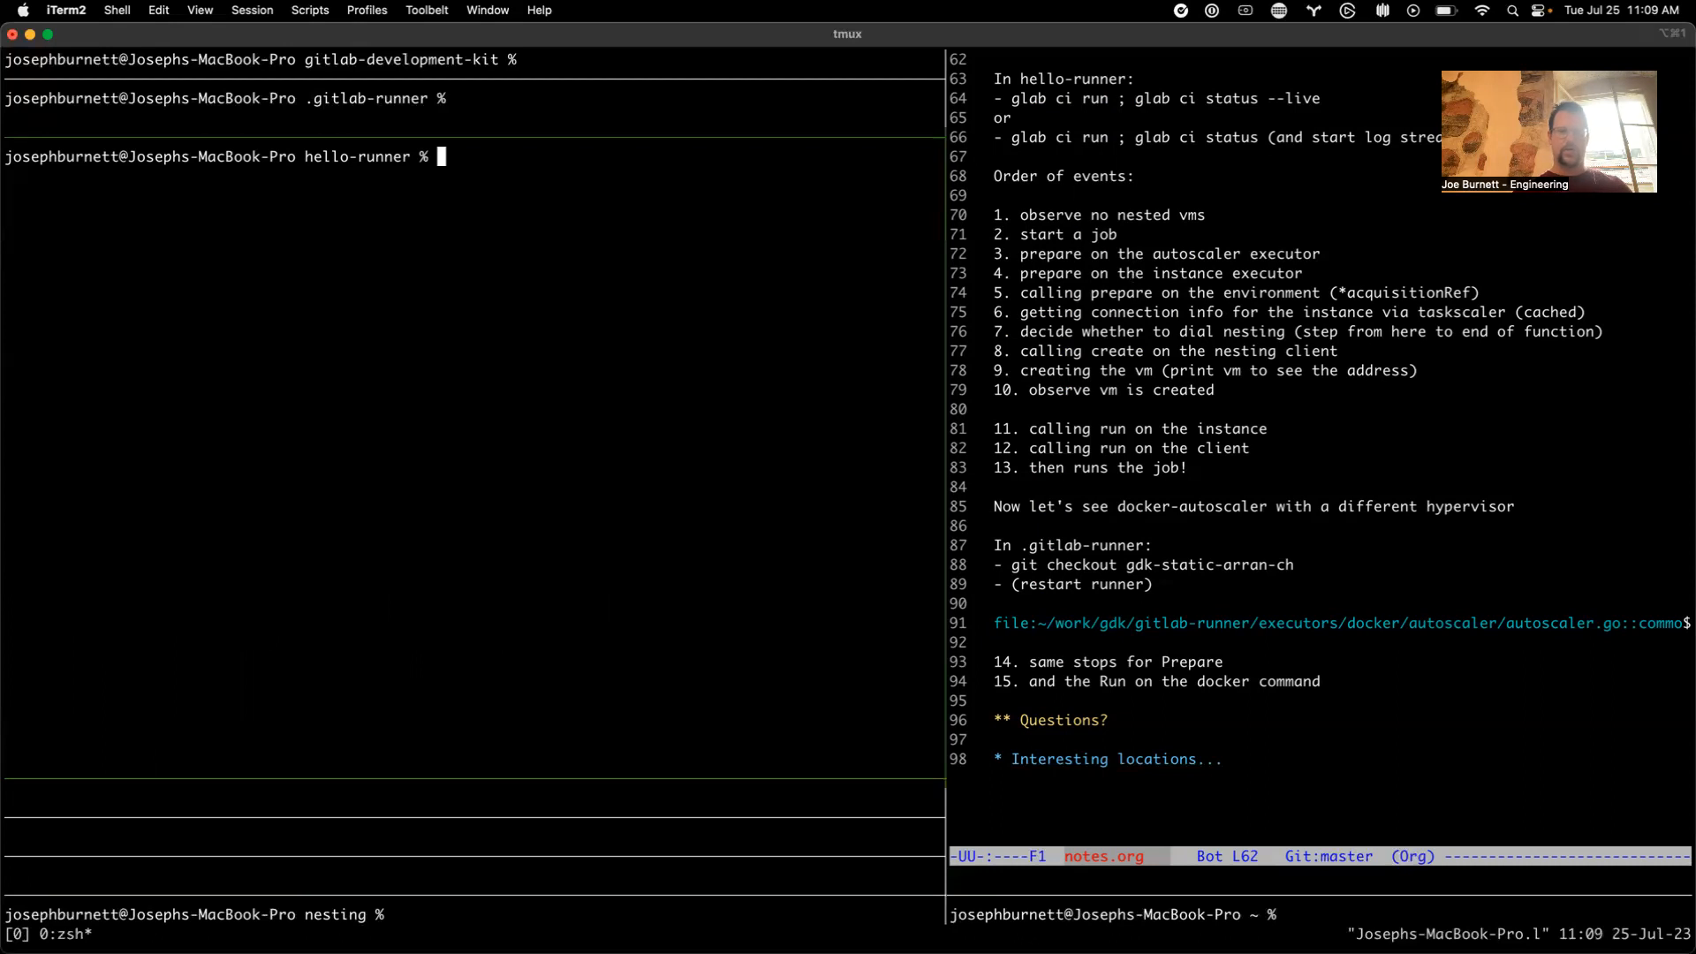
Print .gitlab-ci.yml, then recall 'glab ci run ; glab ci status' from shell history
{"action": "type", "text": "cat .gitlab"}
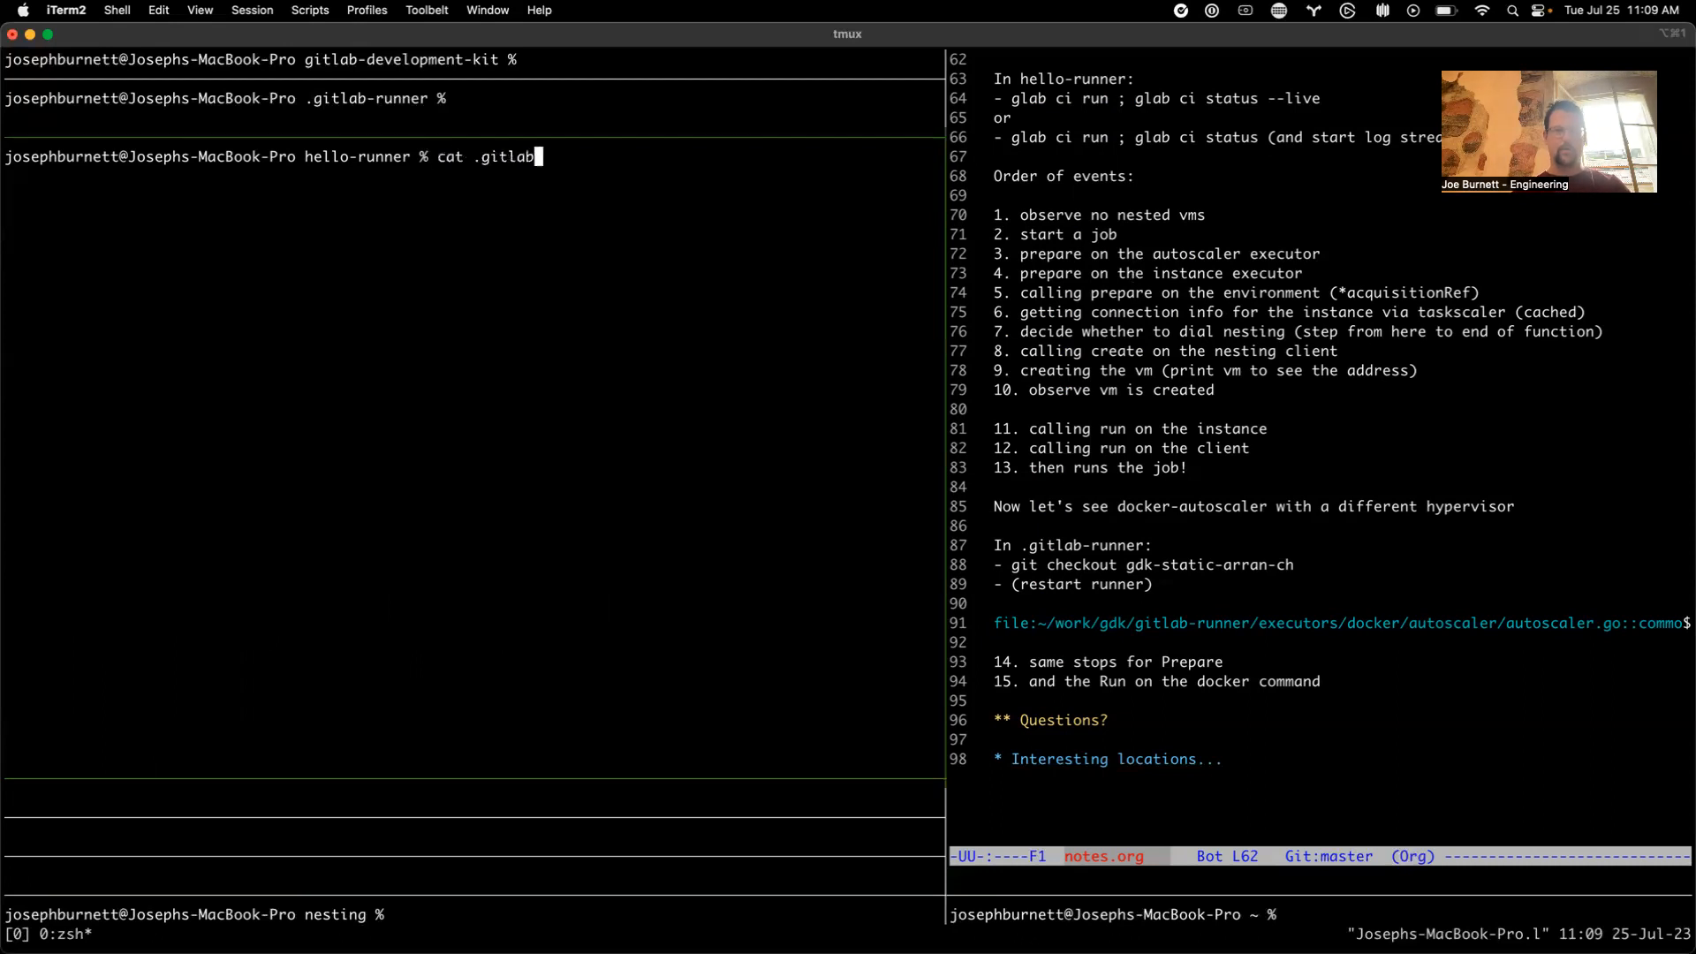
{"action": "key", "text": "Enter"}
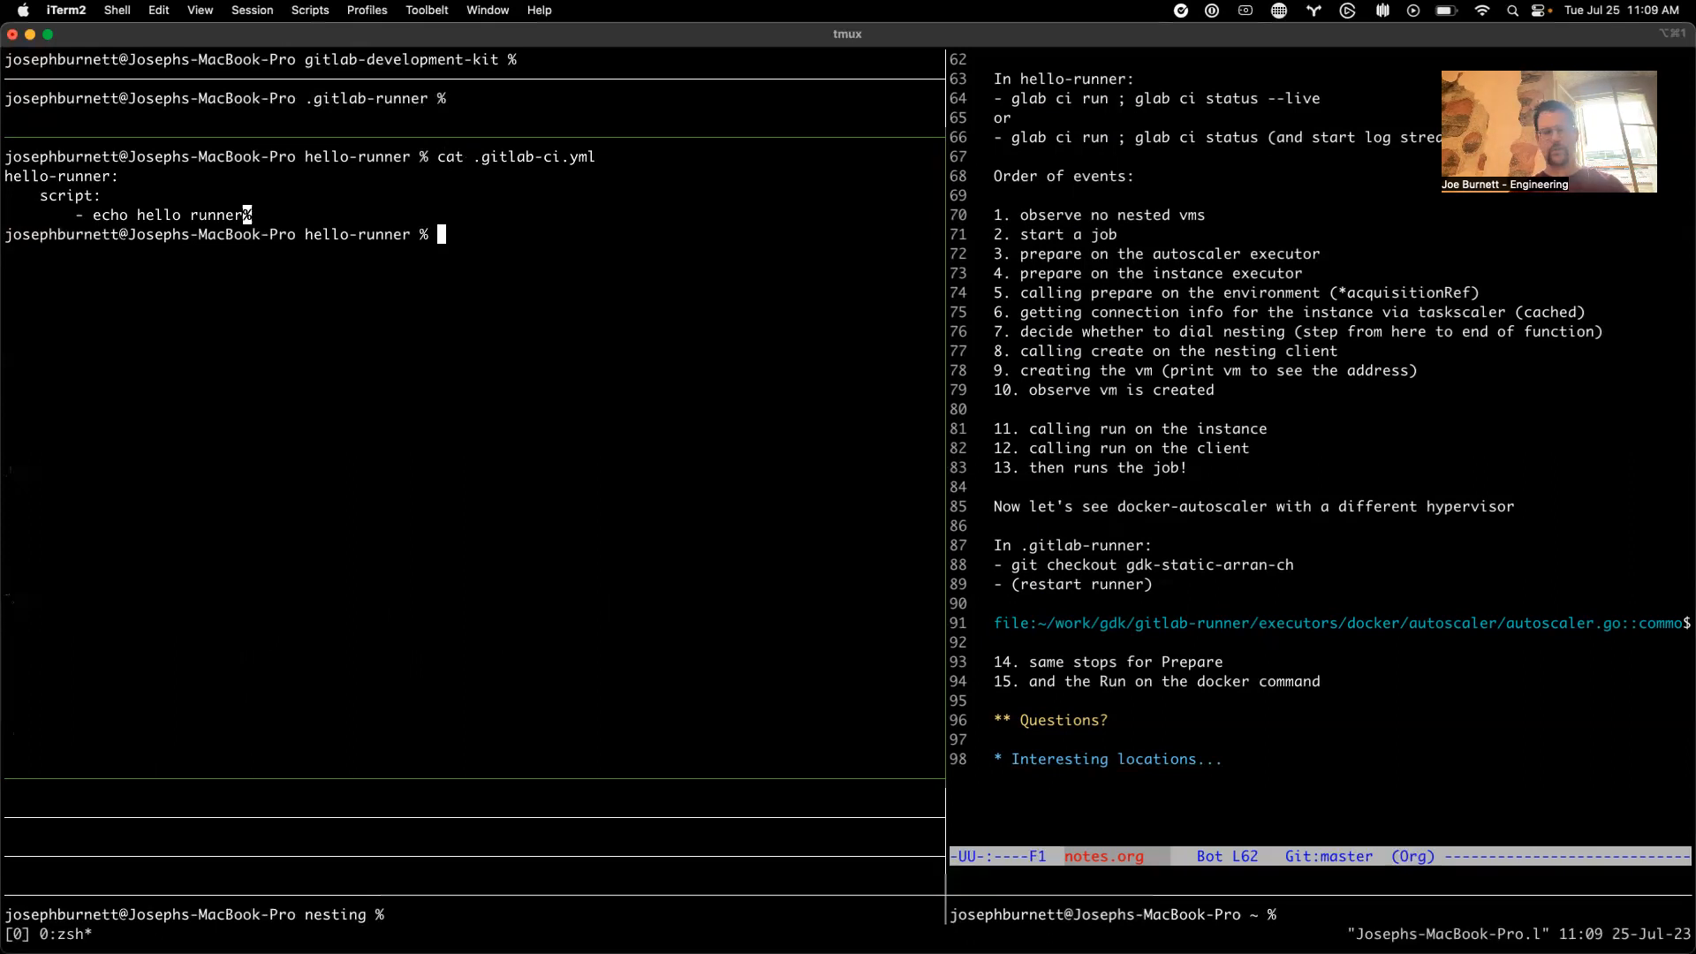
{"action": "type", "text": "glab ci ru"}
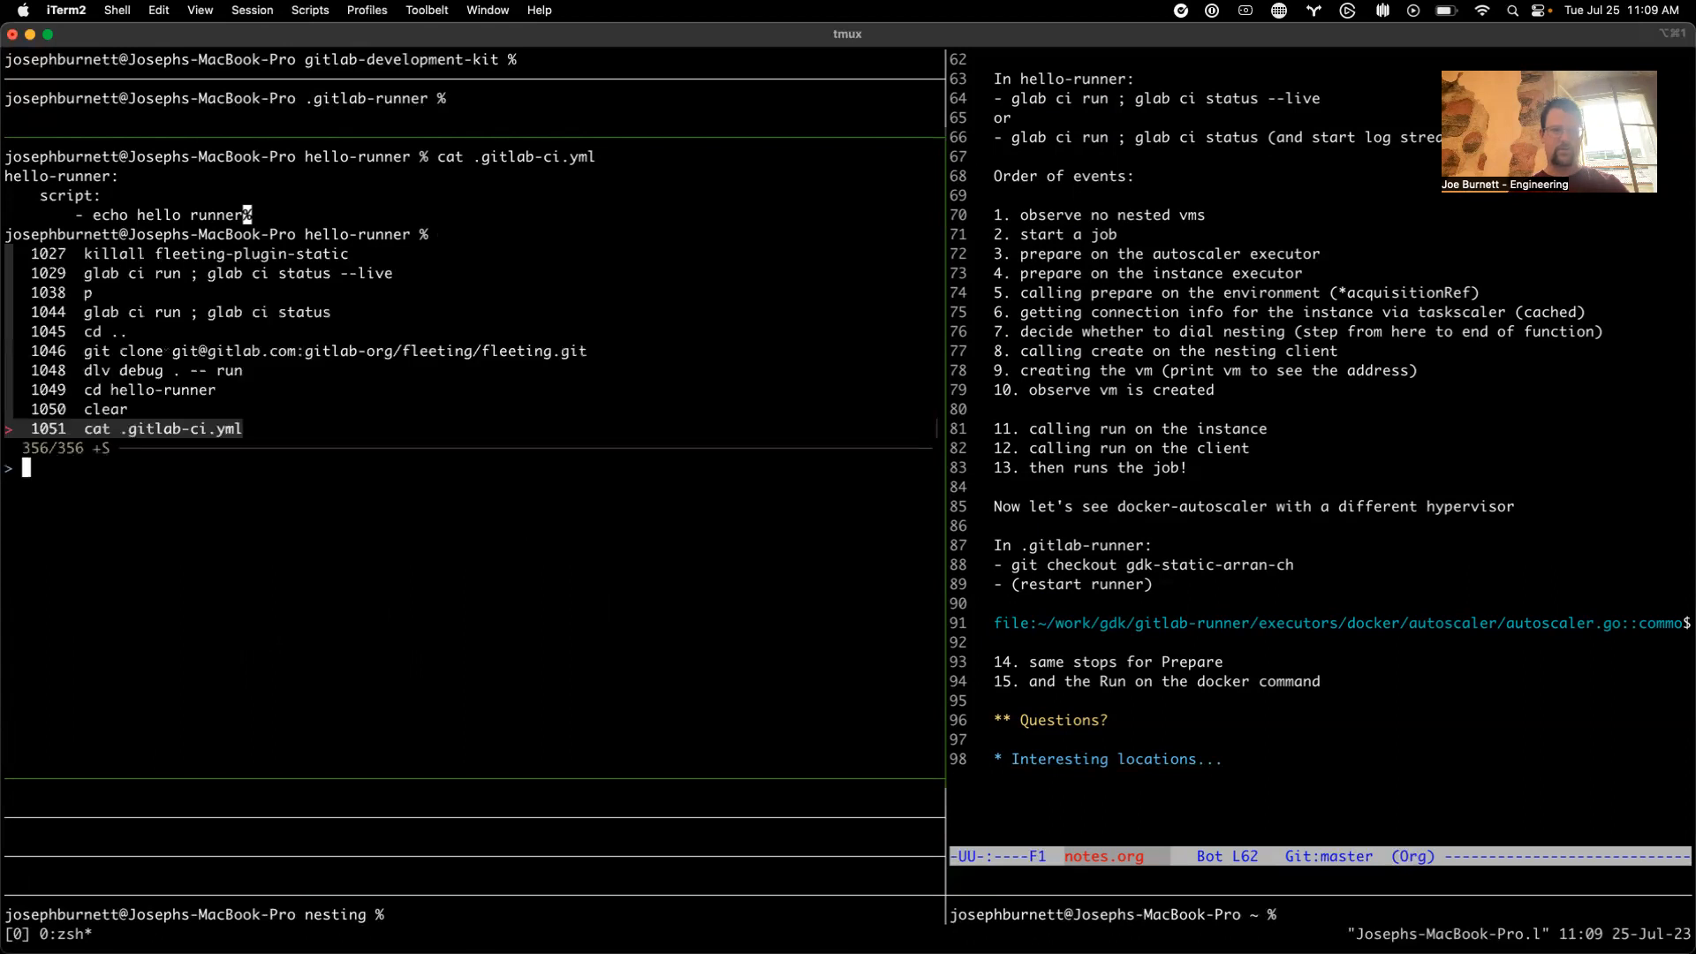
{"action": "type", "text": "run"}
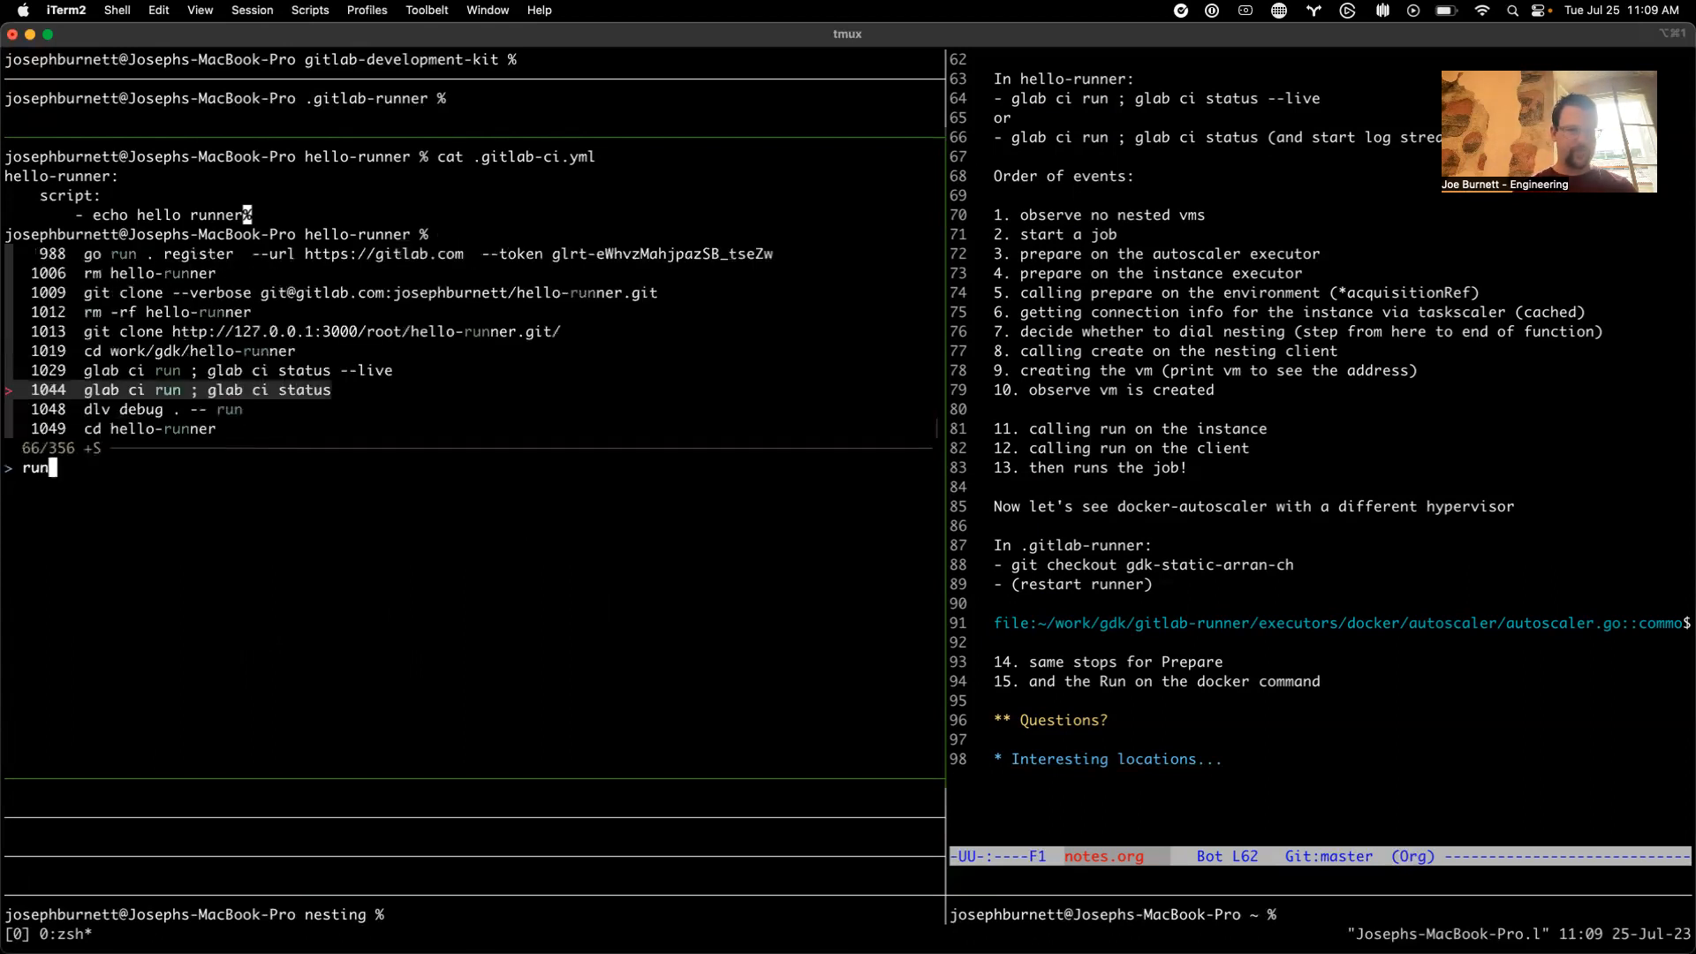
{"action": "key", "text": "Enter"}
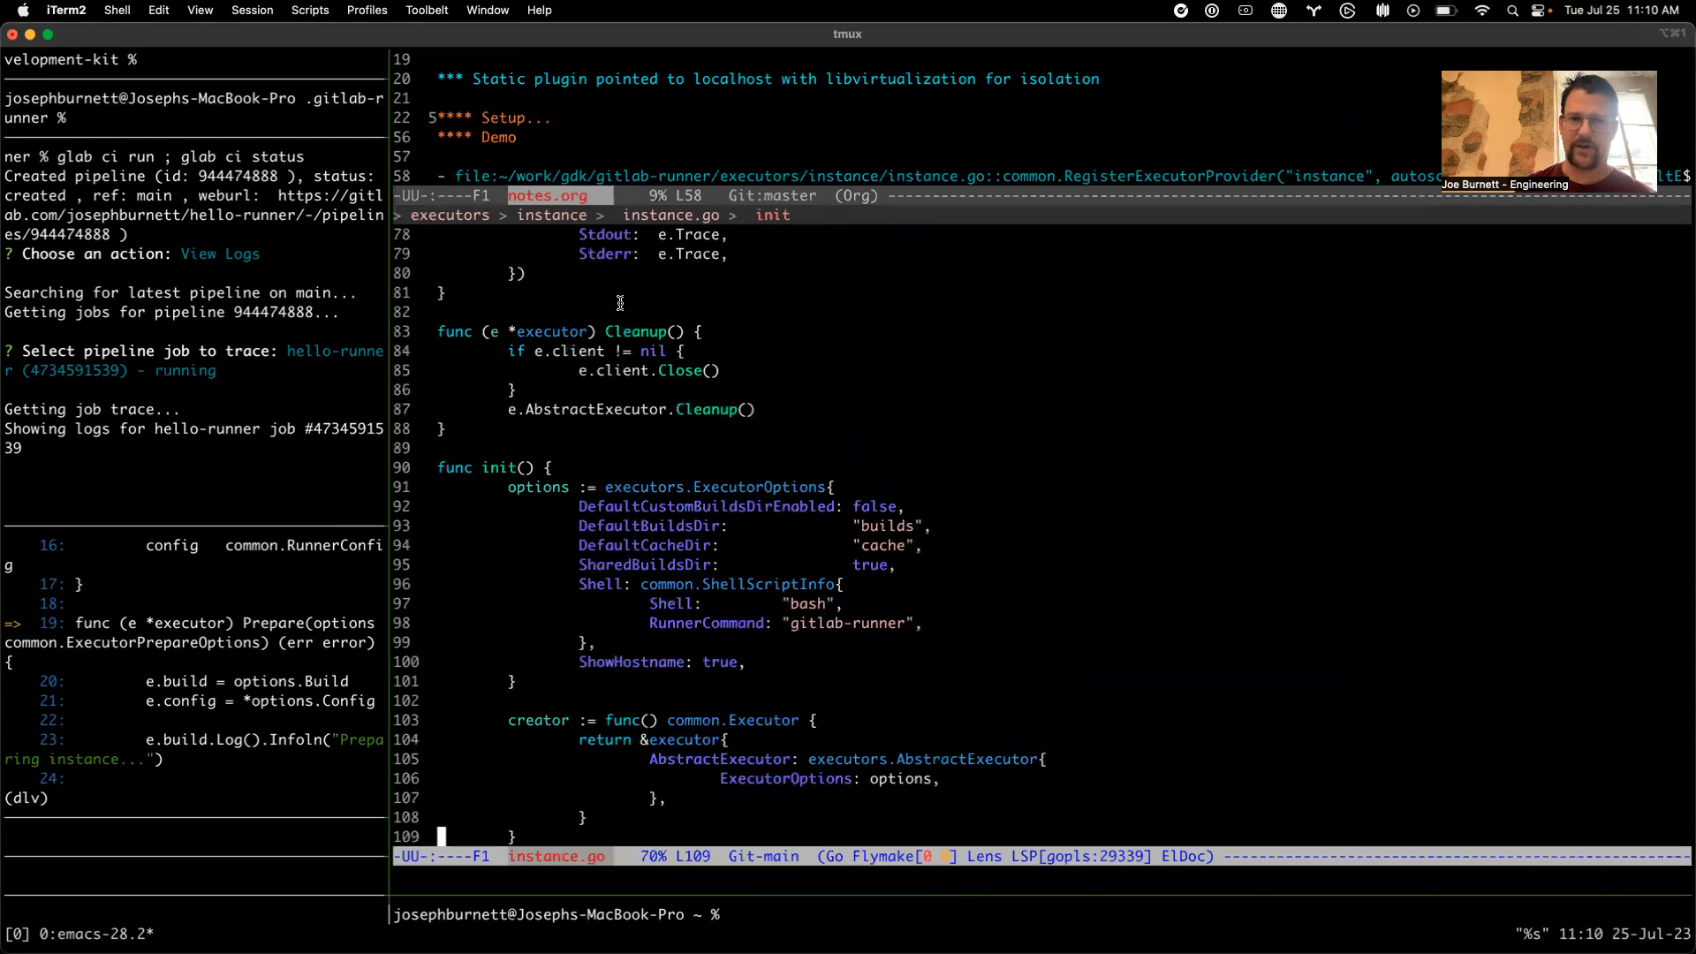
Scroll the hello-runner job output while dlv waits in autoscaler Prepare
{"action": "scroll", "scroll_direction": "down", "scroll_amount": 3}
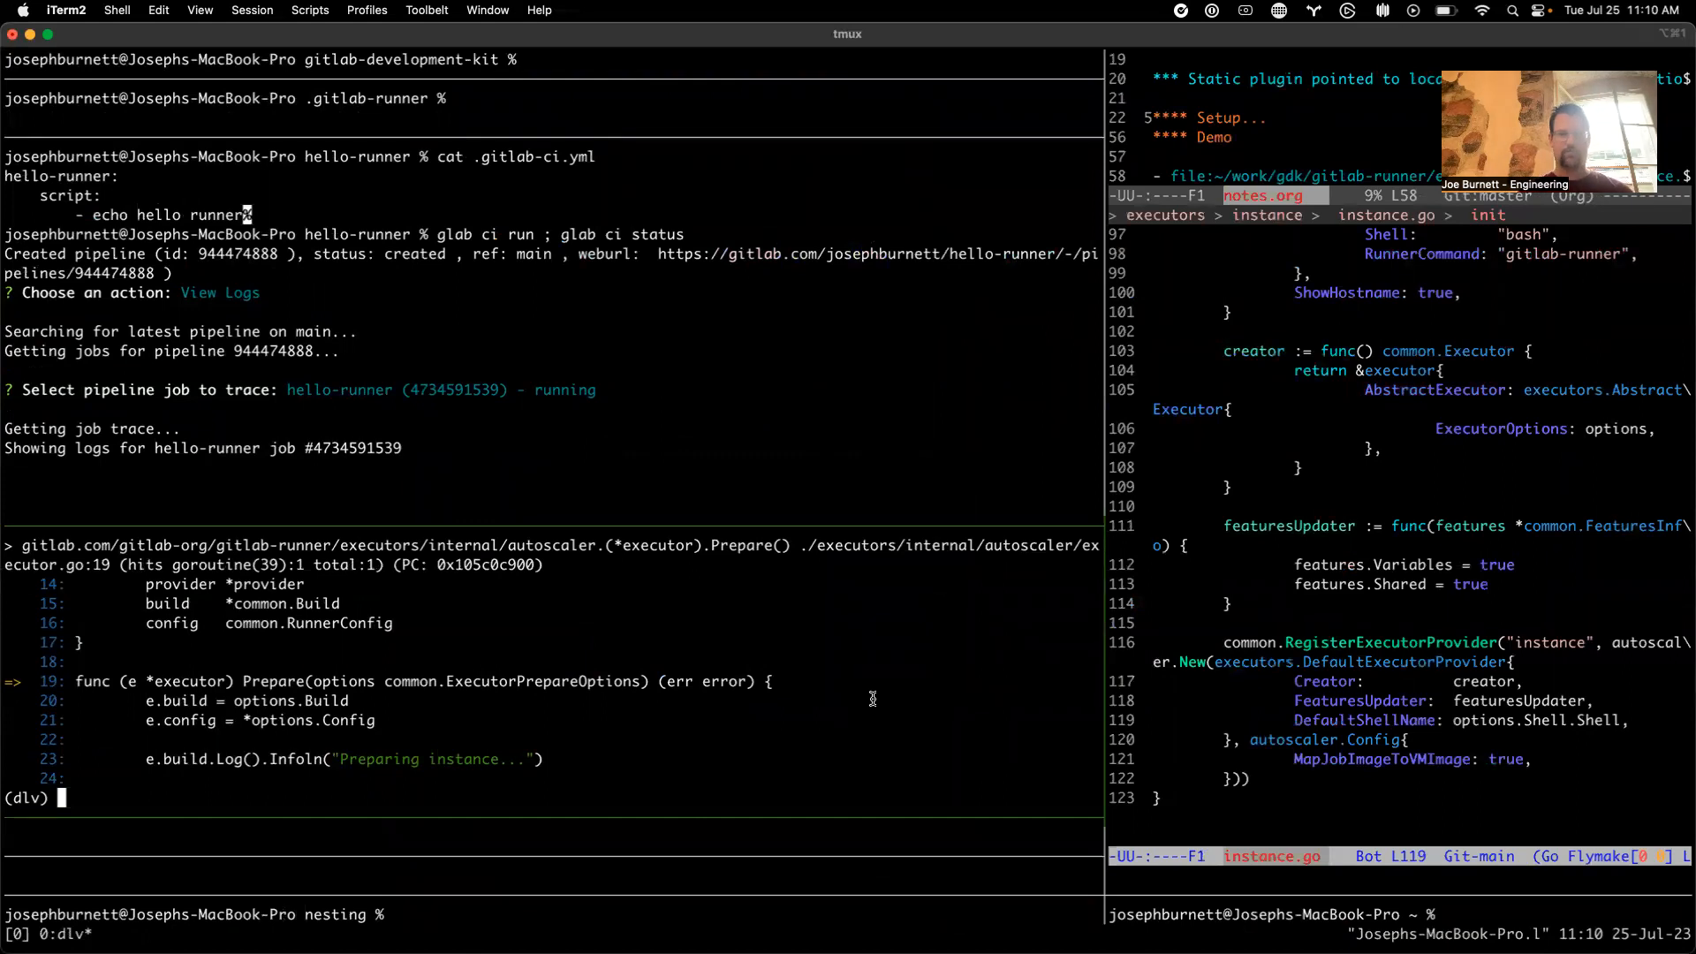
Resume dlv with c until fleeting-plugin-static halts in ConnectInfo at provider.go:114
{"action": "type", "text": "c"}
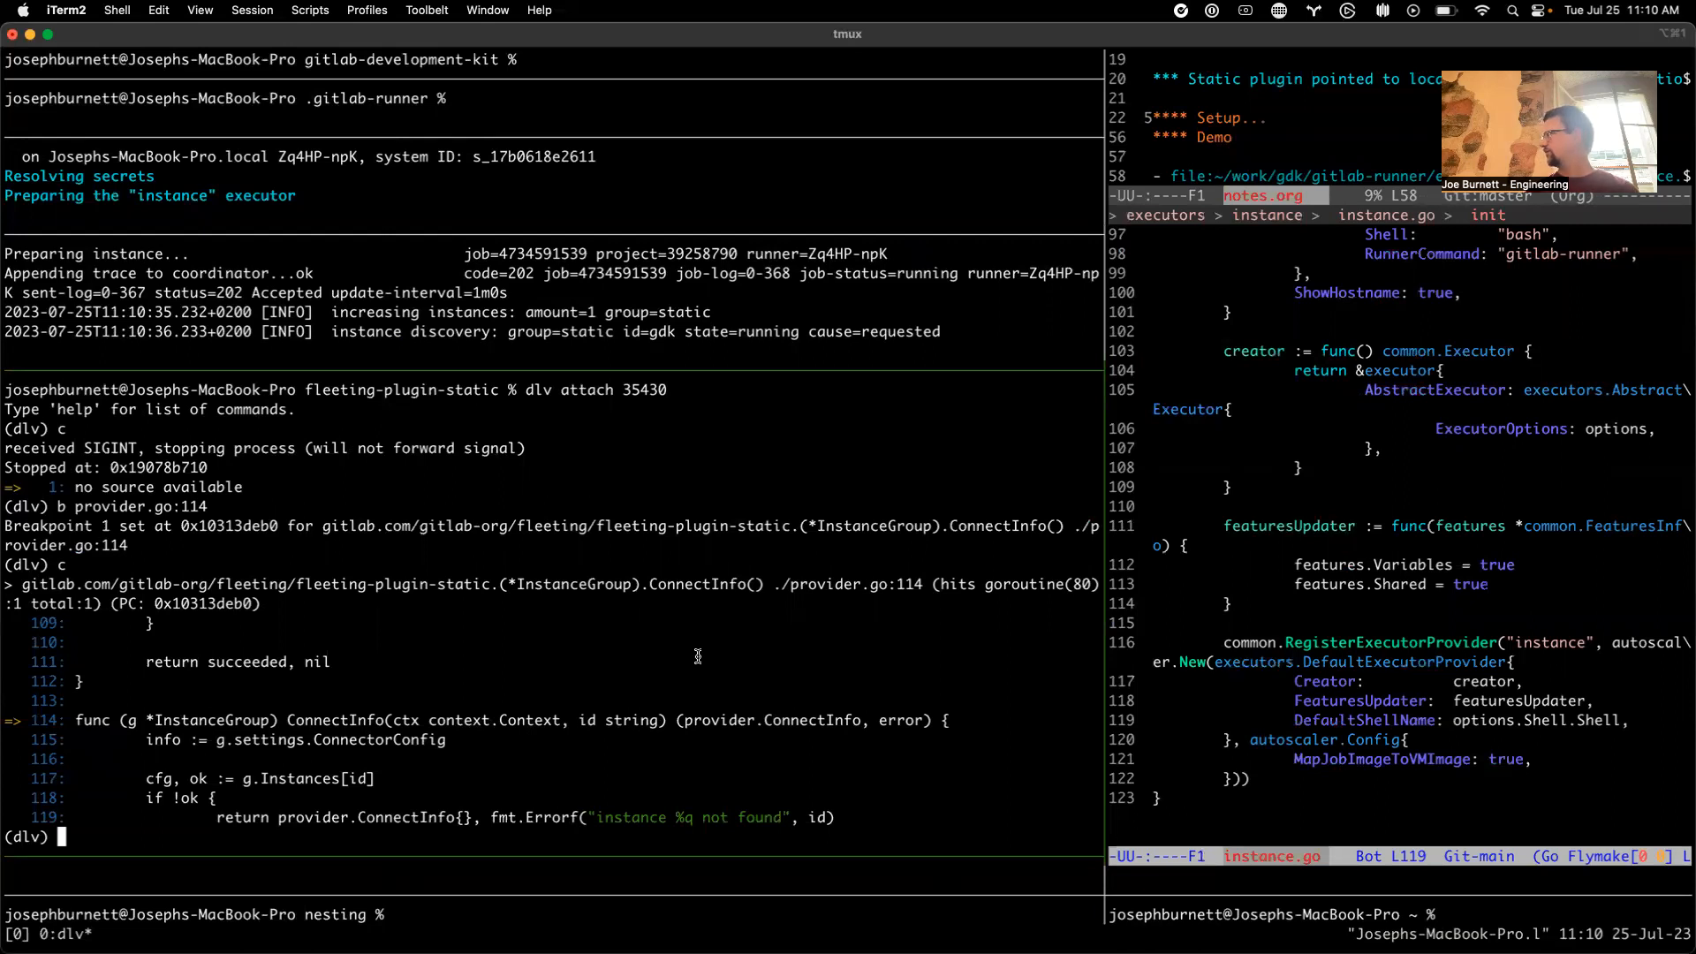
Step twice in dlv, print info (instance gdk, 127.0.0.1), and continue
{"action": "type", "text": "n"}
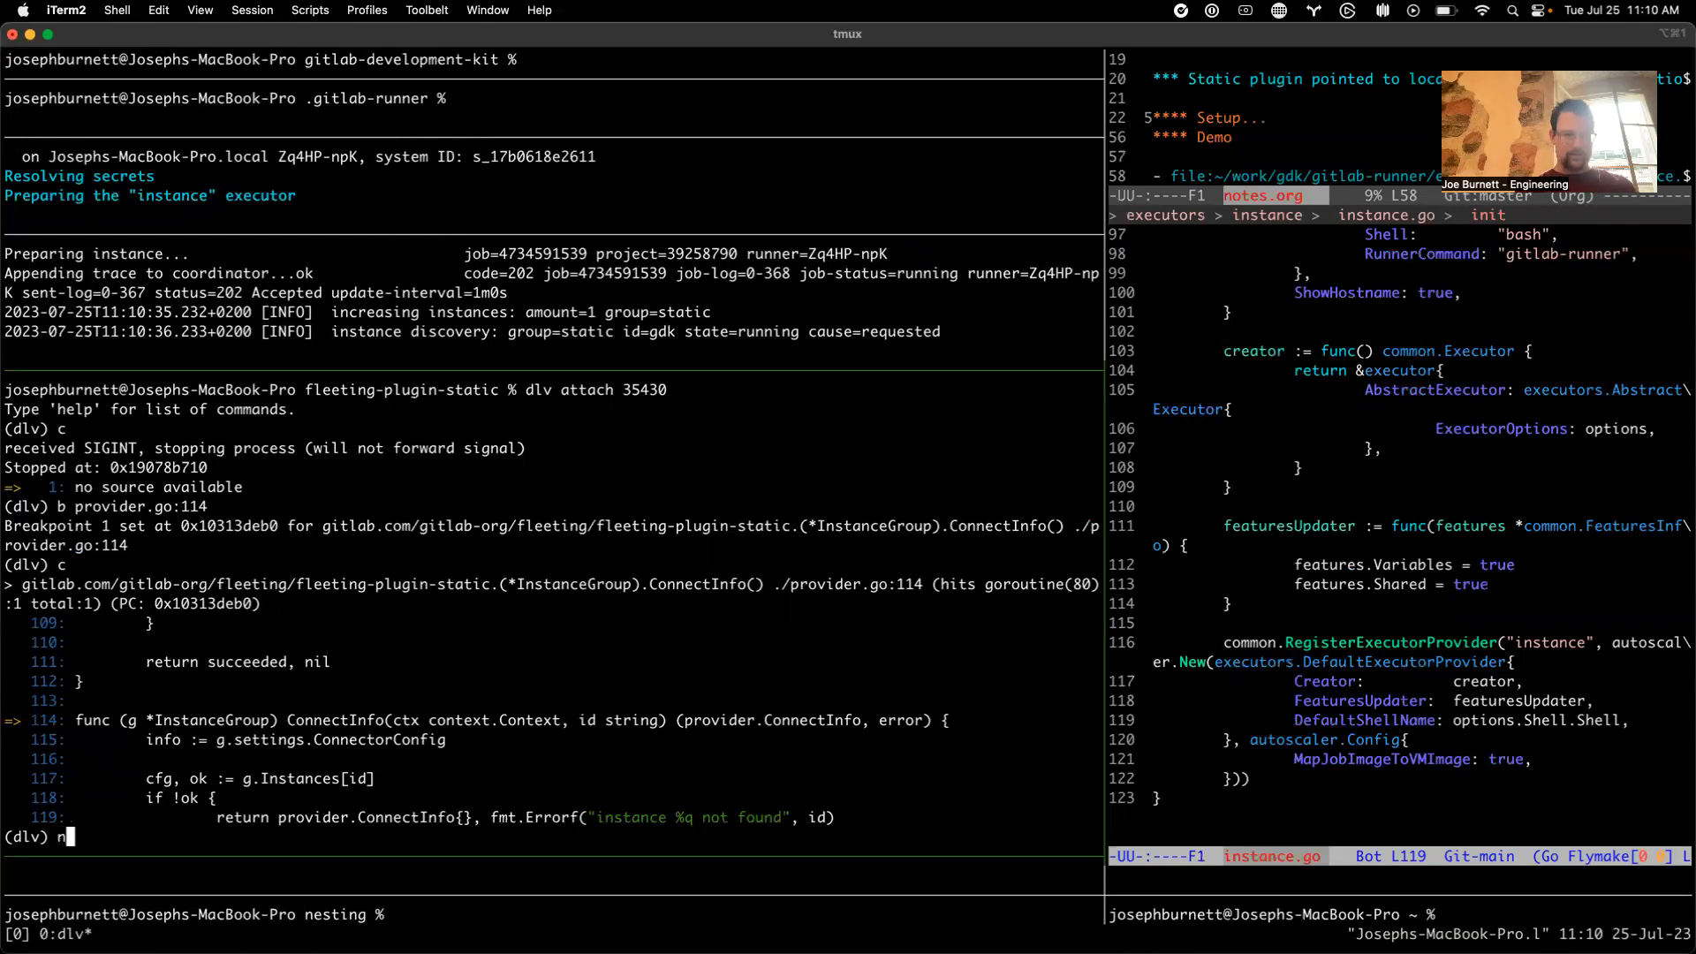
{"action": "key", "text": "Return"}
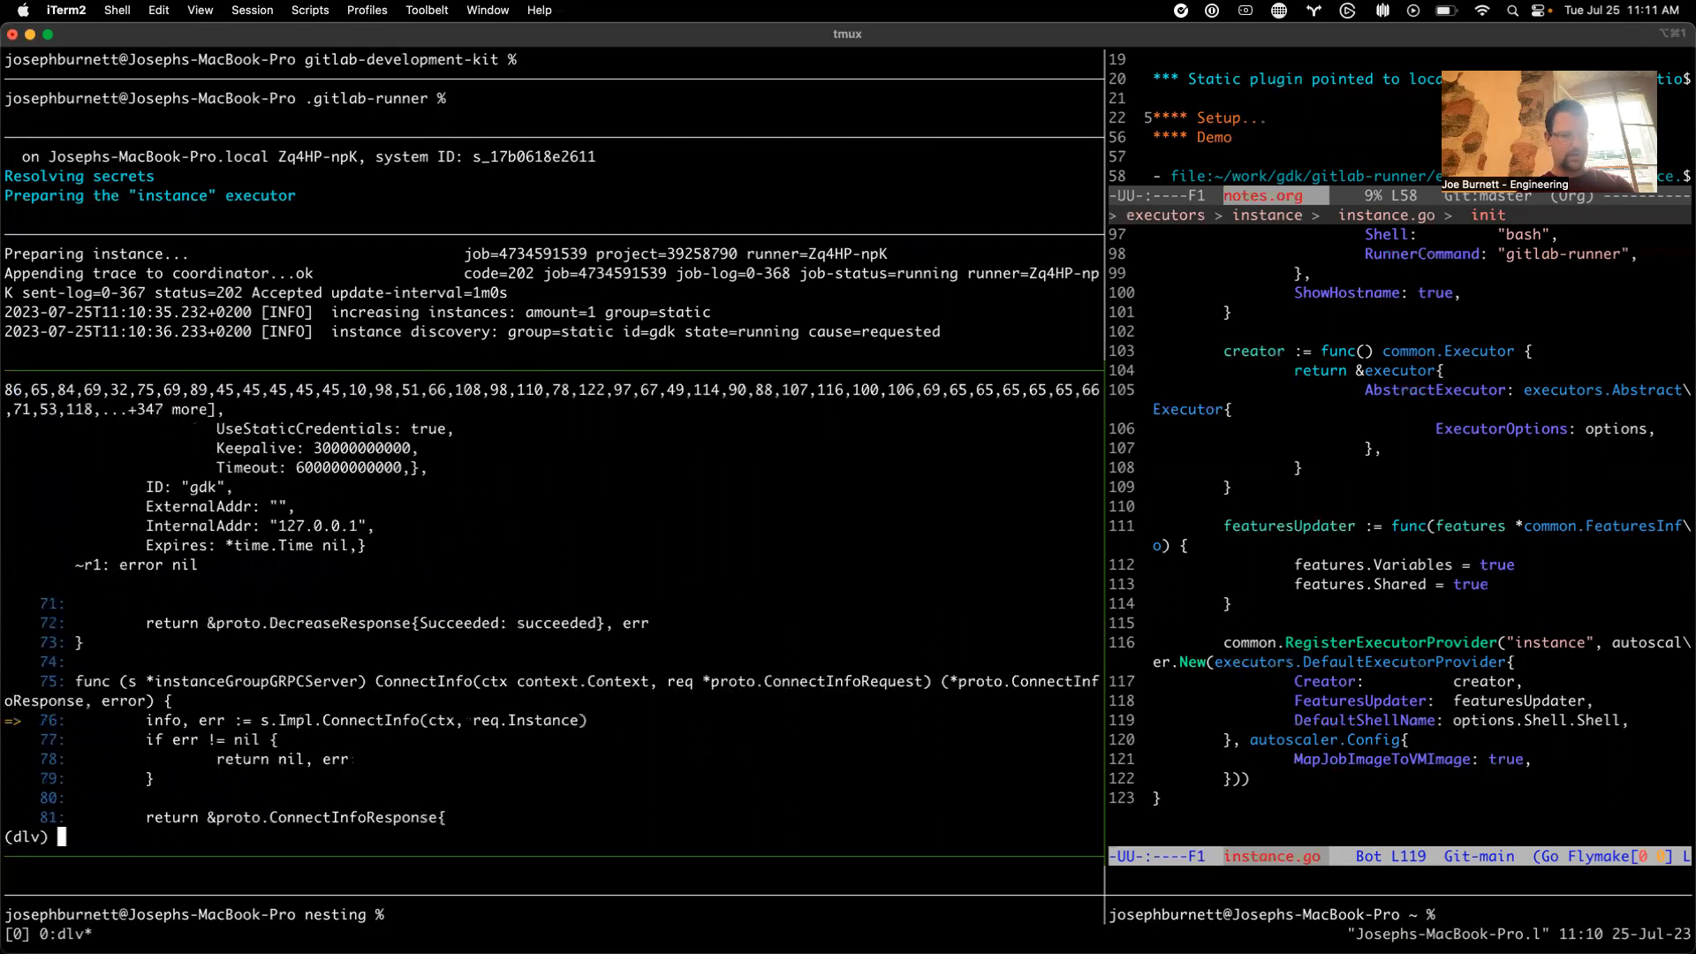
{"action": "type", "text": "n"}
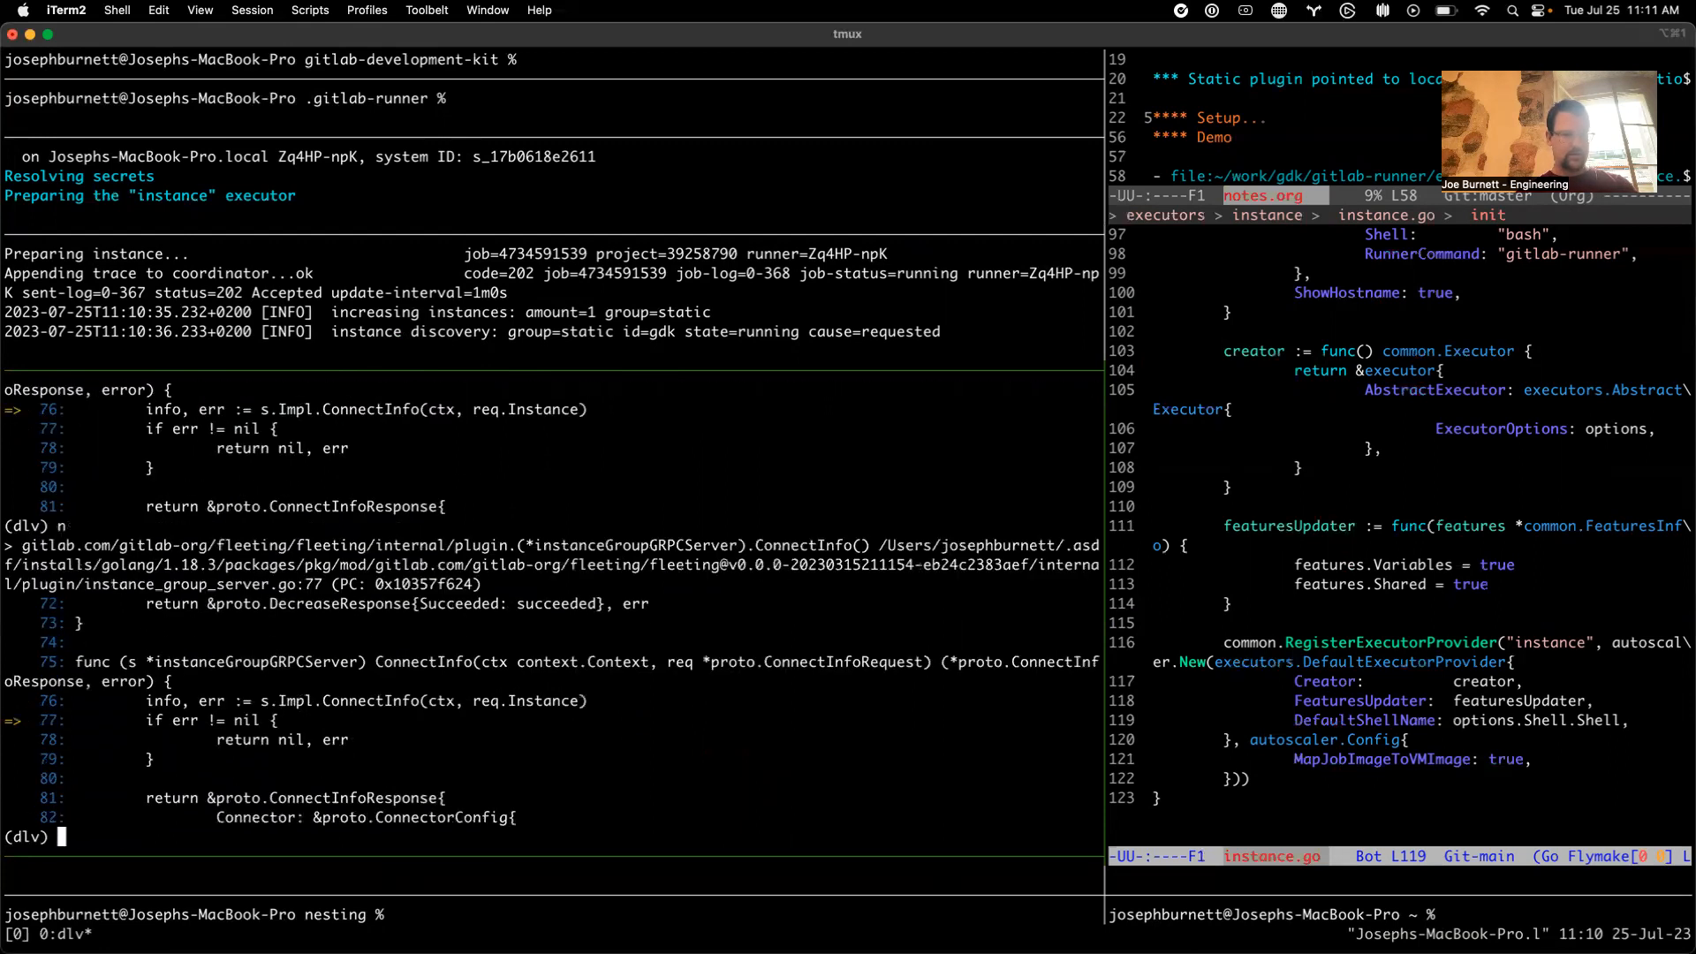
{"action": "type", "text": "p info"}
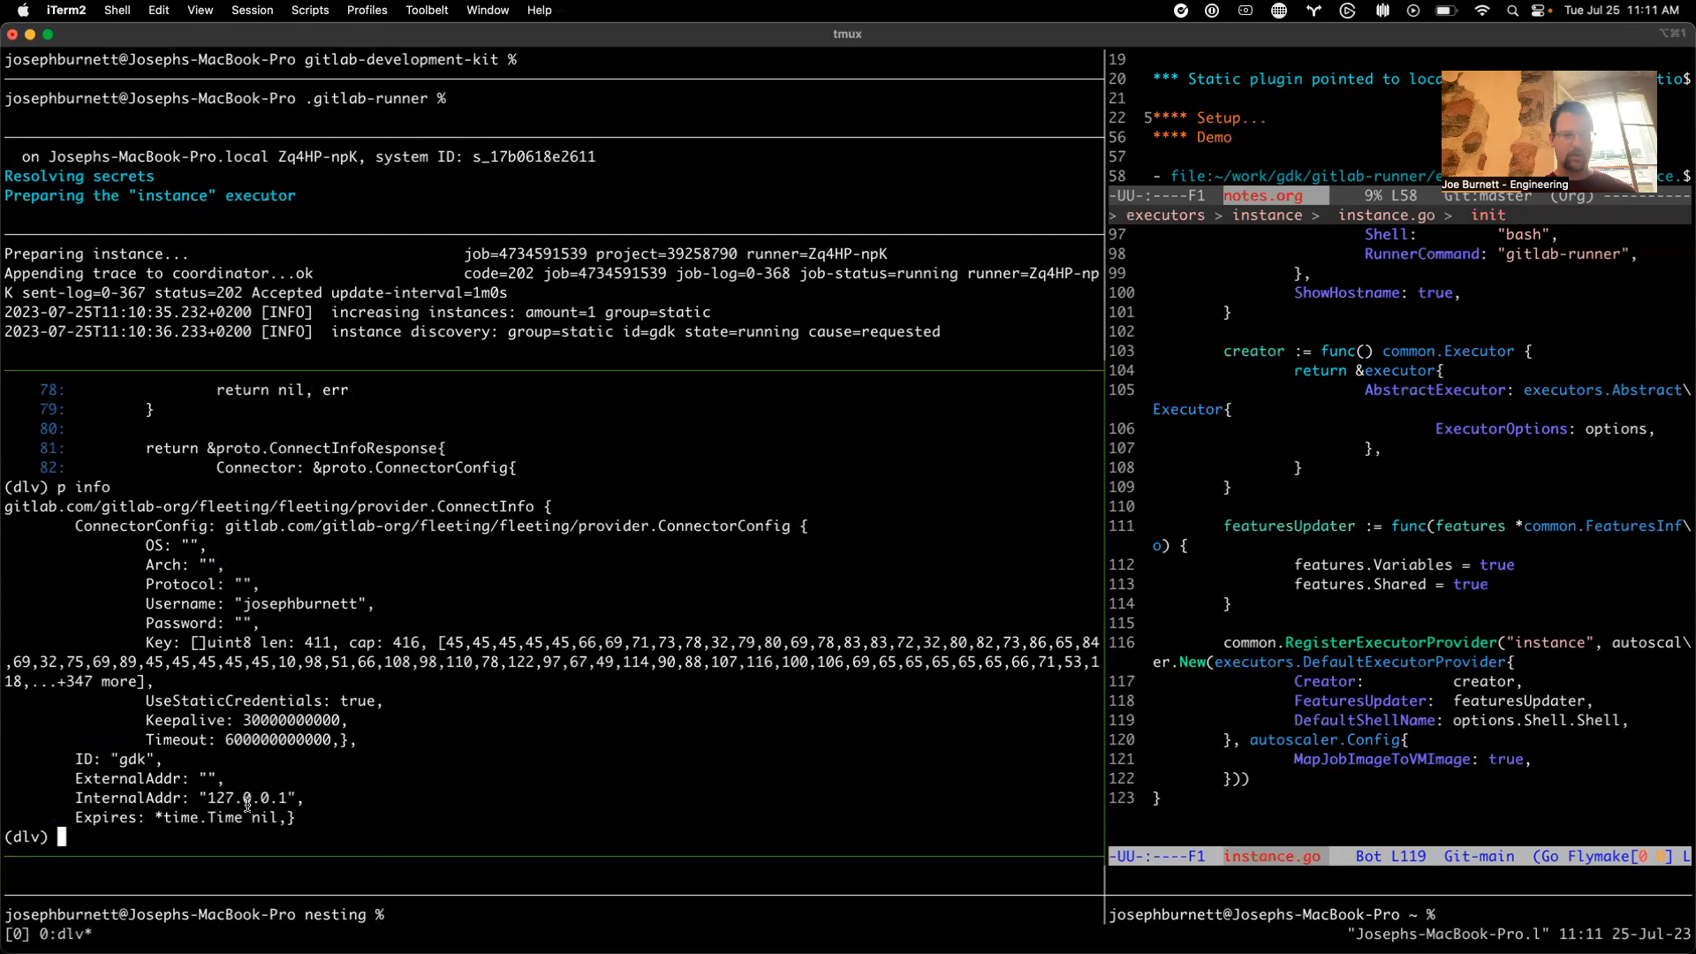
{"action": "mouse_move", "coordinate": [467, 713]}
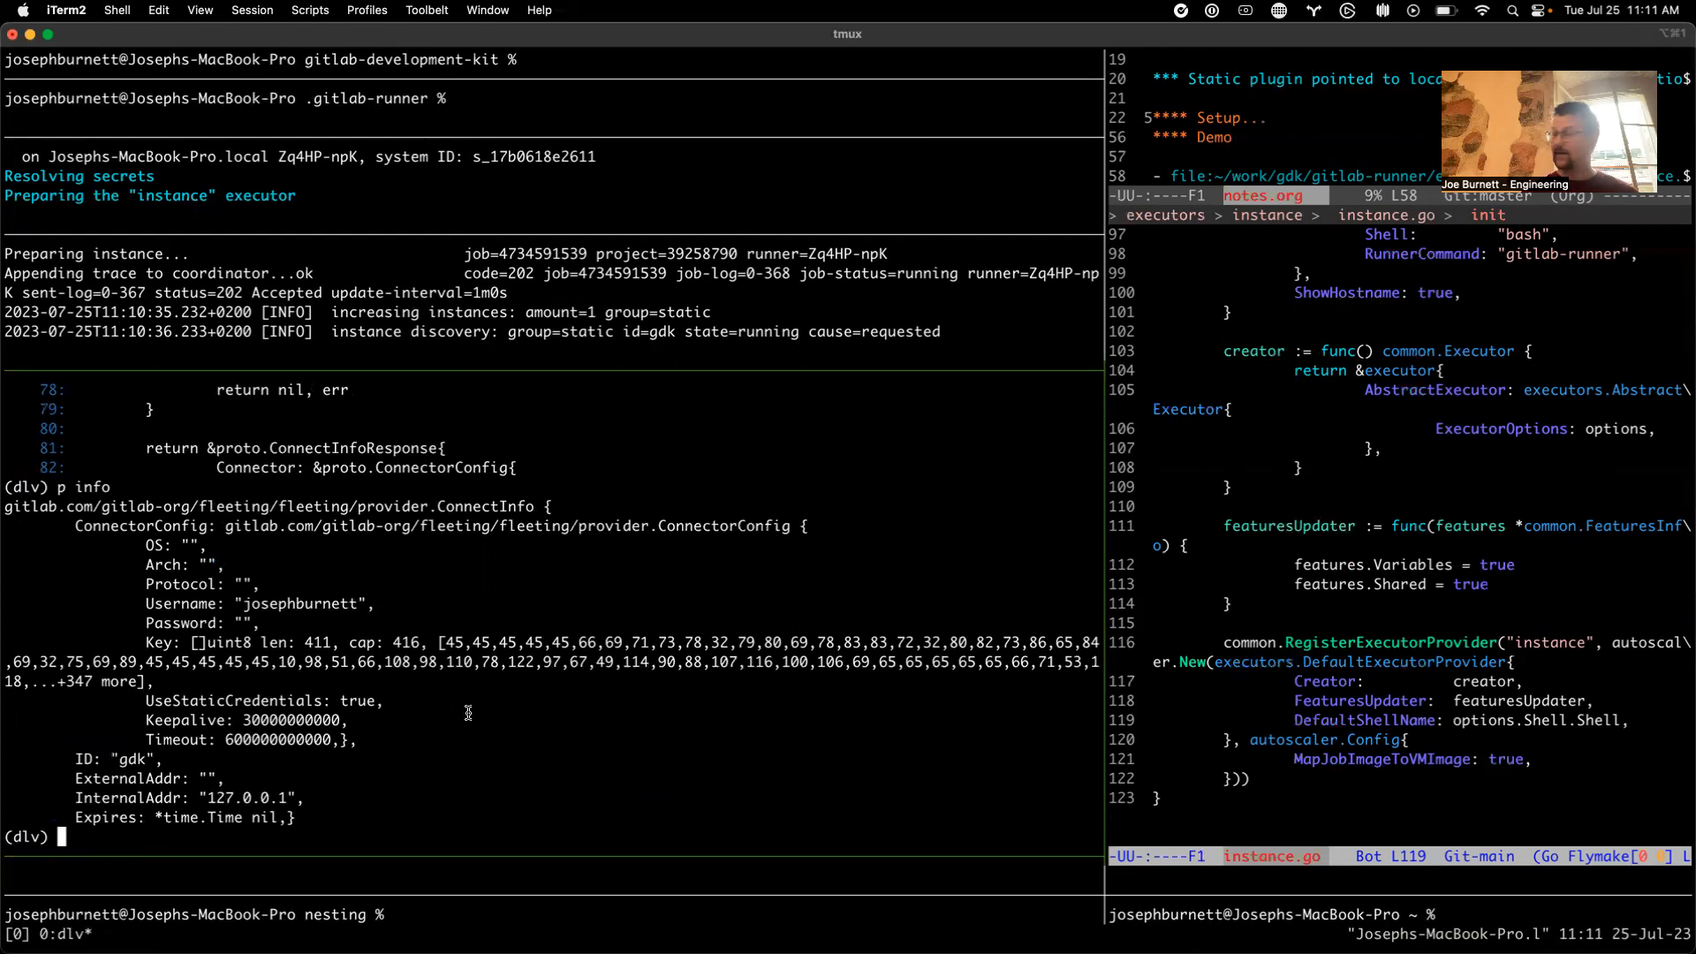
{"action": "type", "text": "c"}
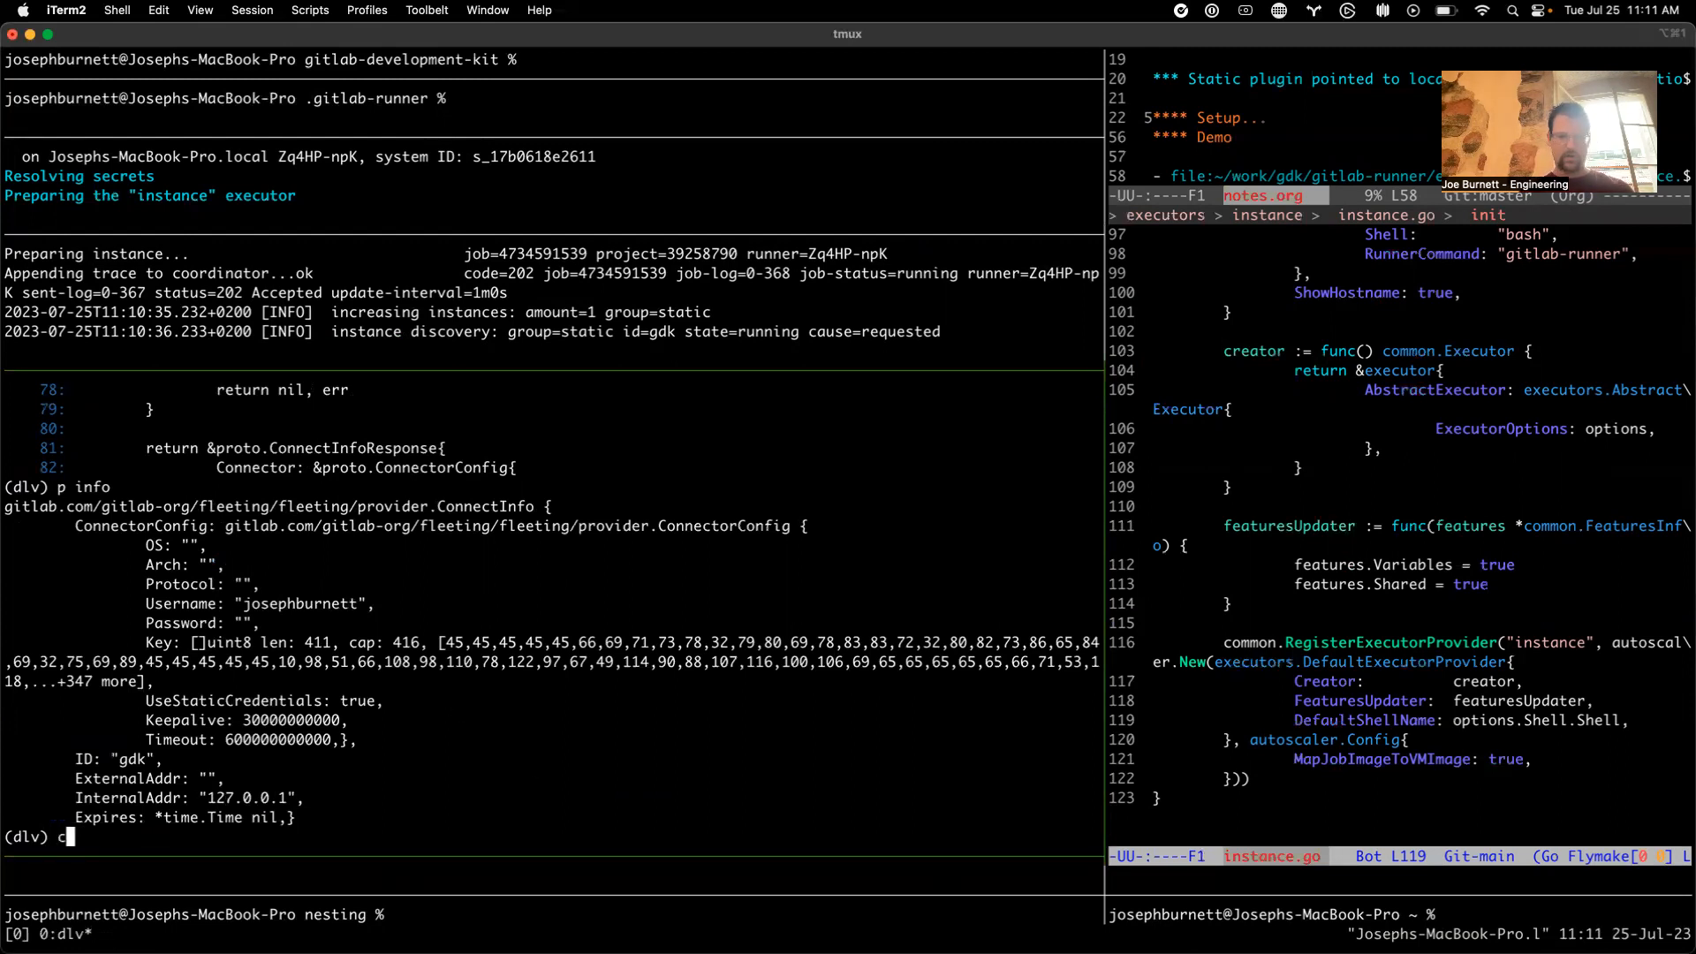
Resume and step the runner dlv until it halts at acquisition.go:94's VM-isolation check
{"action": "key", "text": "Return"}
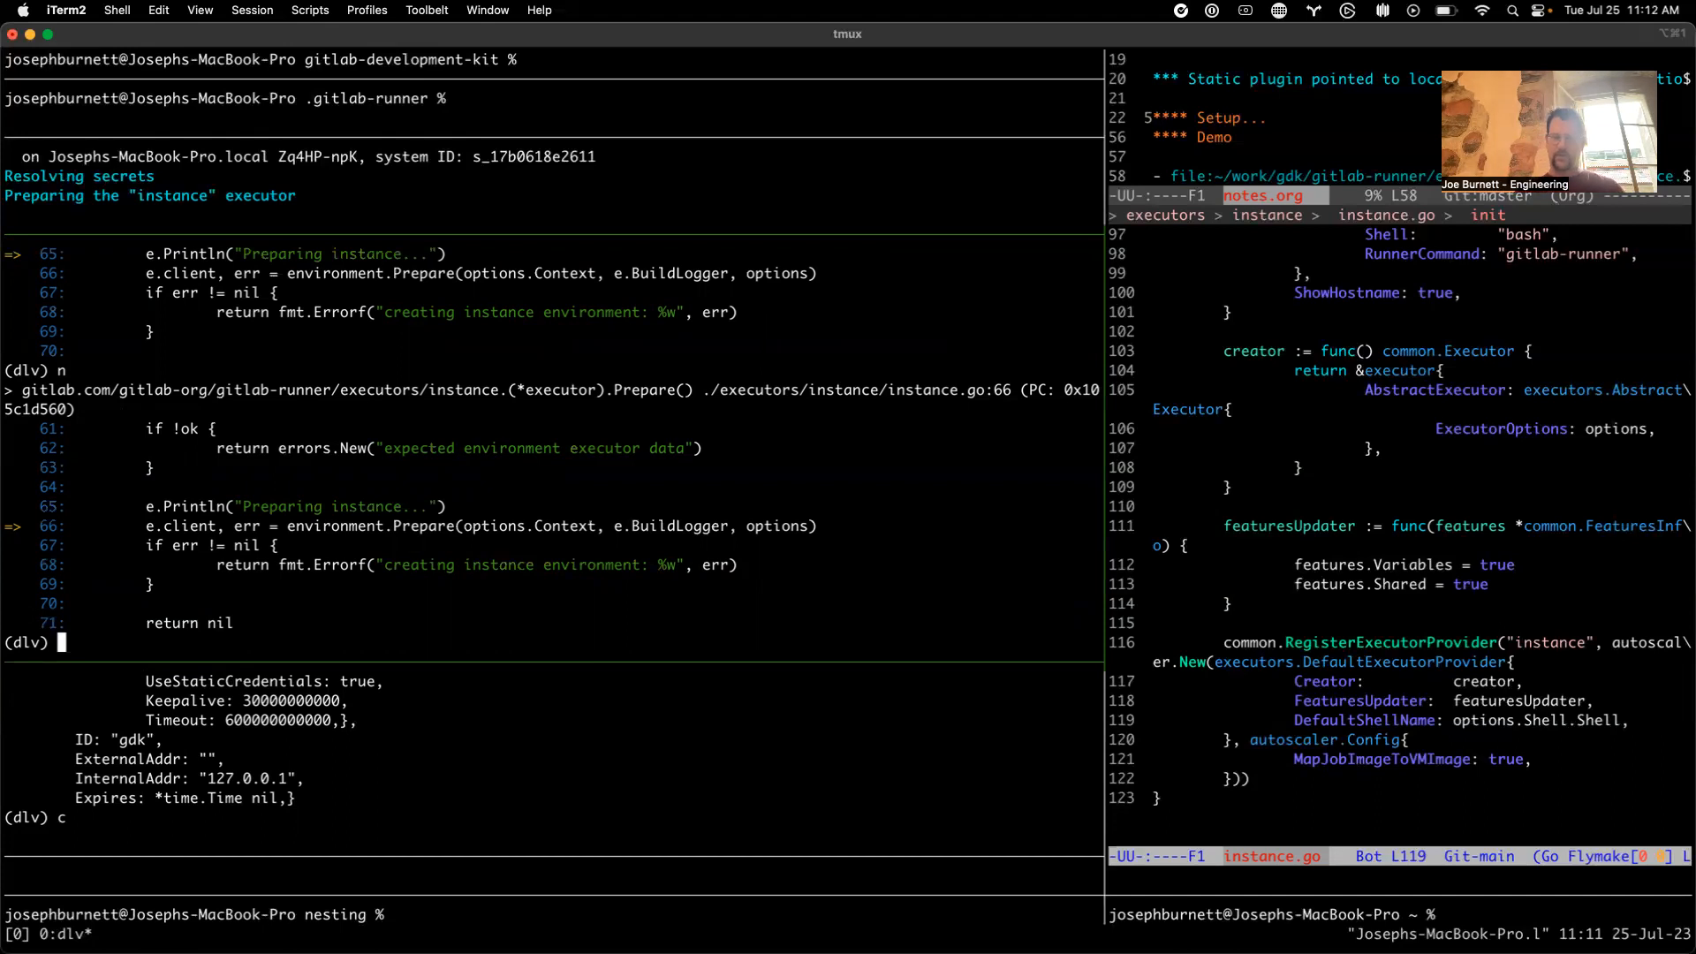
{"action": "type", "text": "n"}
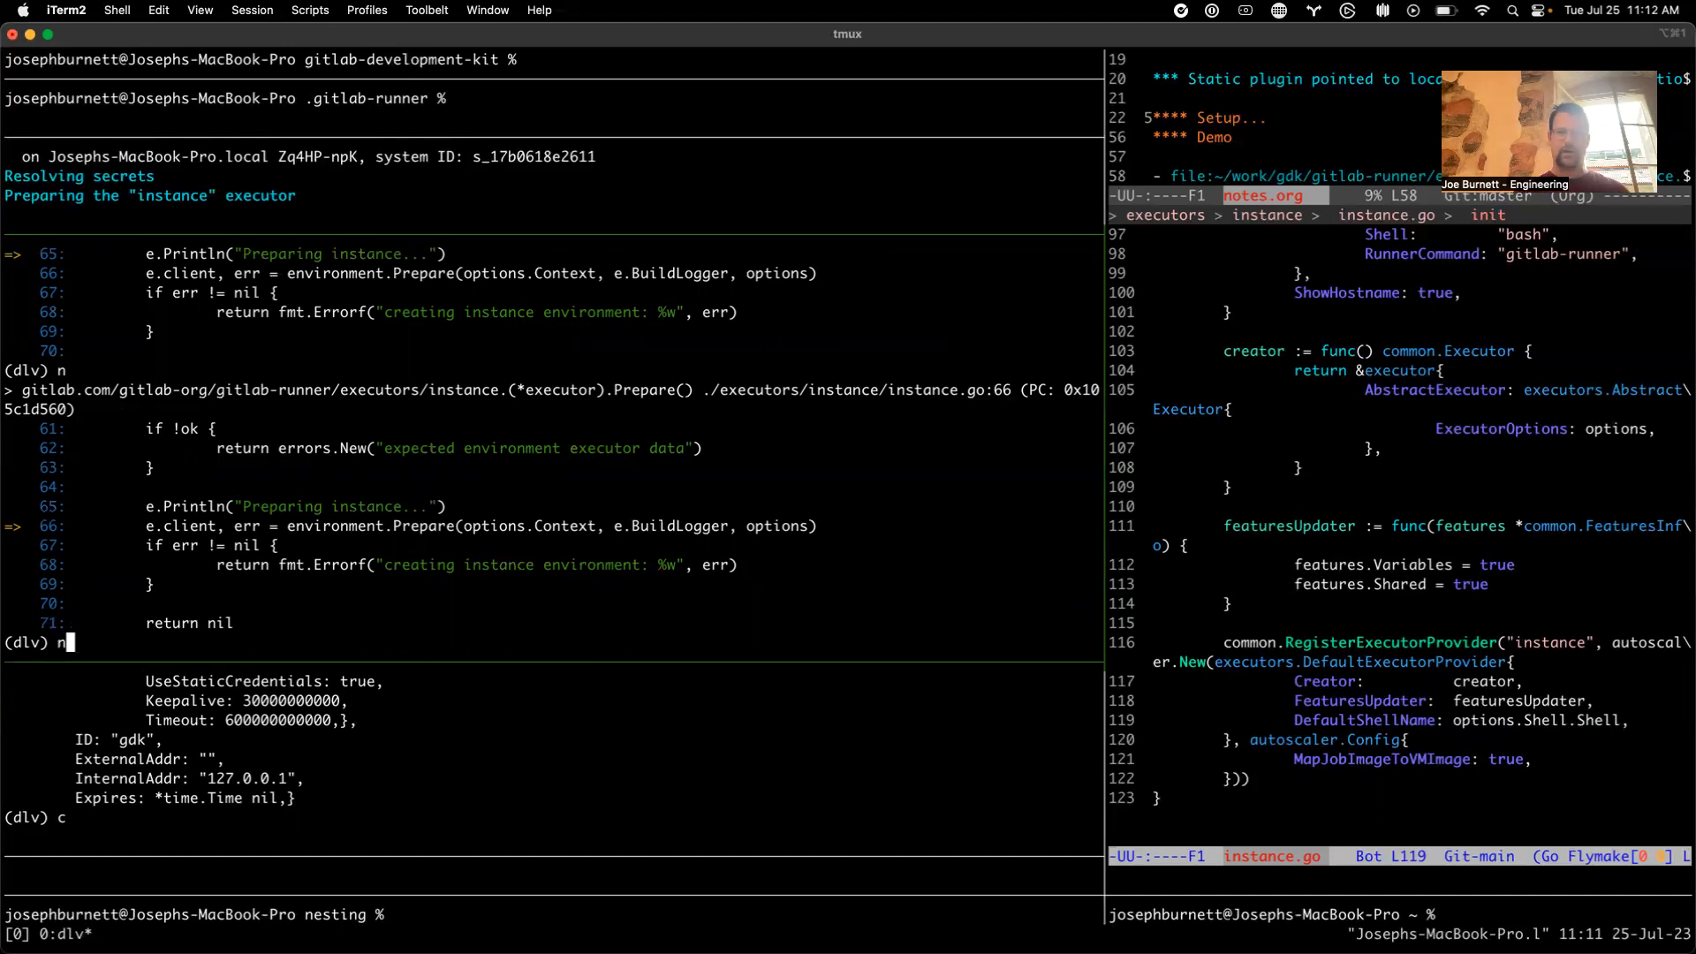
{"action": "type", "text": "n"}
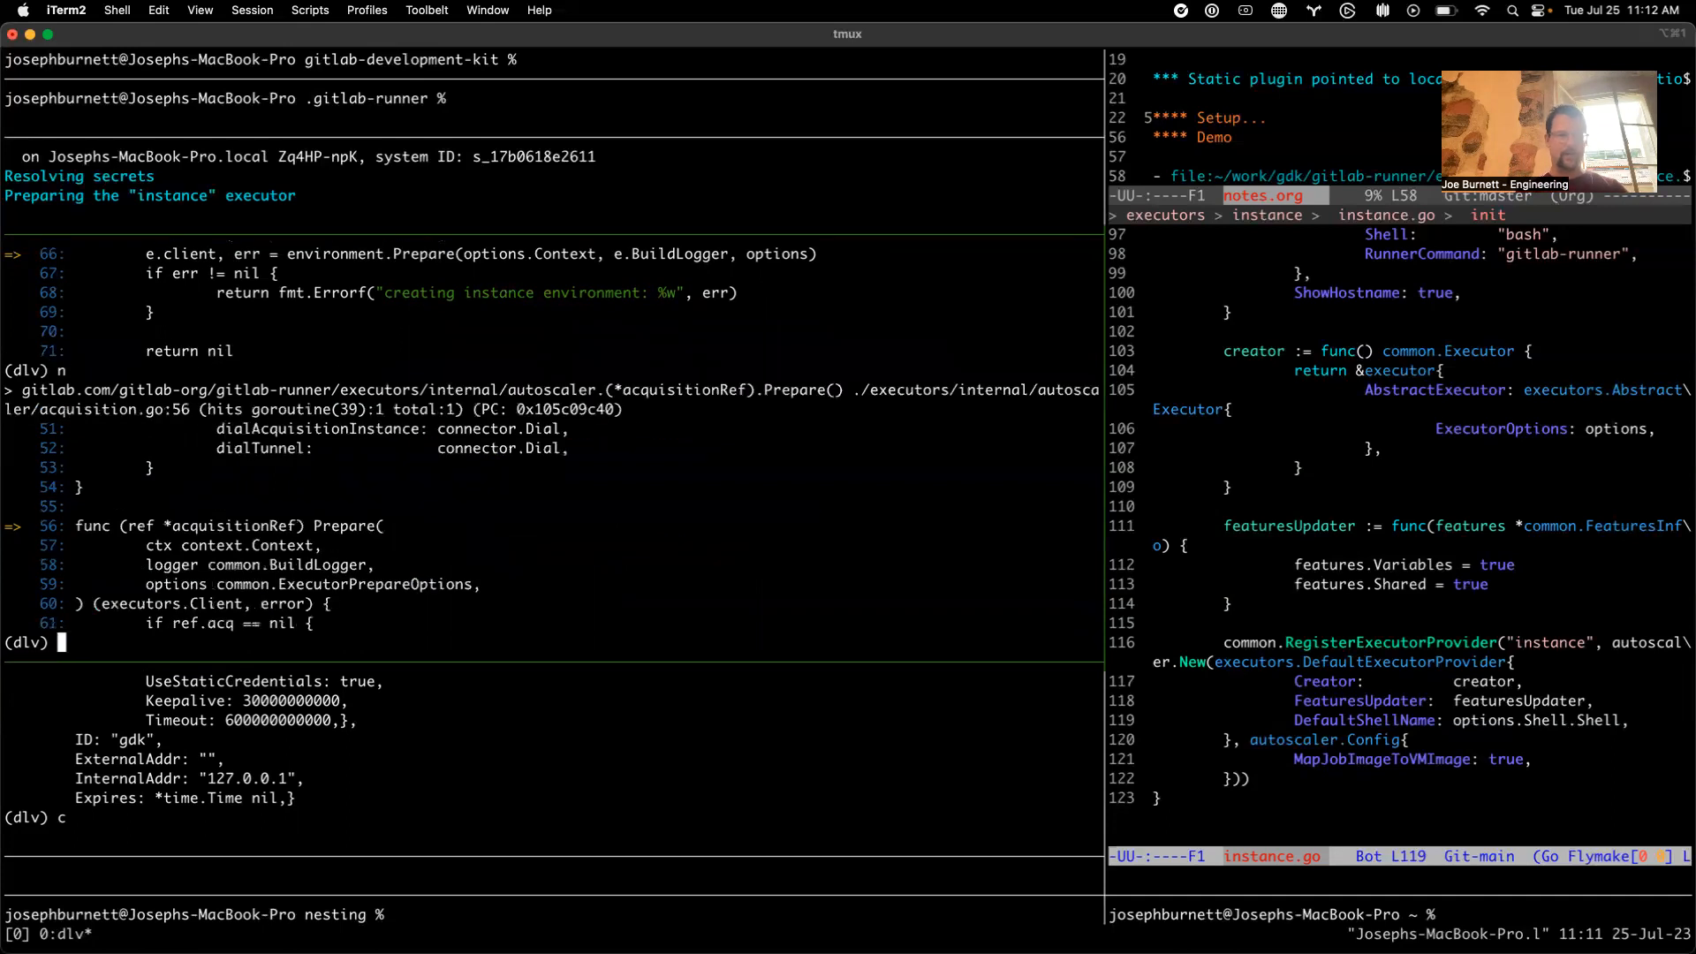
{"action": "type", "text": "c"}
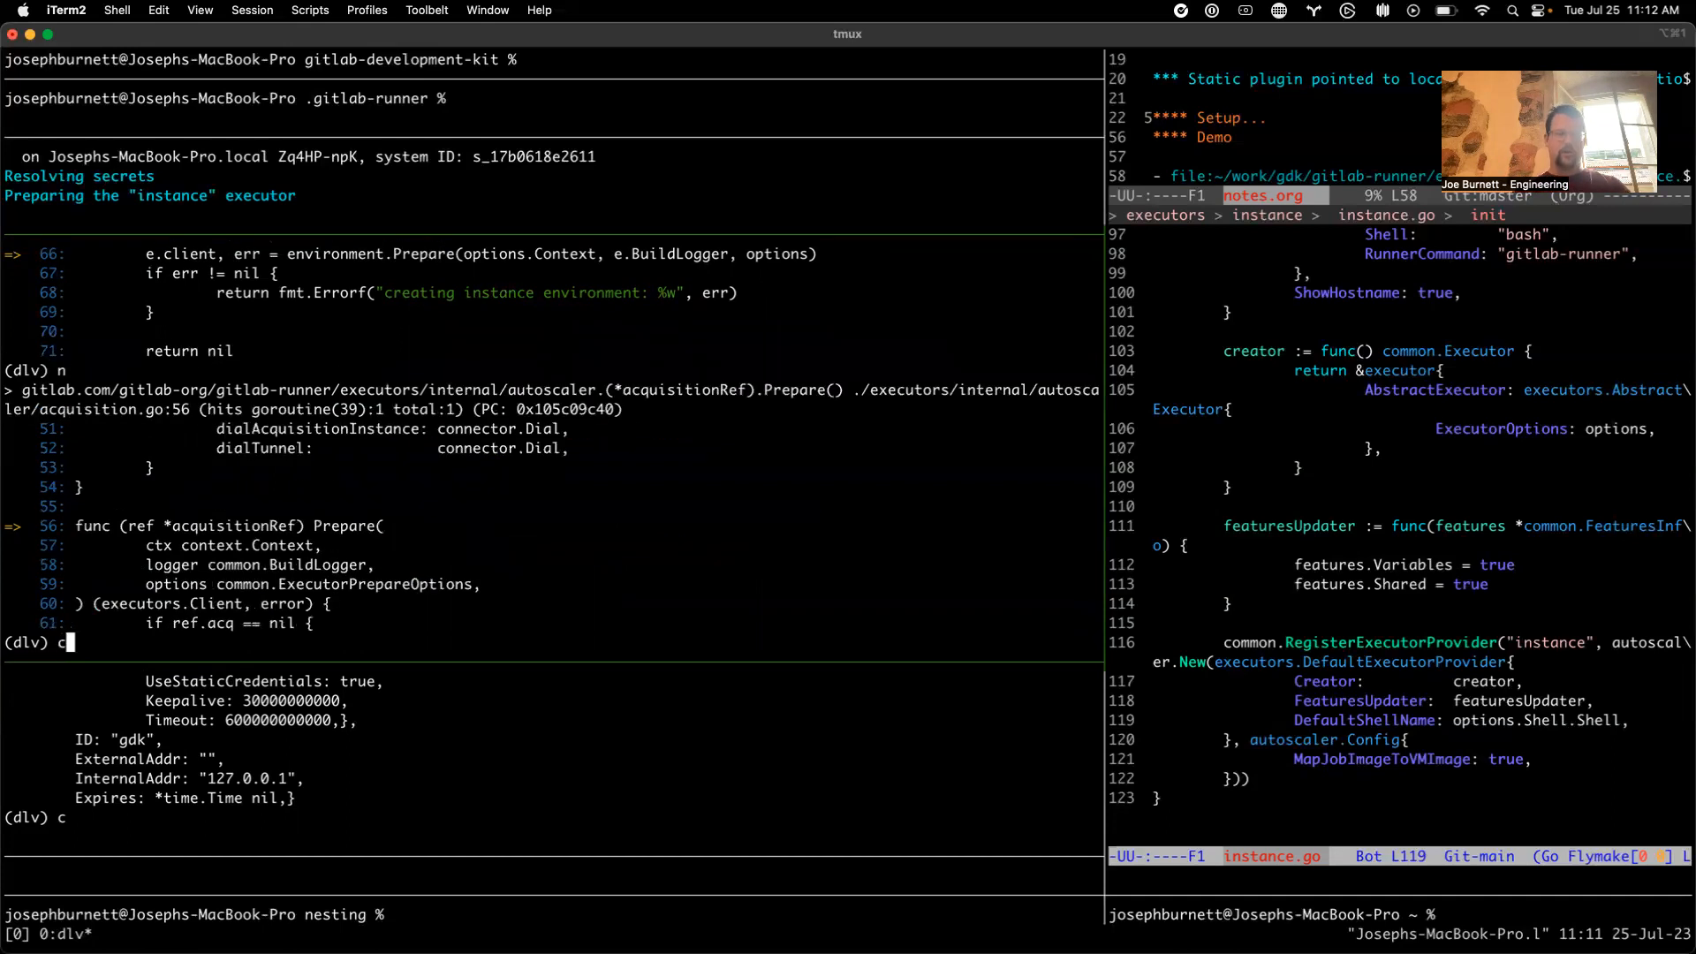
{"action": "key", "text": "Enter"}
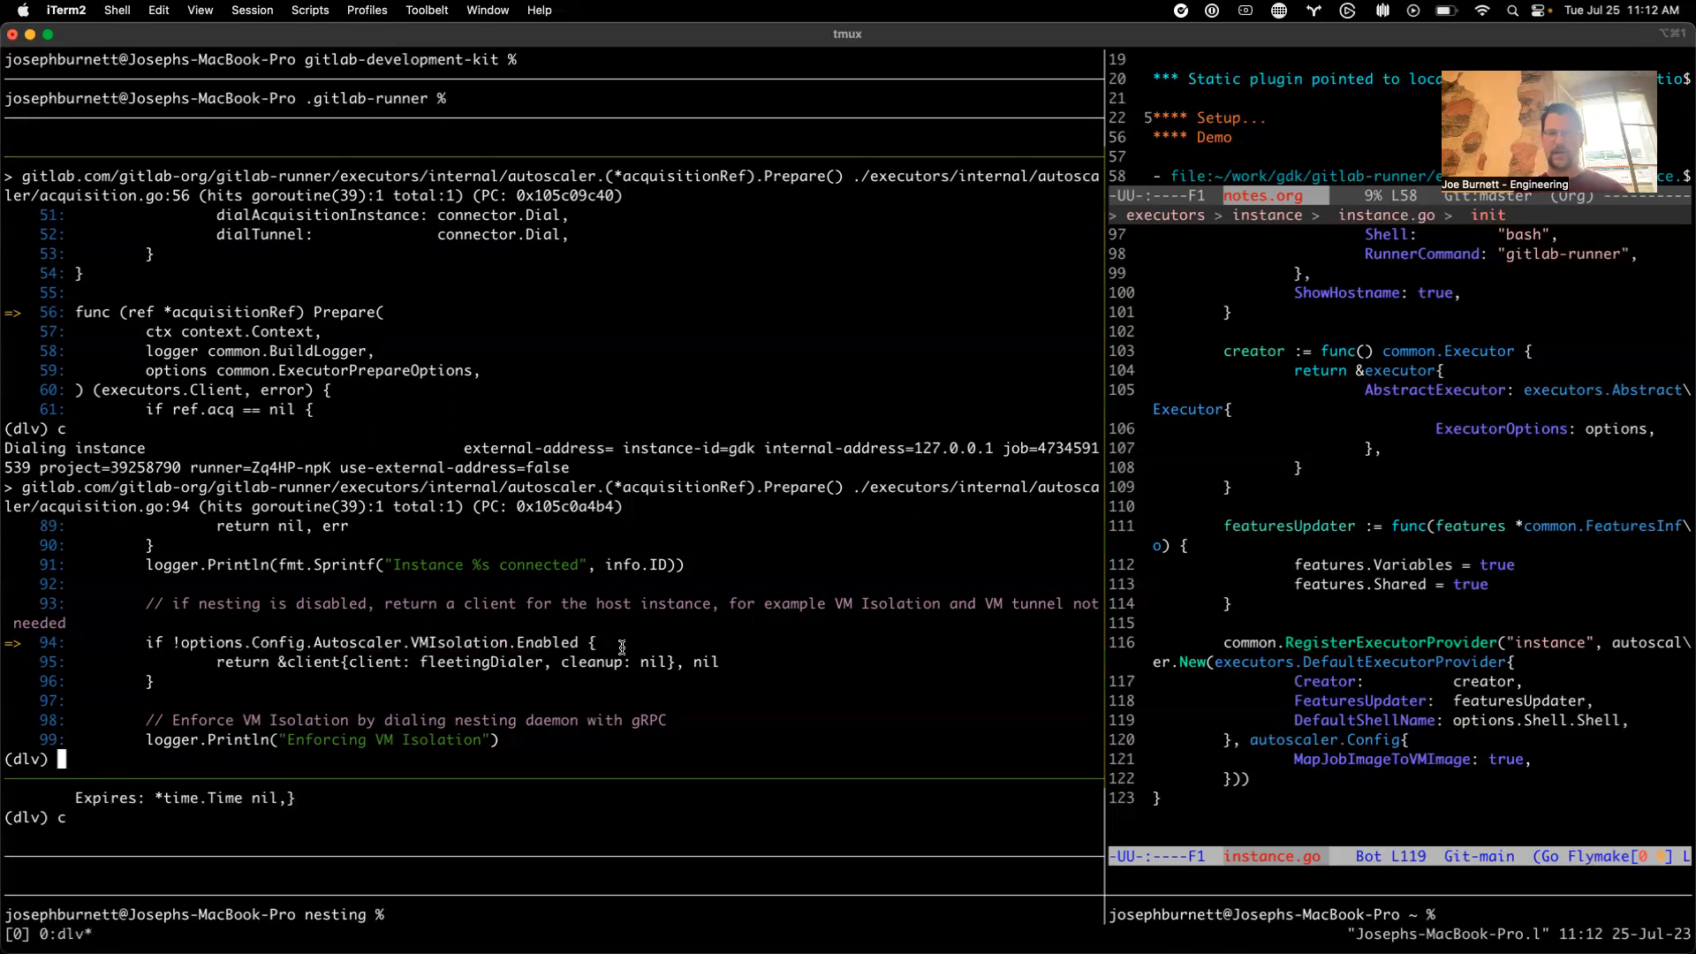
Step dlv past the nesting connection to createVMTunnel at acquisition.go:107
{"action": "type", "text": "n"}
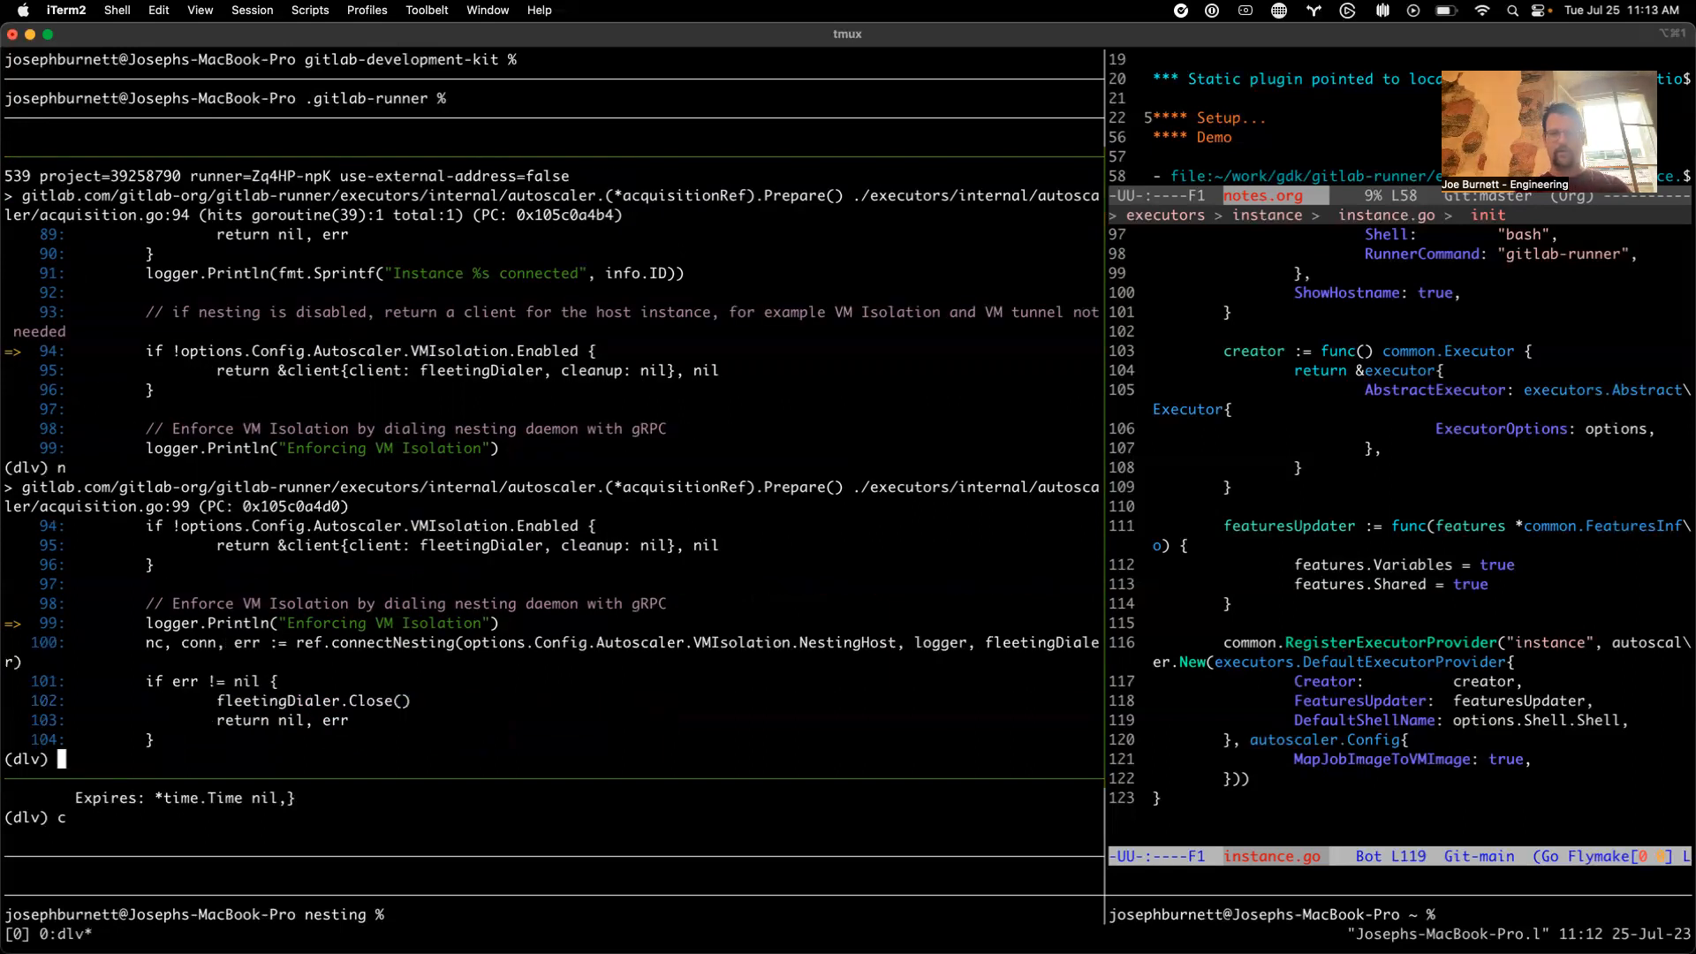
{"action": "type", "text": "n"}
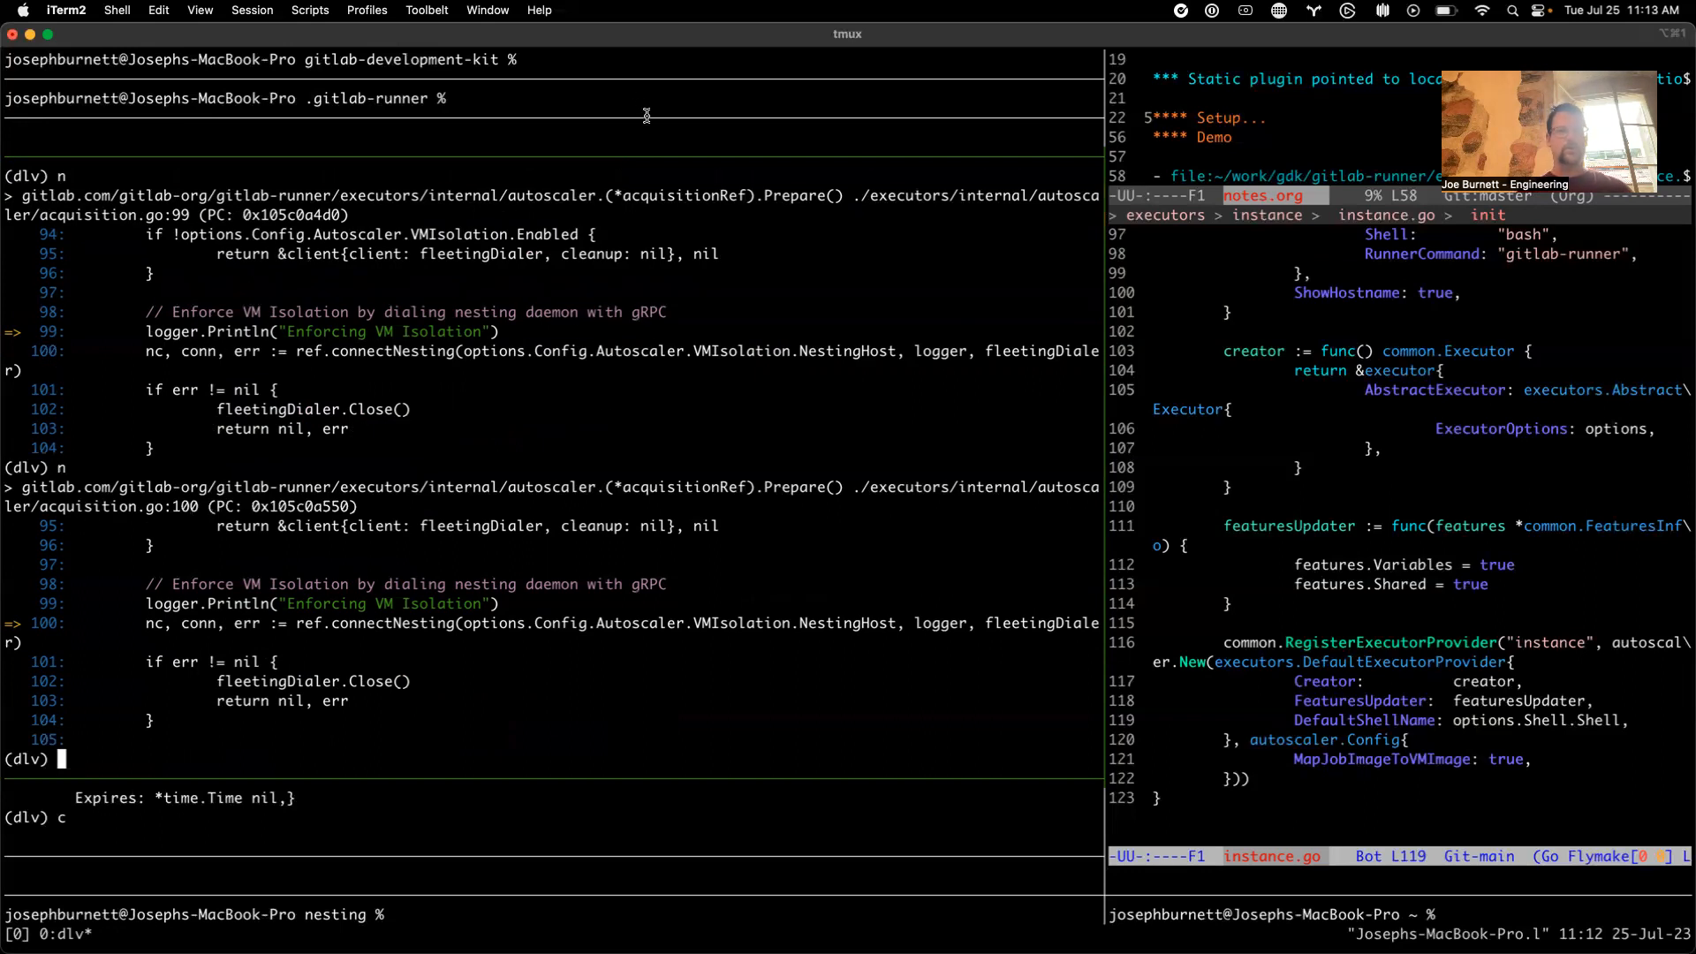
{"action": "mouse_move", "coordinate": [670, 142]}
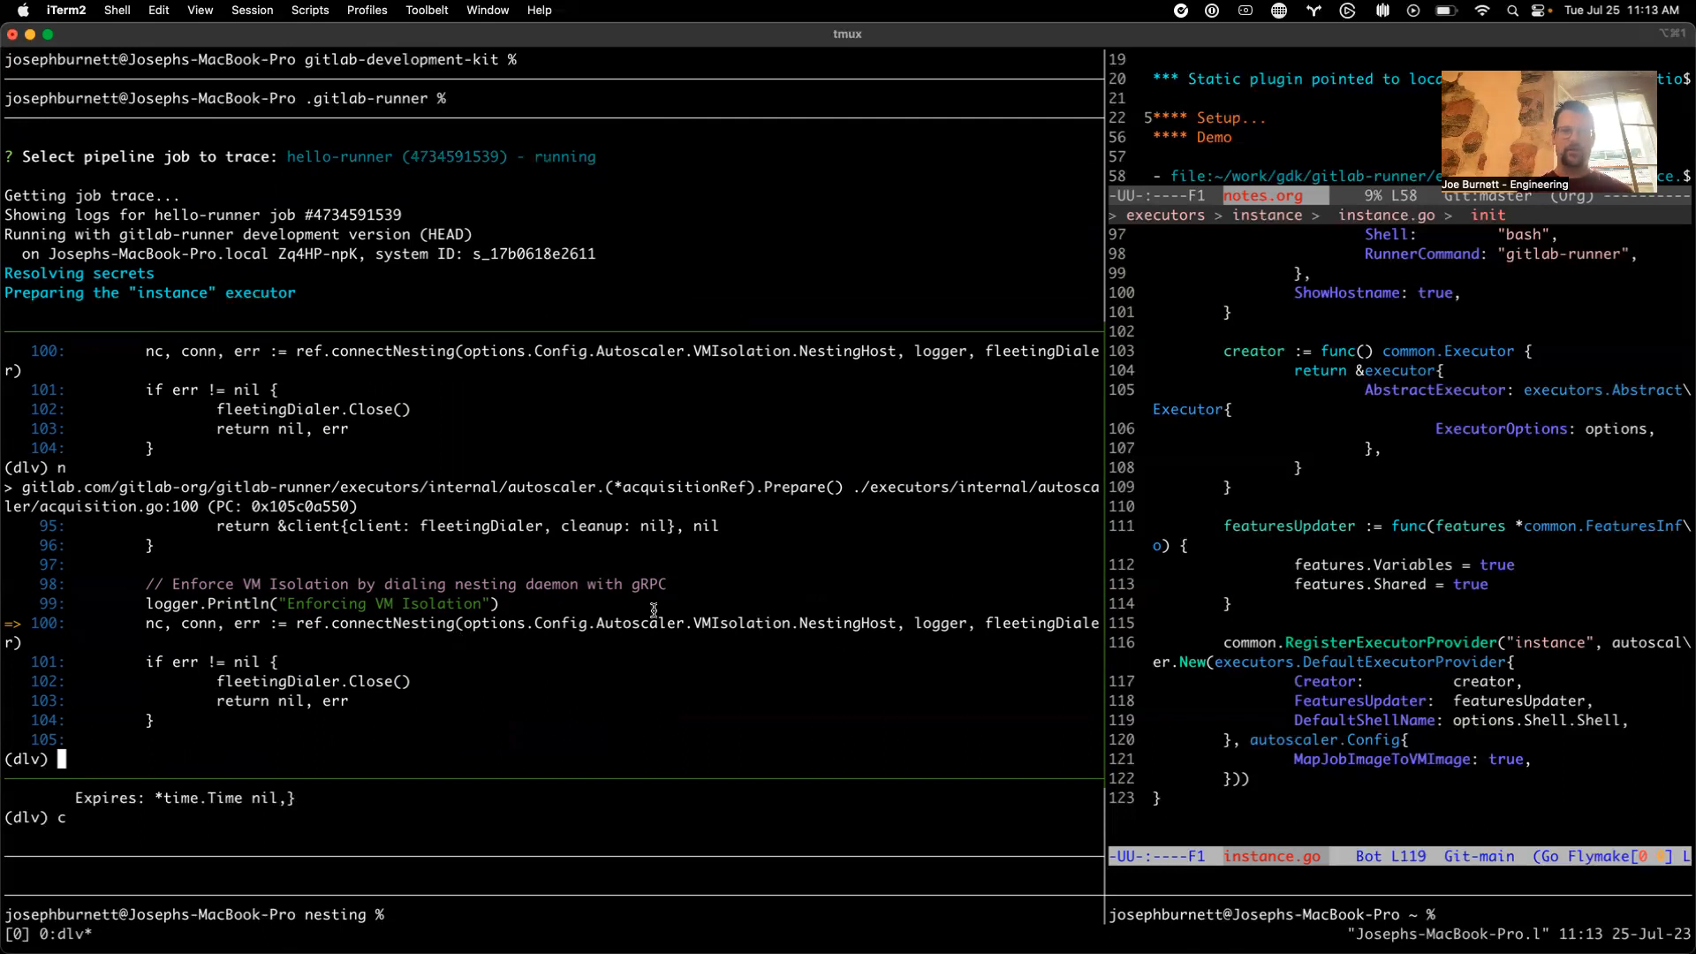
{"action": "type", "text": "n"}
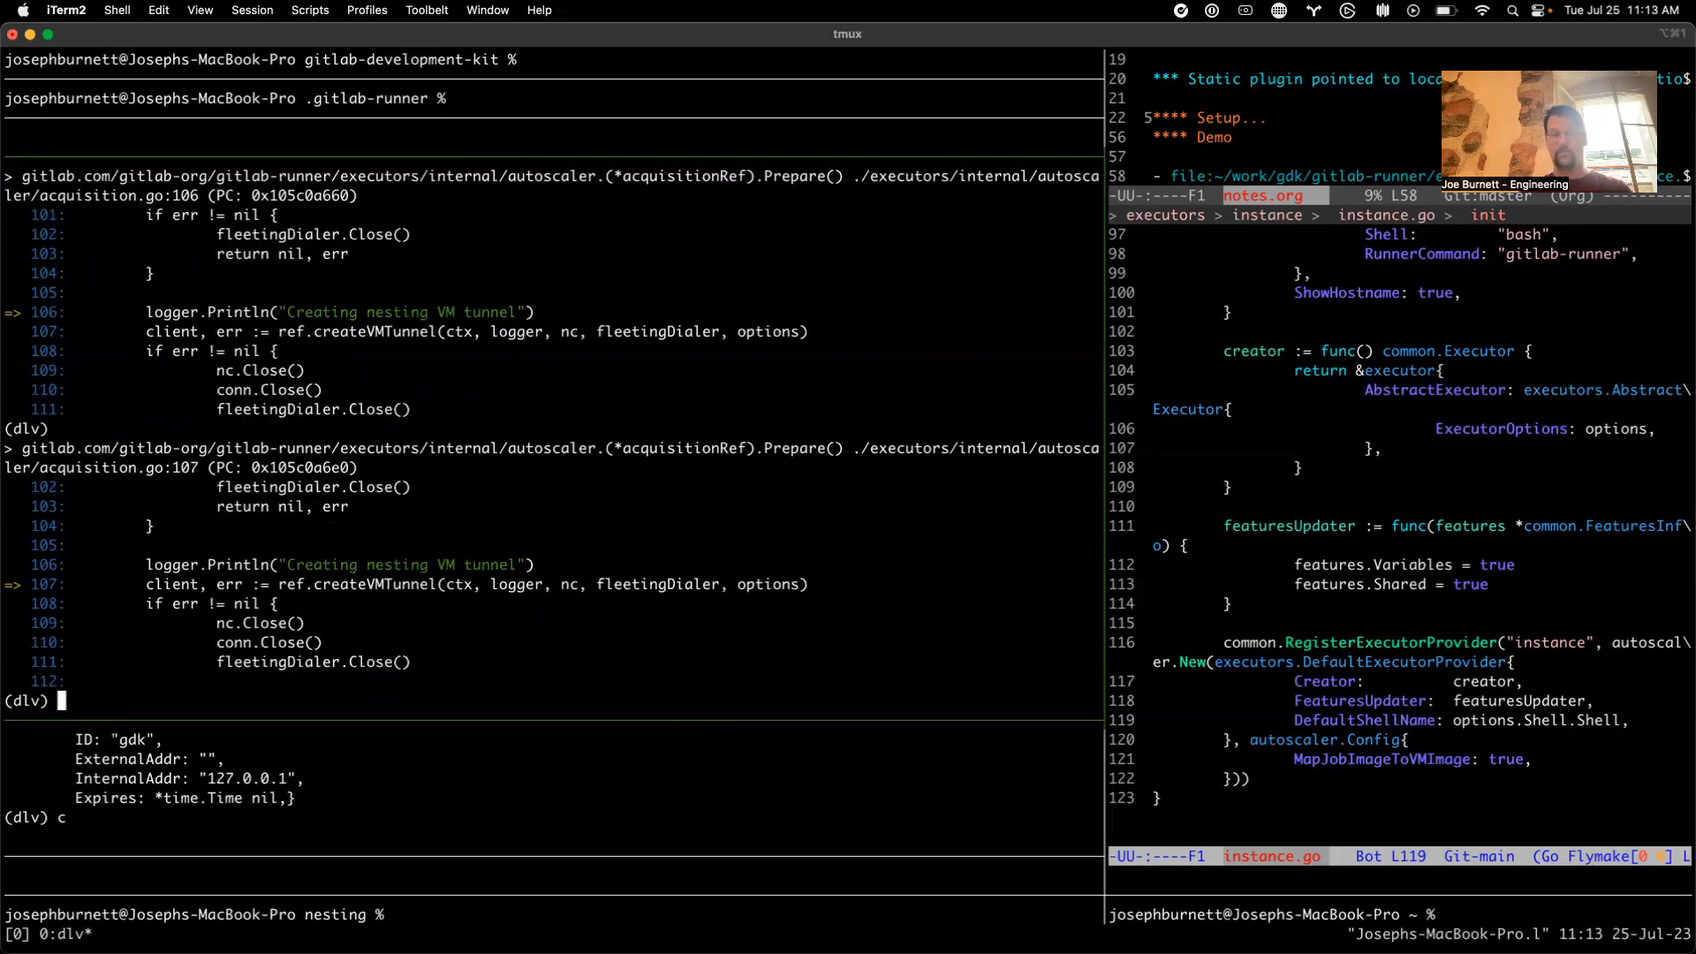
Step into createVMTunnel.func1 to nc.Create at acquisition.go:172, then continue past VM creation
{"action": "type", "text": "n"}
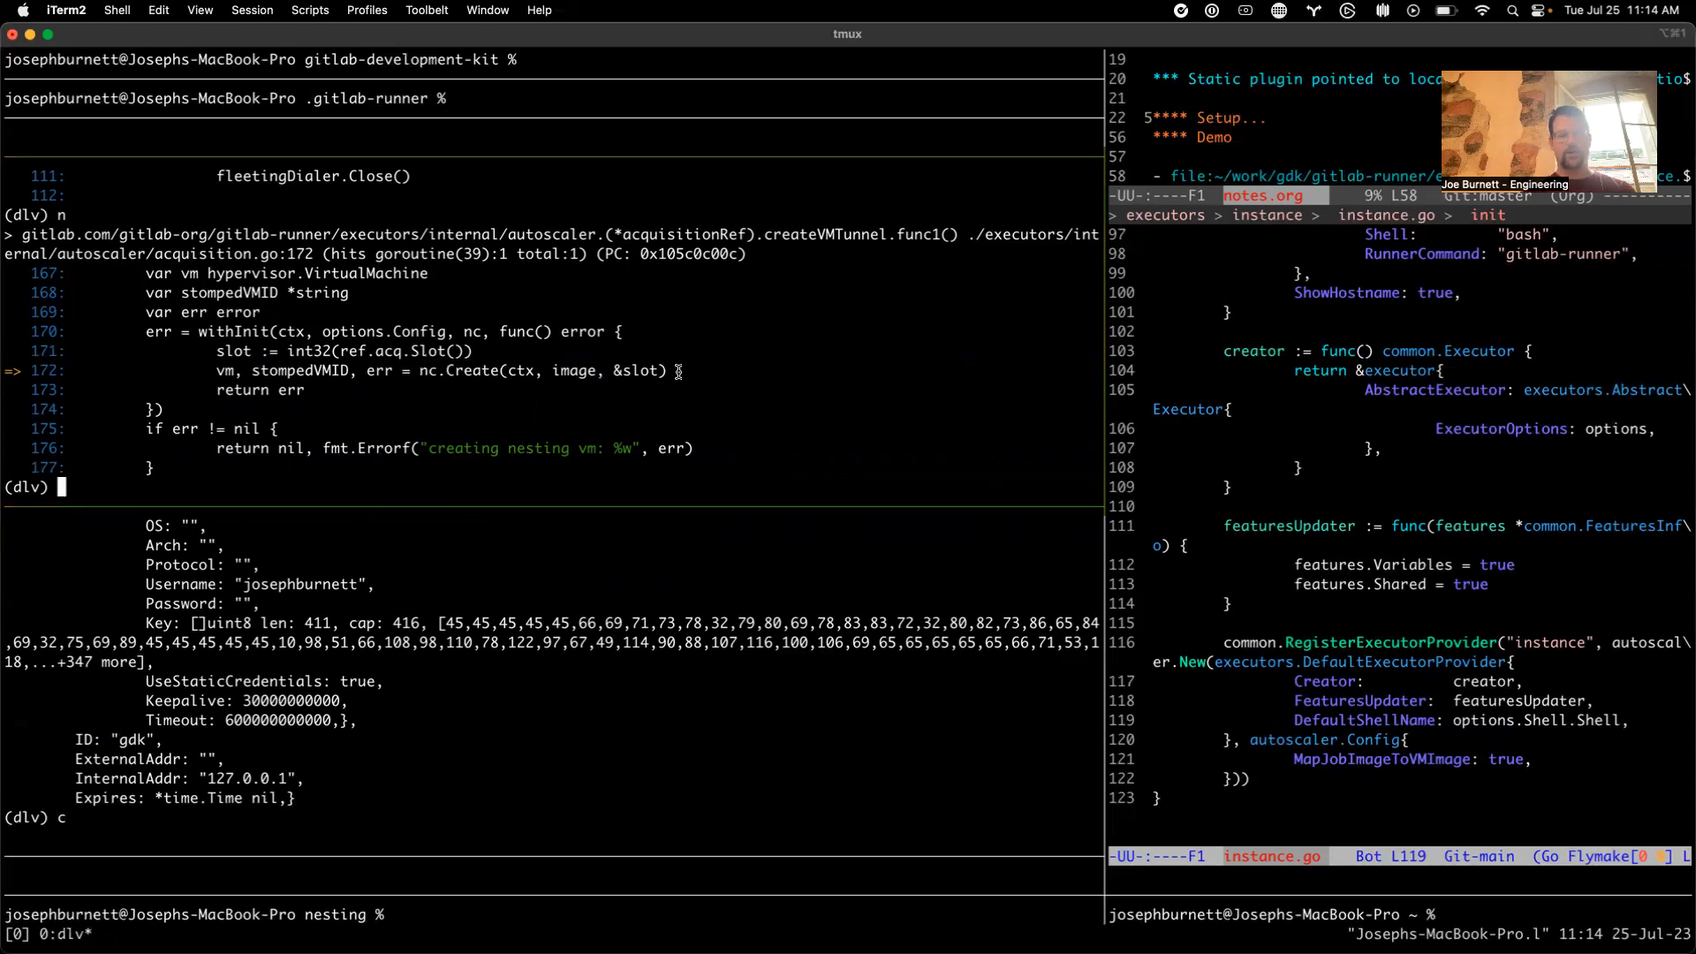
{"action": "key", "text": "Return"}
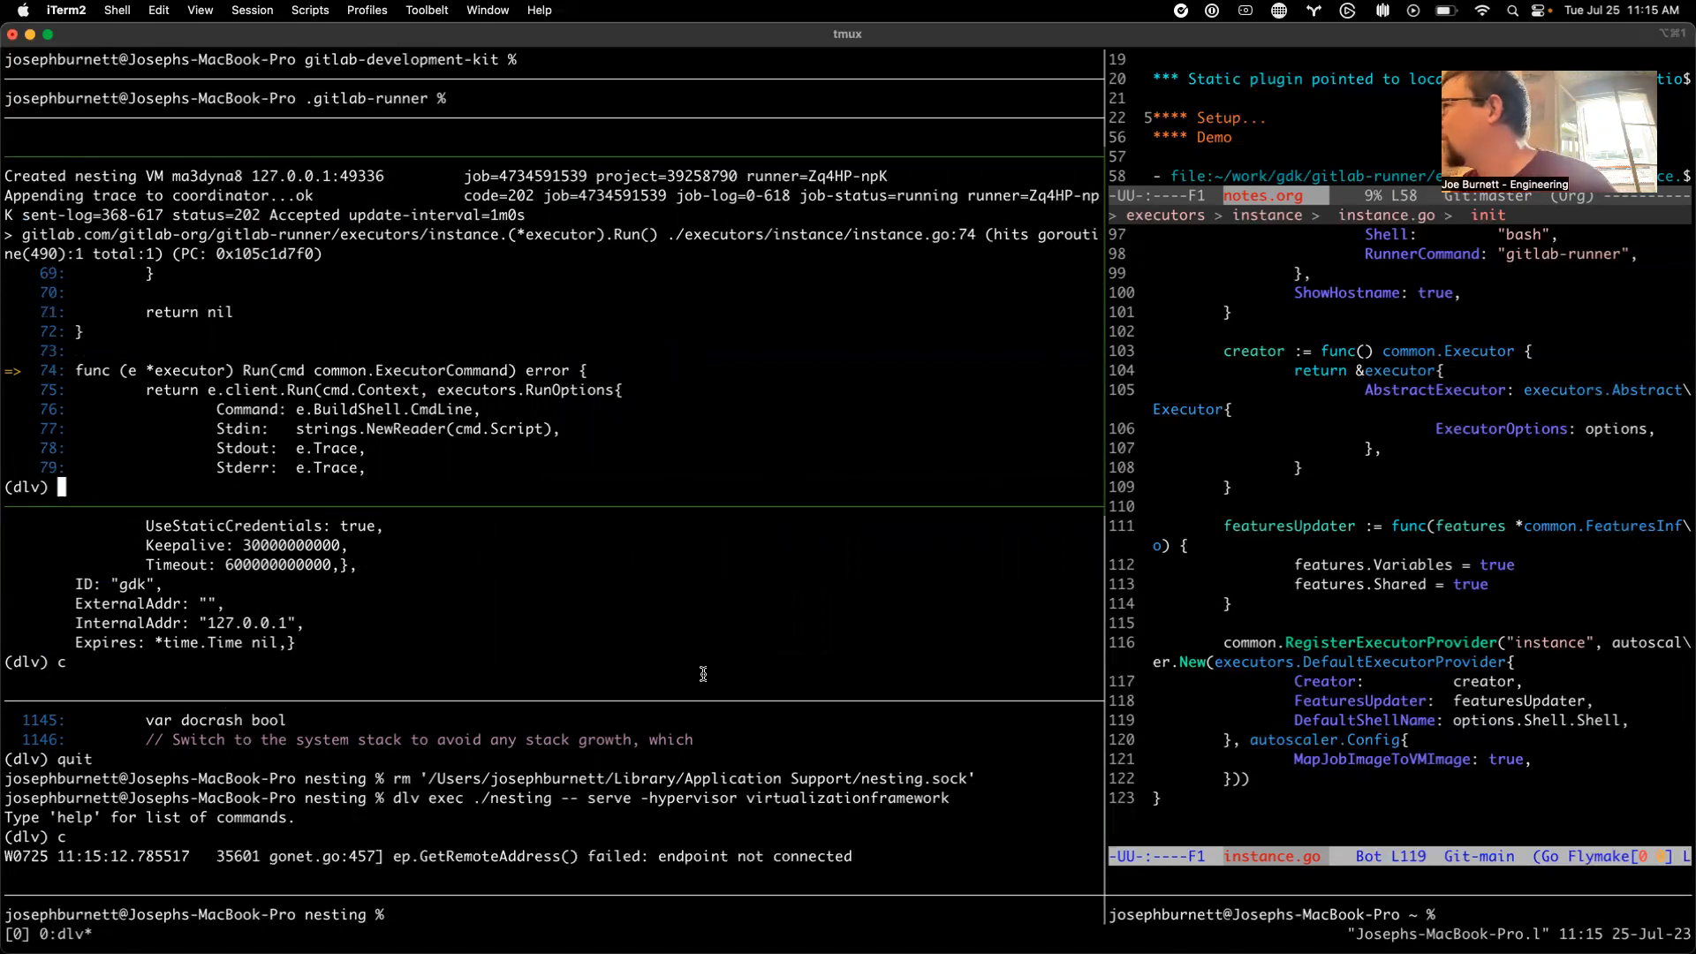
{"action": "mouse_move", "coordinate": [757, 867]}
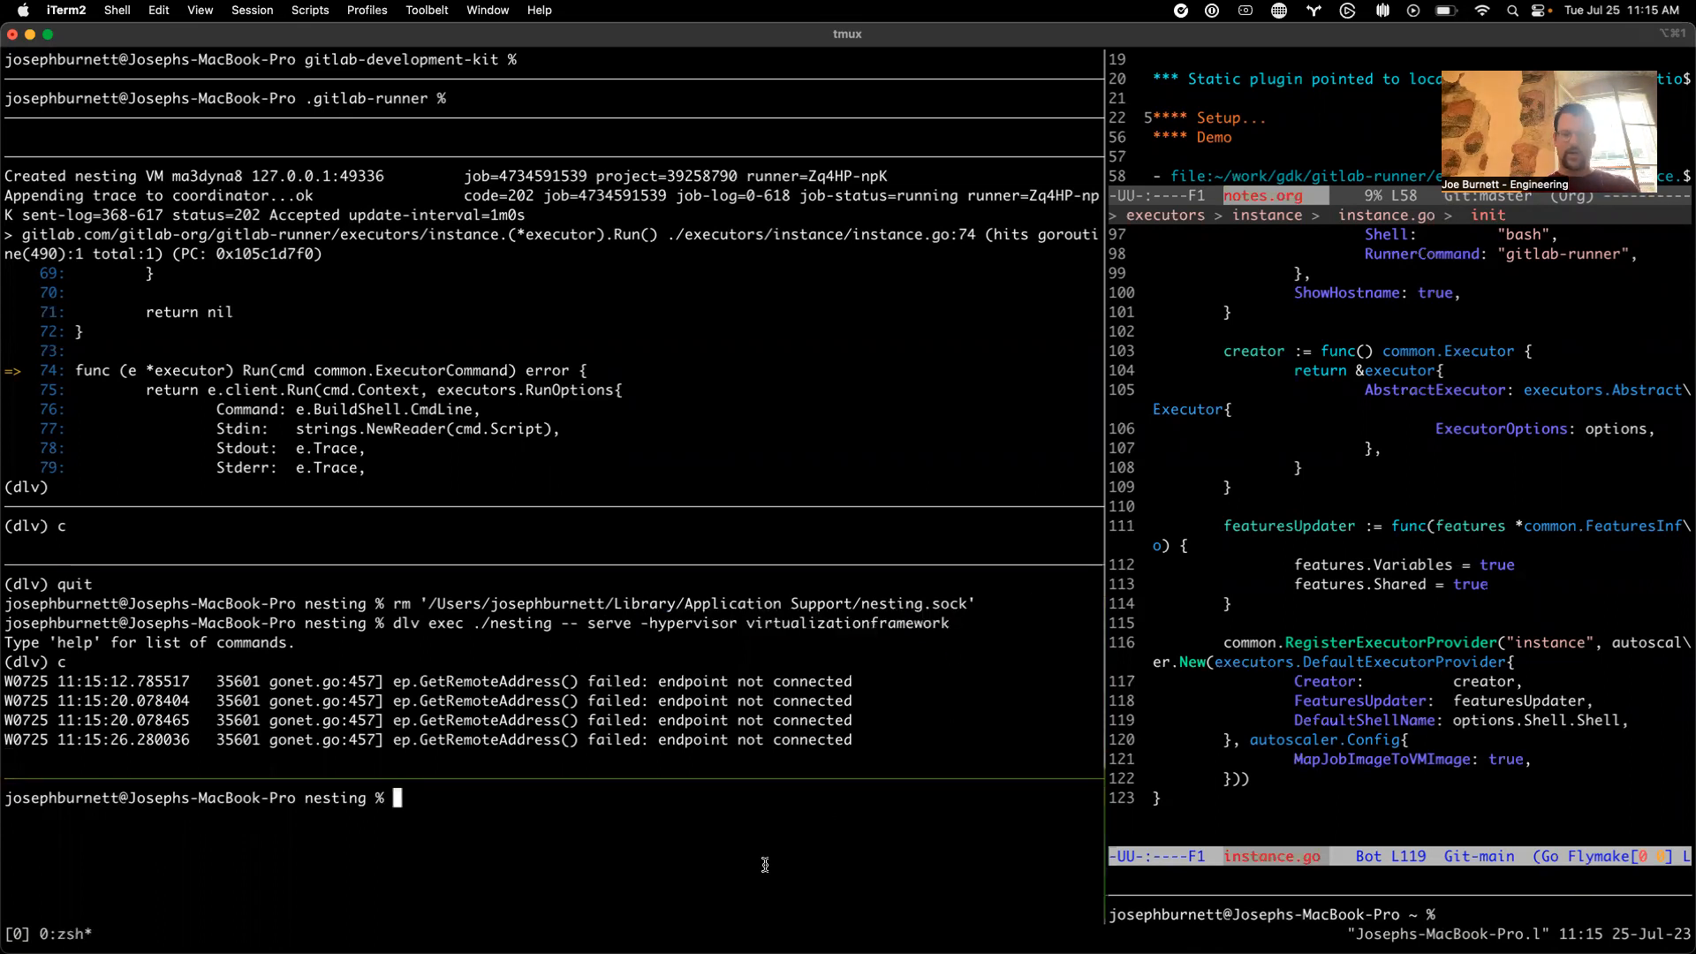
Enter the ./nesting command to list the nesting VMs
{"action": "type", "text": "./nesting list"}
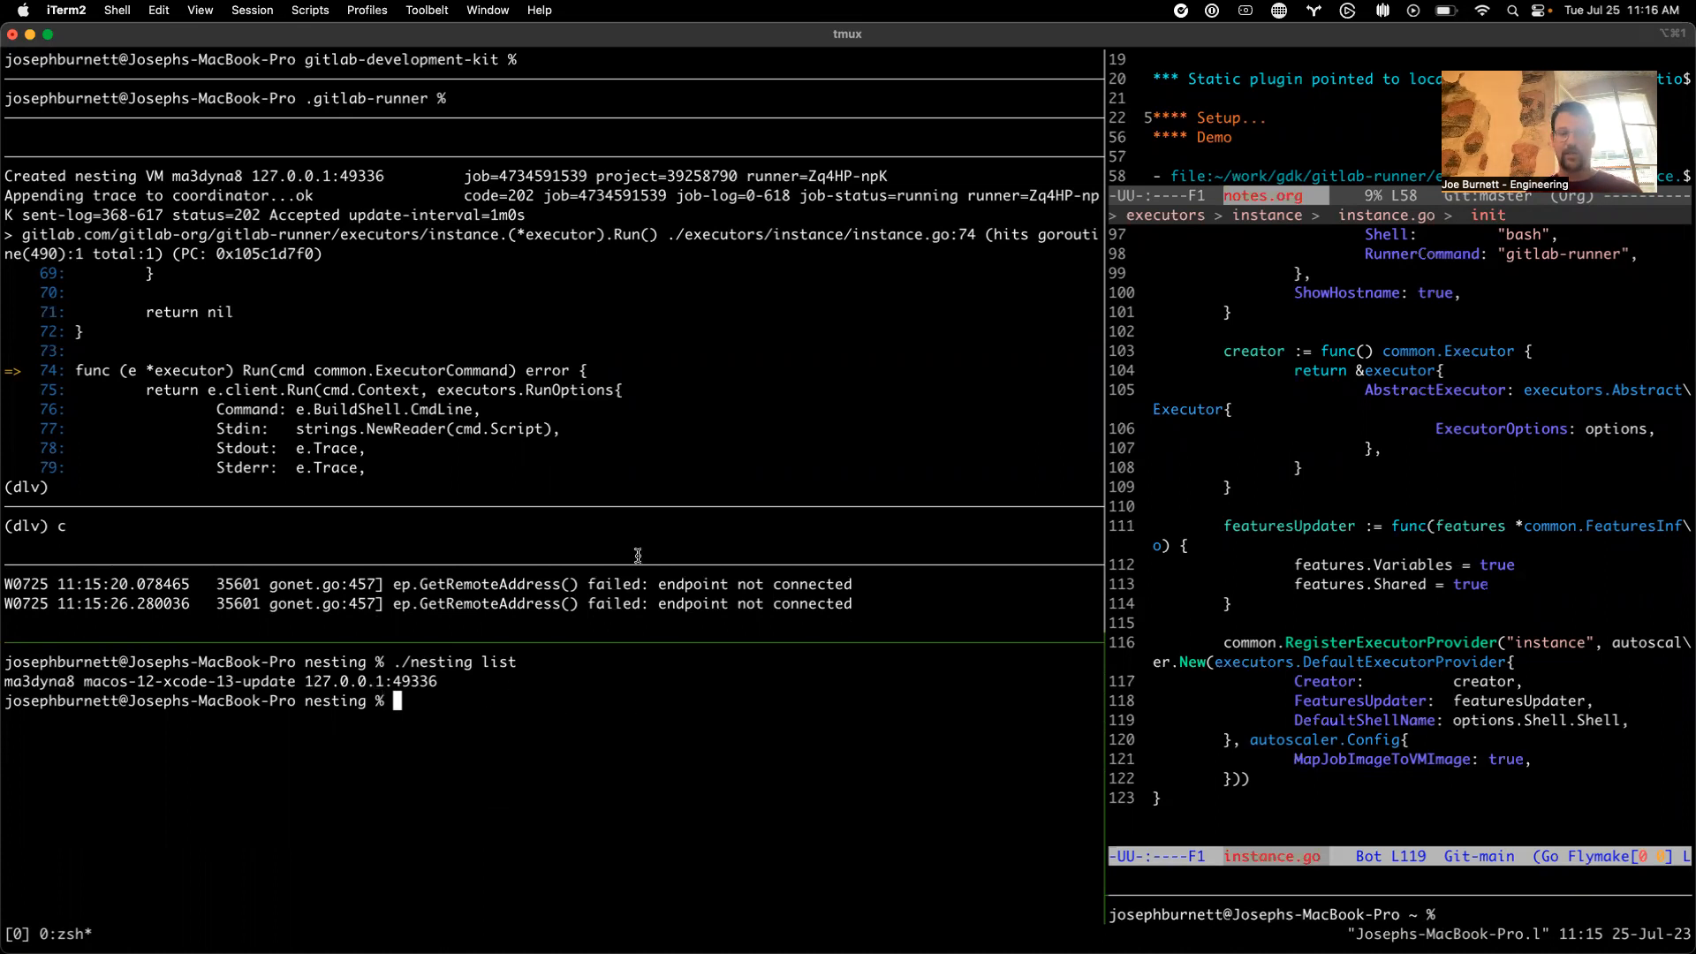
{"action": "mouse_move", "coordinate": [585, 503]}
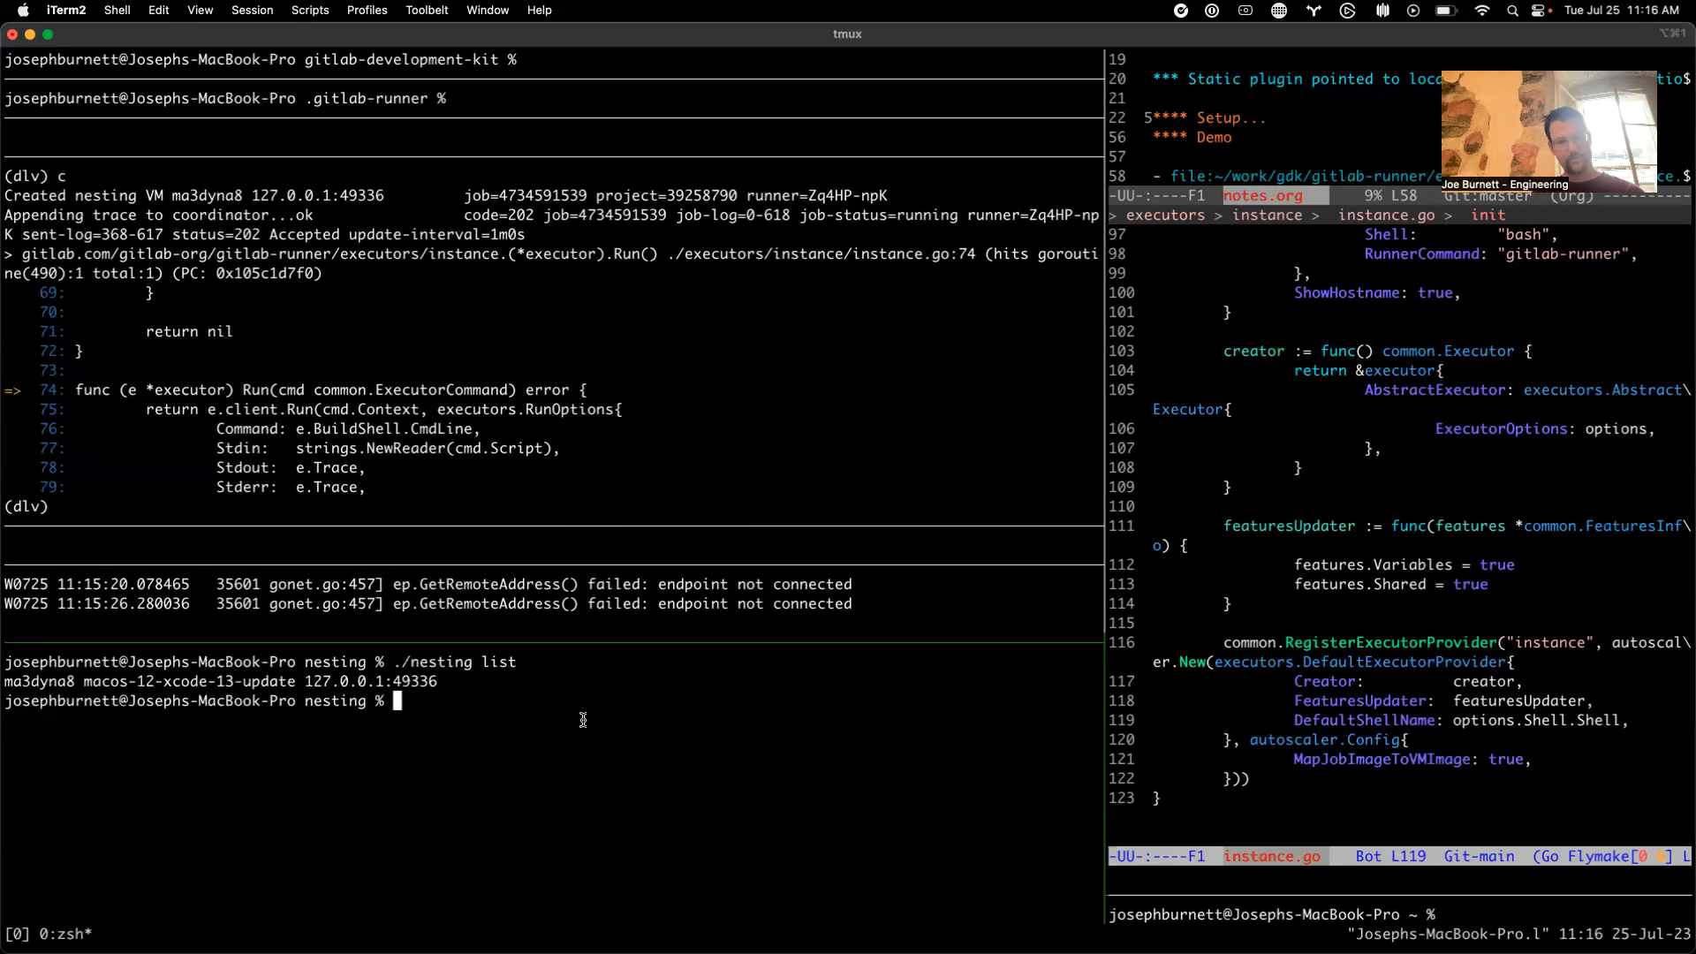
{"action": "mouse_move", "coordinate": [569, 748]}
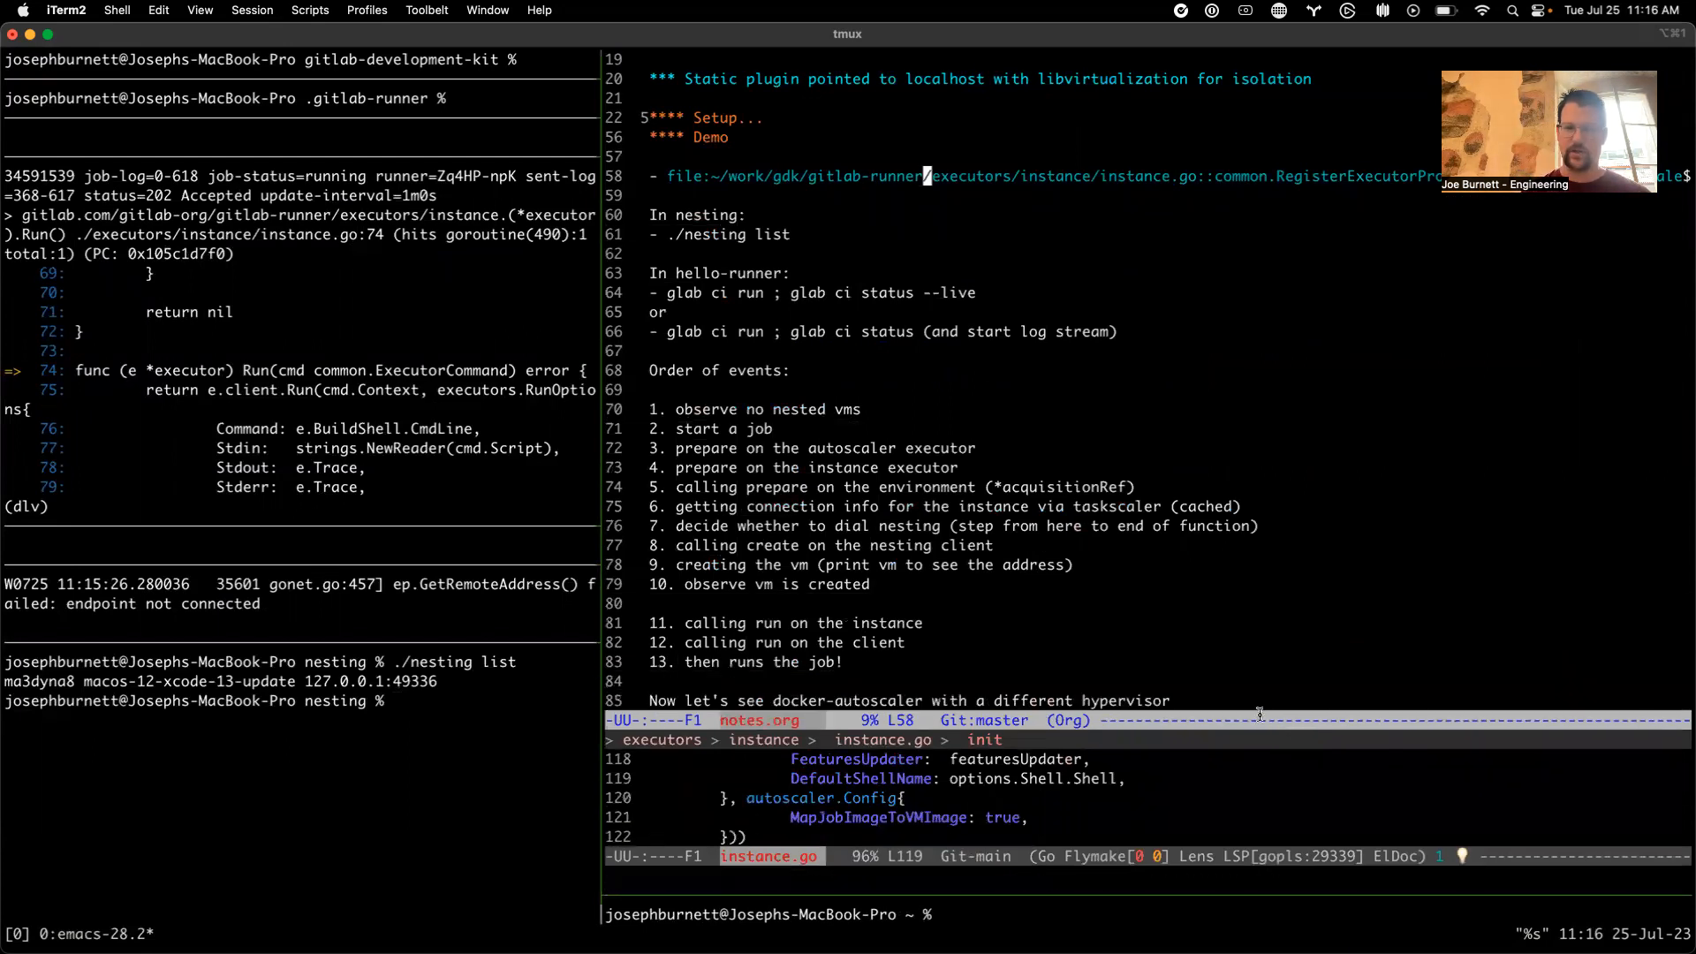
{"action": "scroll", "scroll_direction": "down", "scroll_amount": 3}
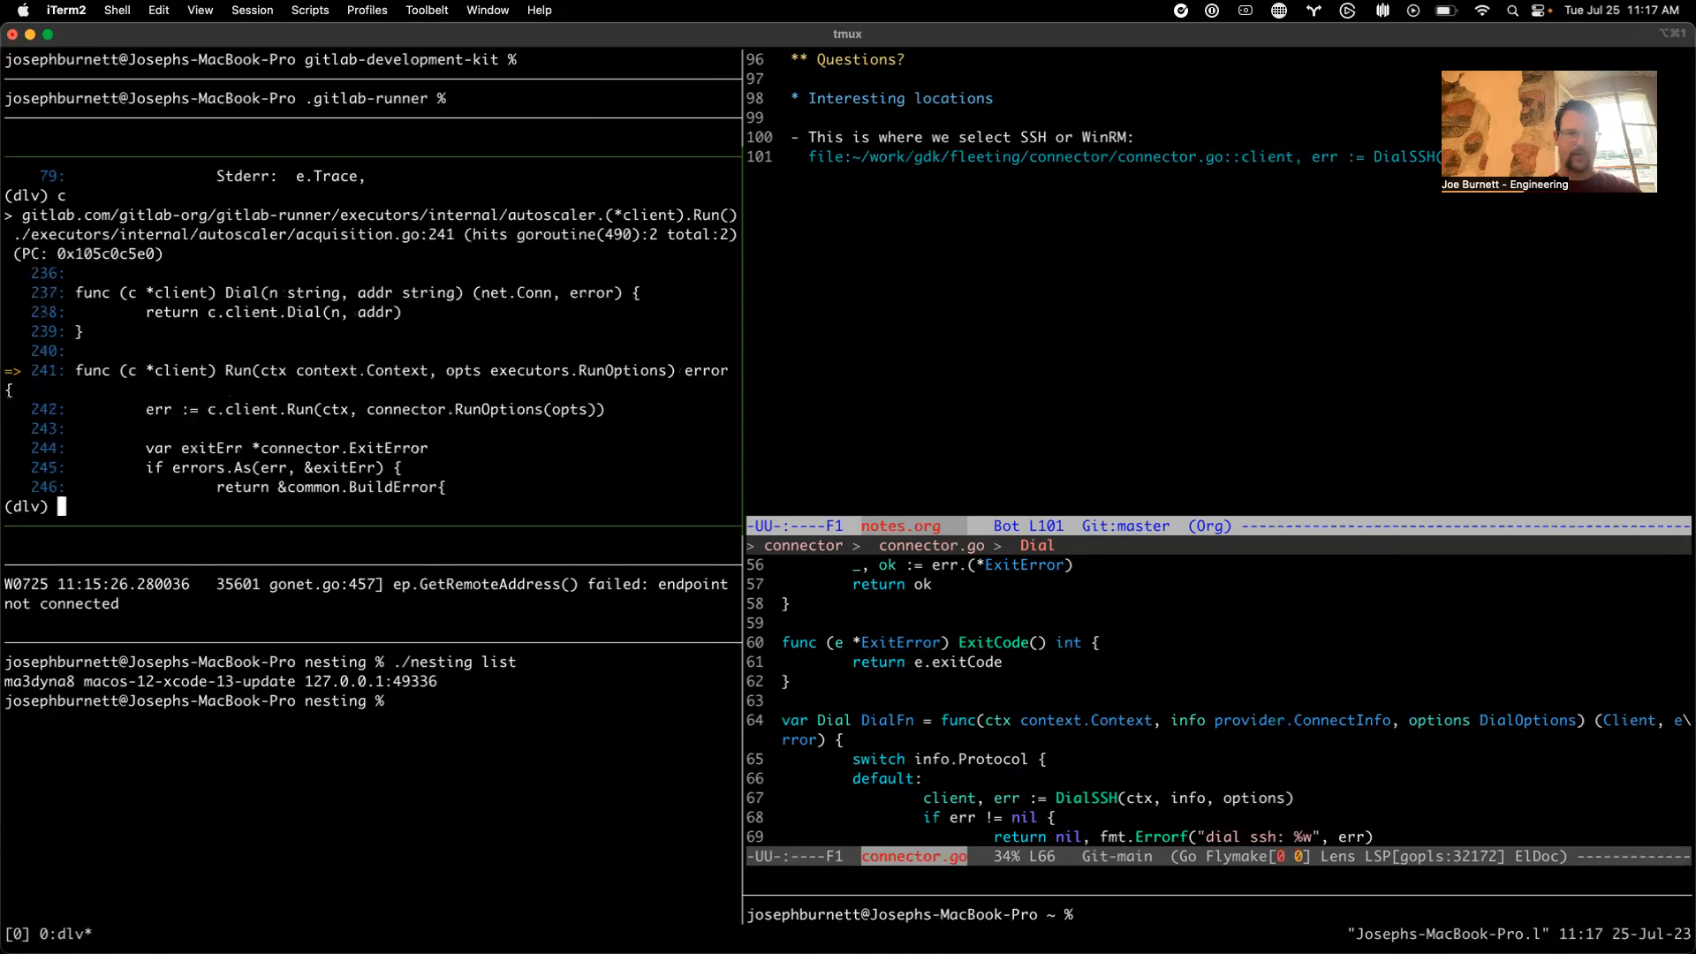
Continue the debugger with 'c' until it halts at instance.go line 74
{"action": "type", "text": "c"}
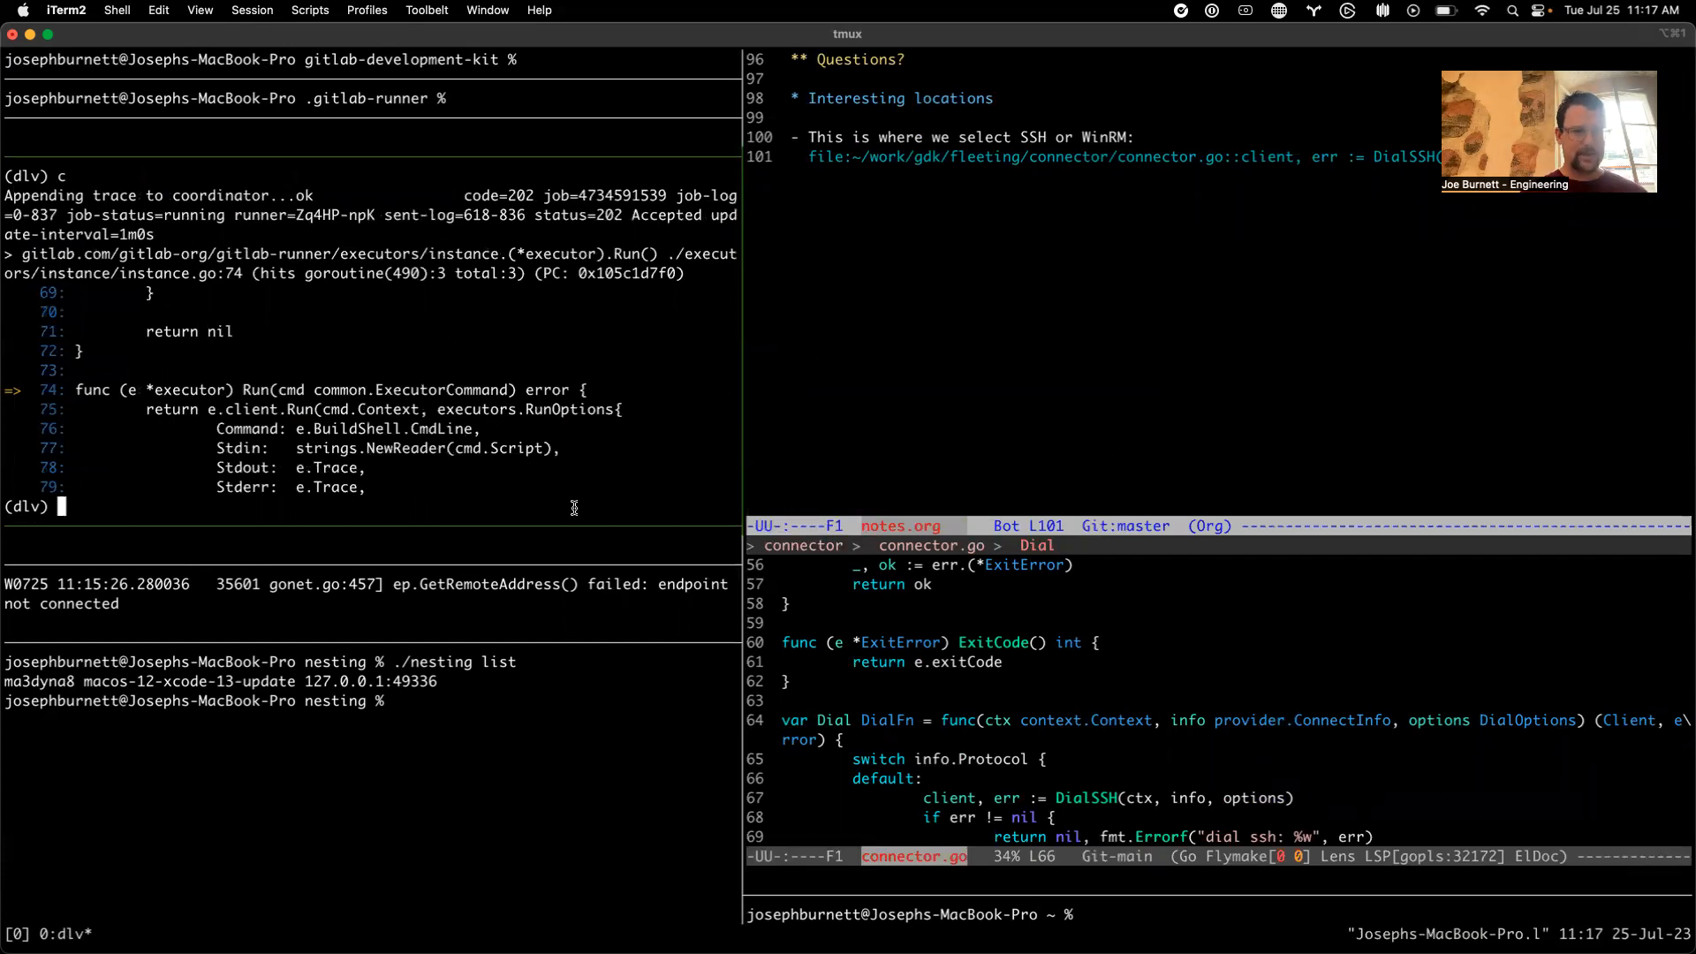
{"action": "type", "text": "c"}
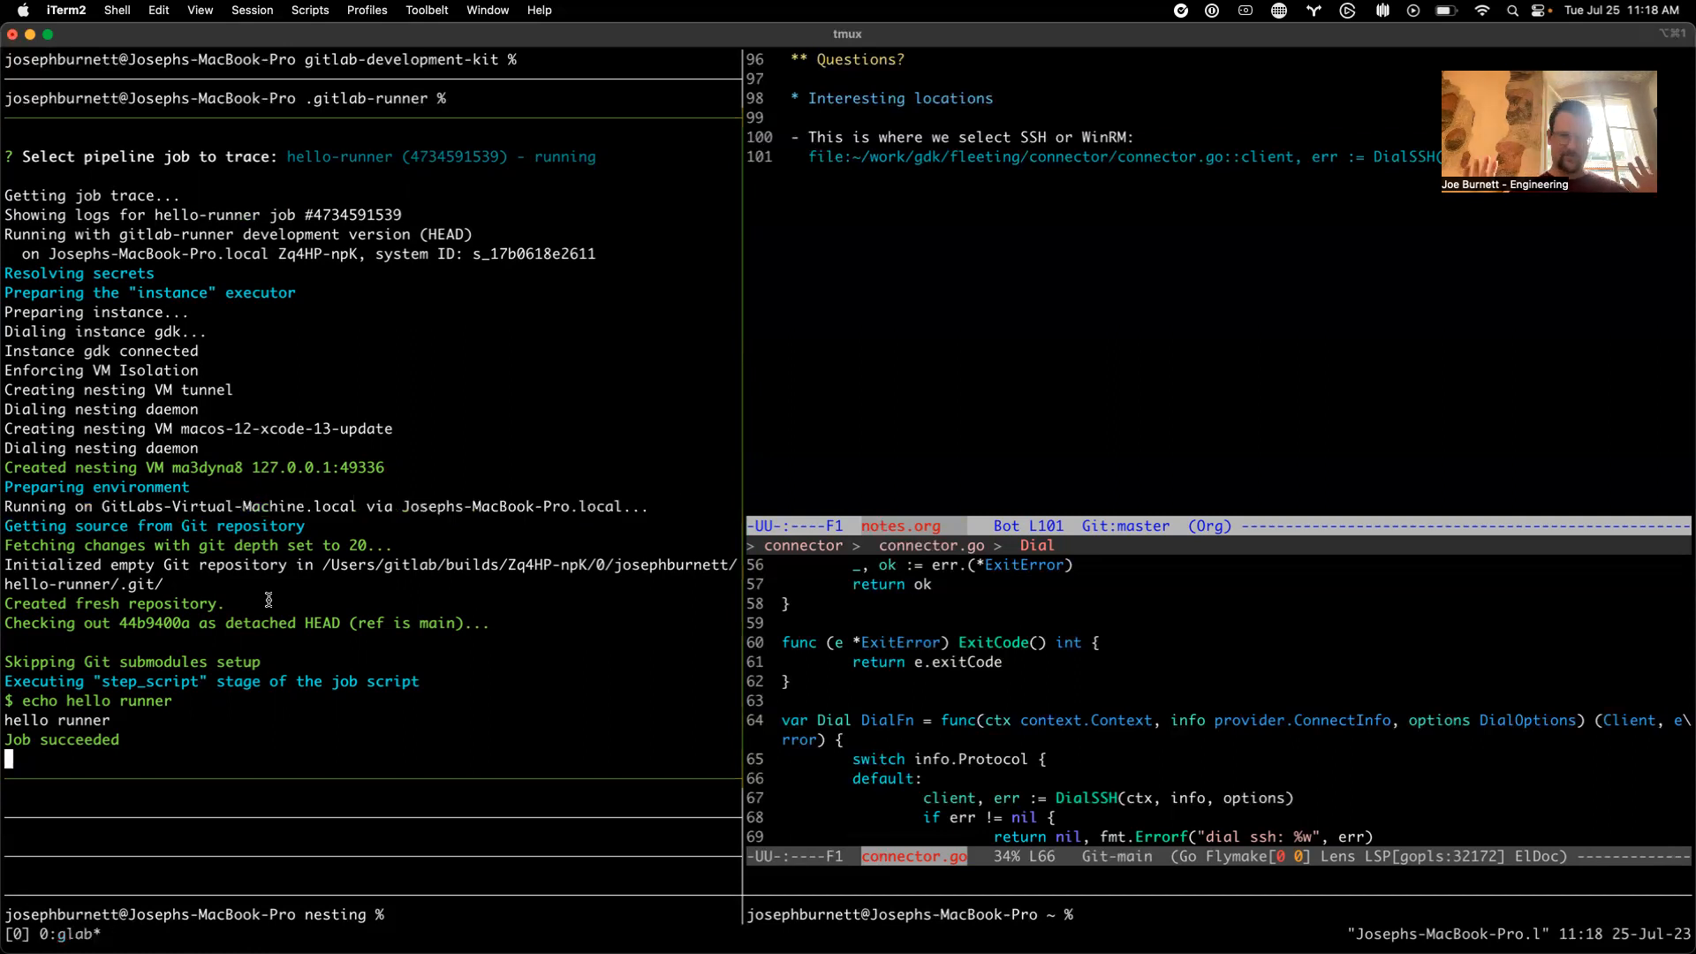
{"action": "mouse_move", "coordinate": [576, 353]}
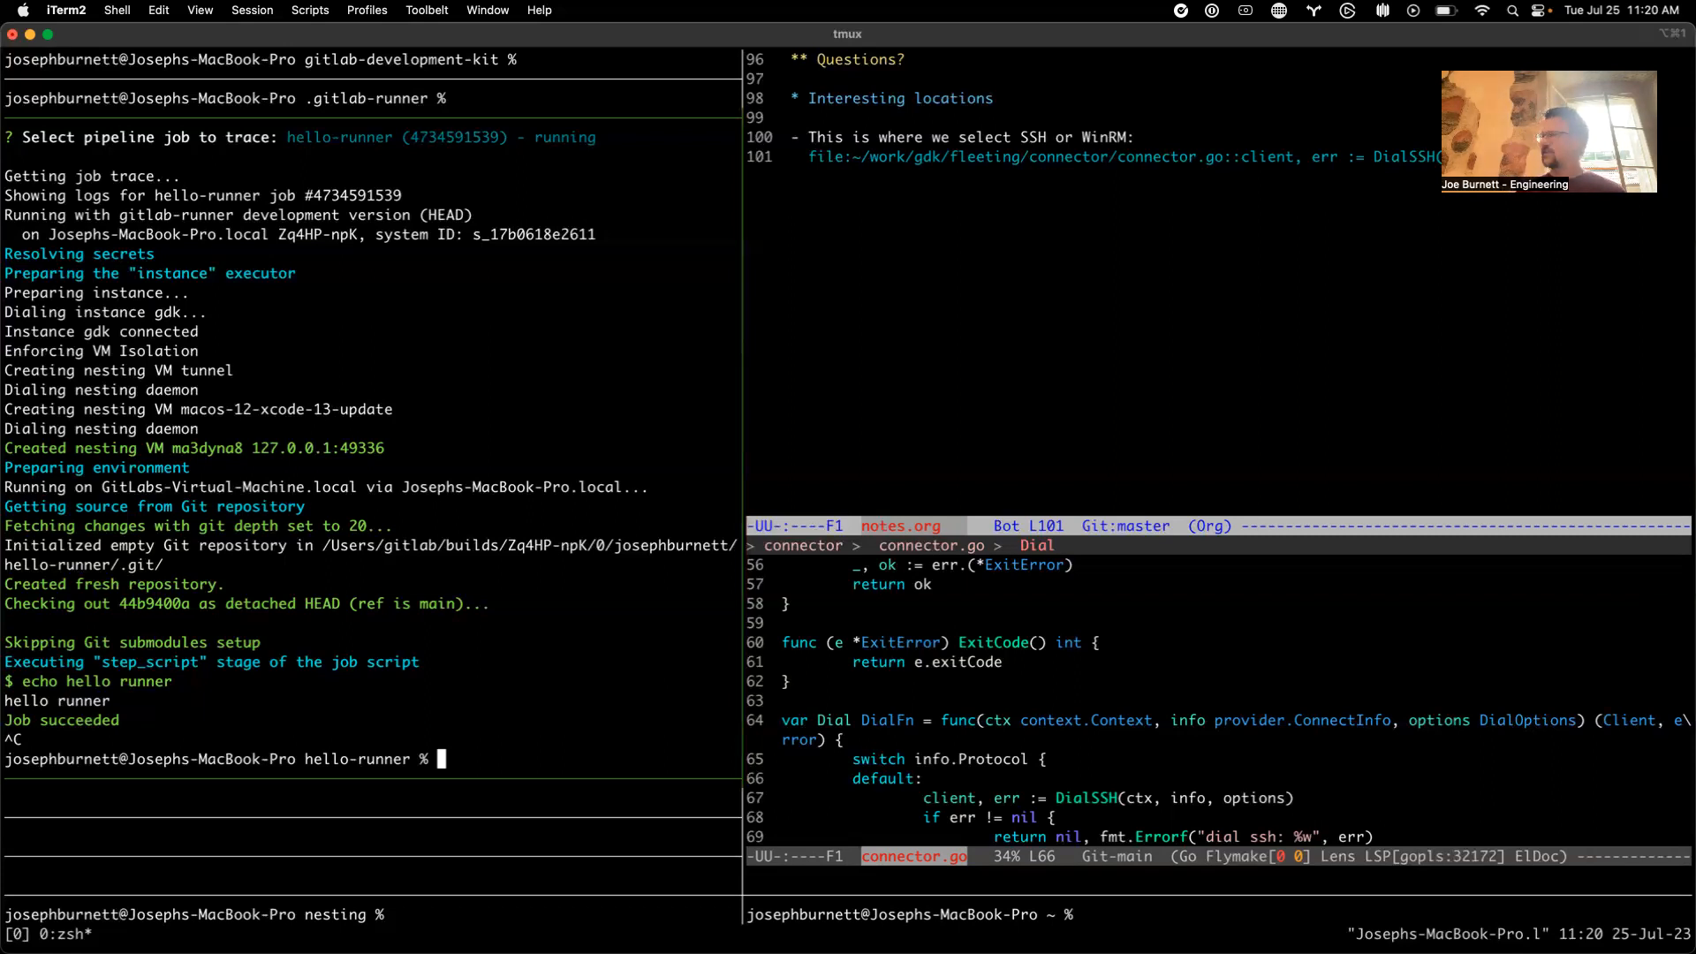
{"action": "mouse_move", "coordinate": [692, 275]}
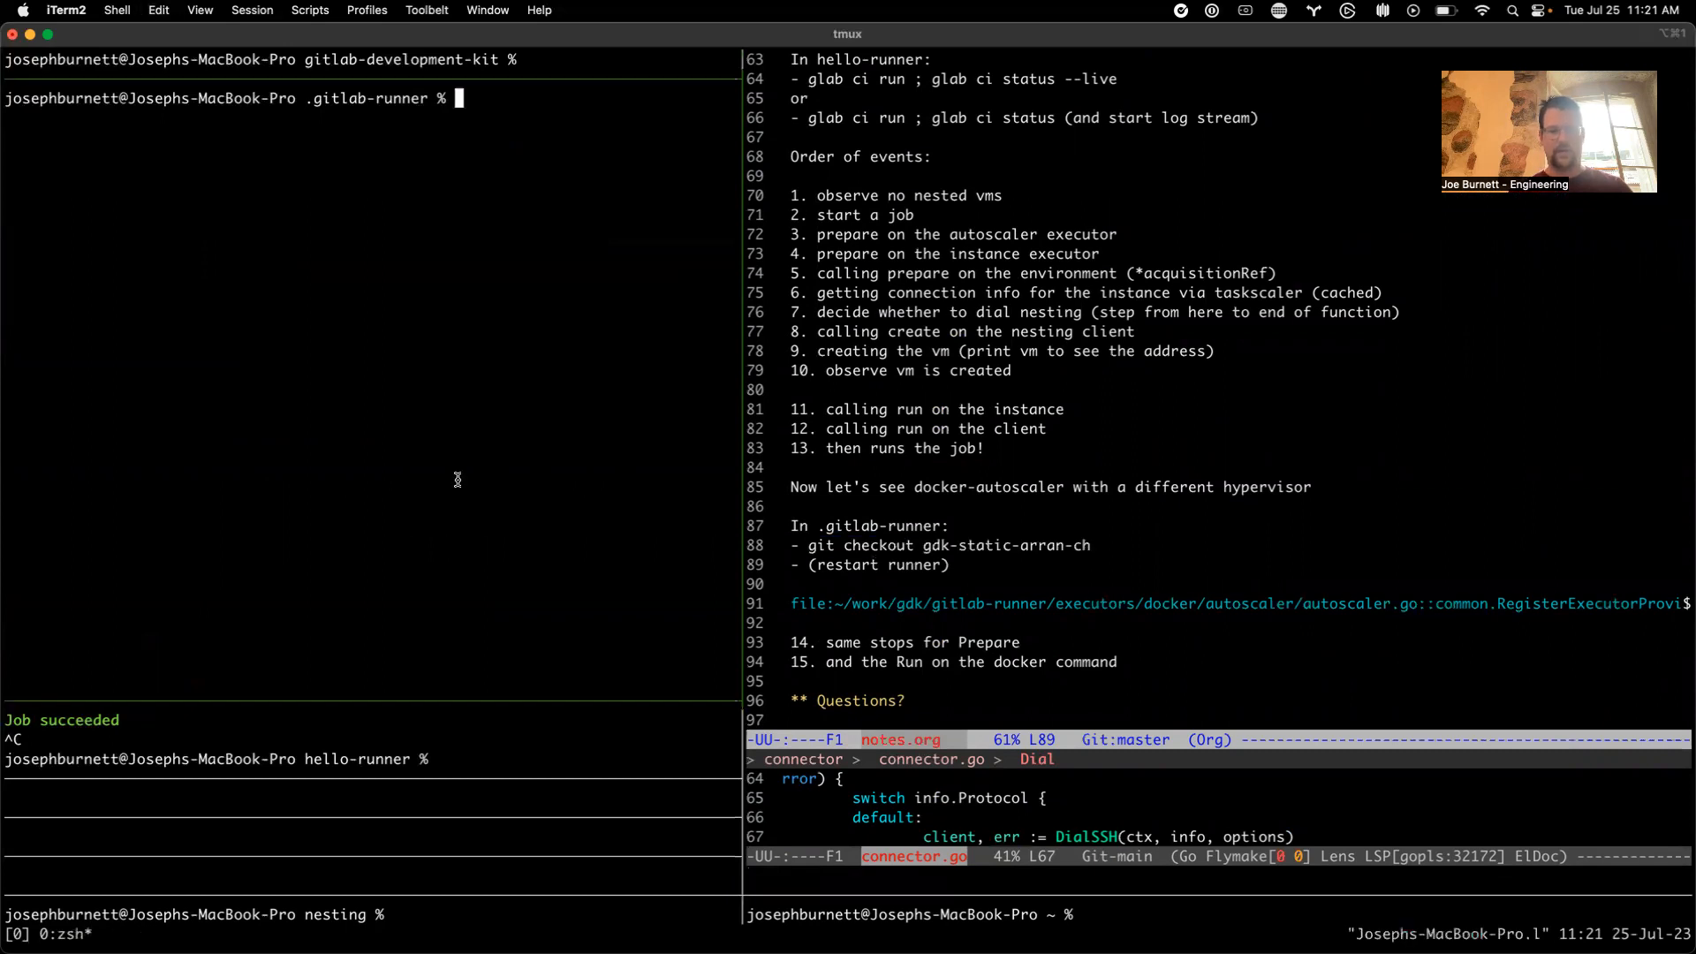
Check out branch gdk-static-arran-ch and recall 'cat config.toml | grep -v token' from history
{"action": "type", "text": "git checkout gdk-static-arran-ch"}
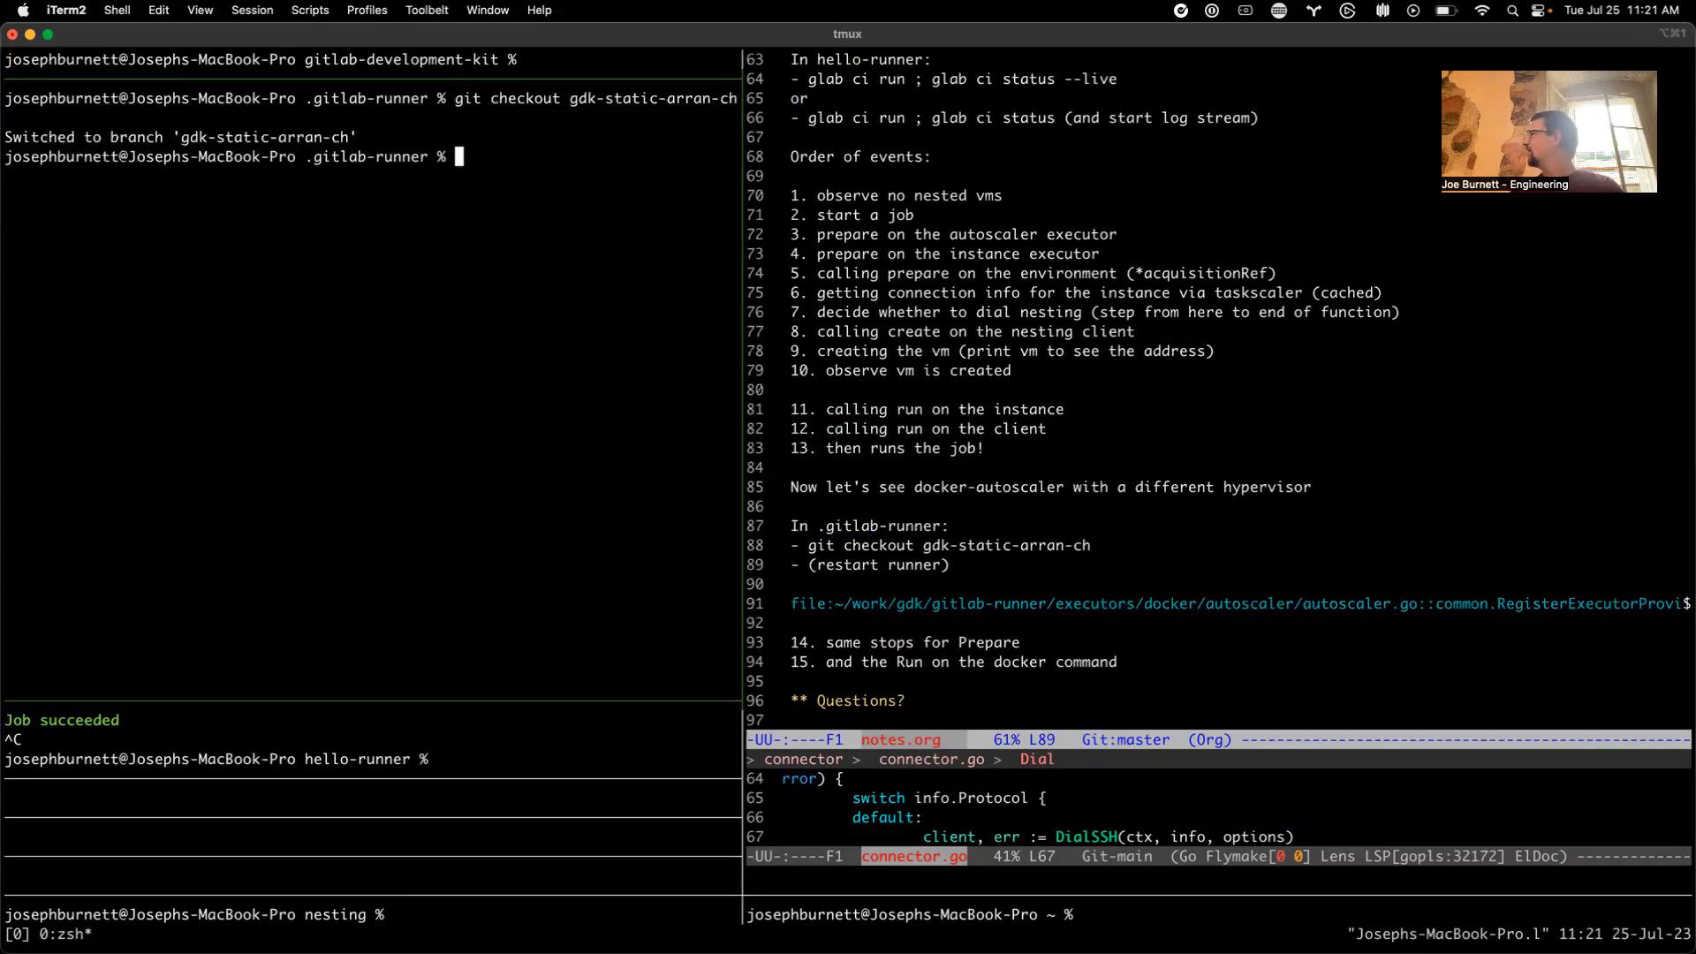
{"action": "type", "text": "cat"}
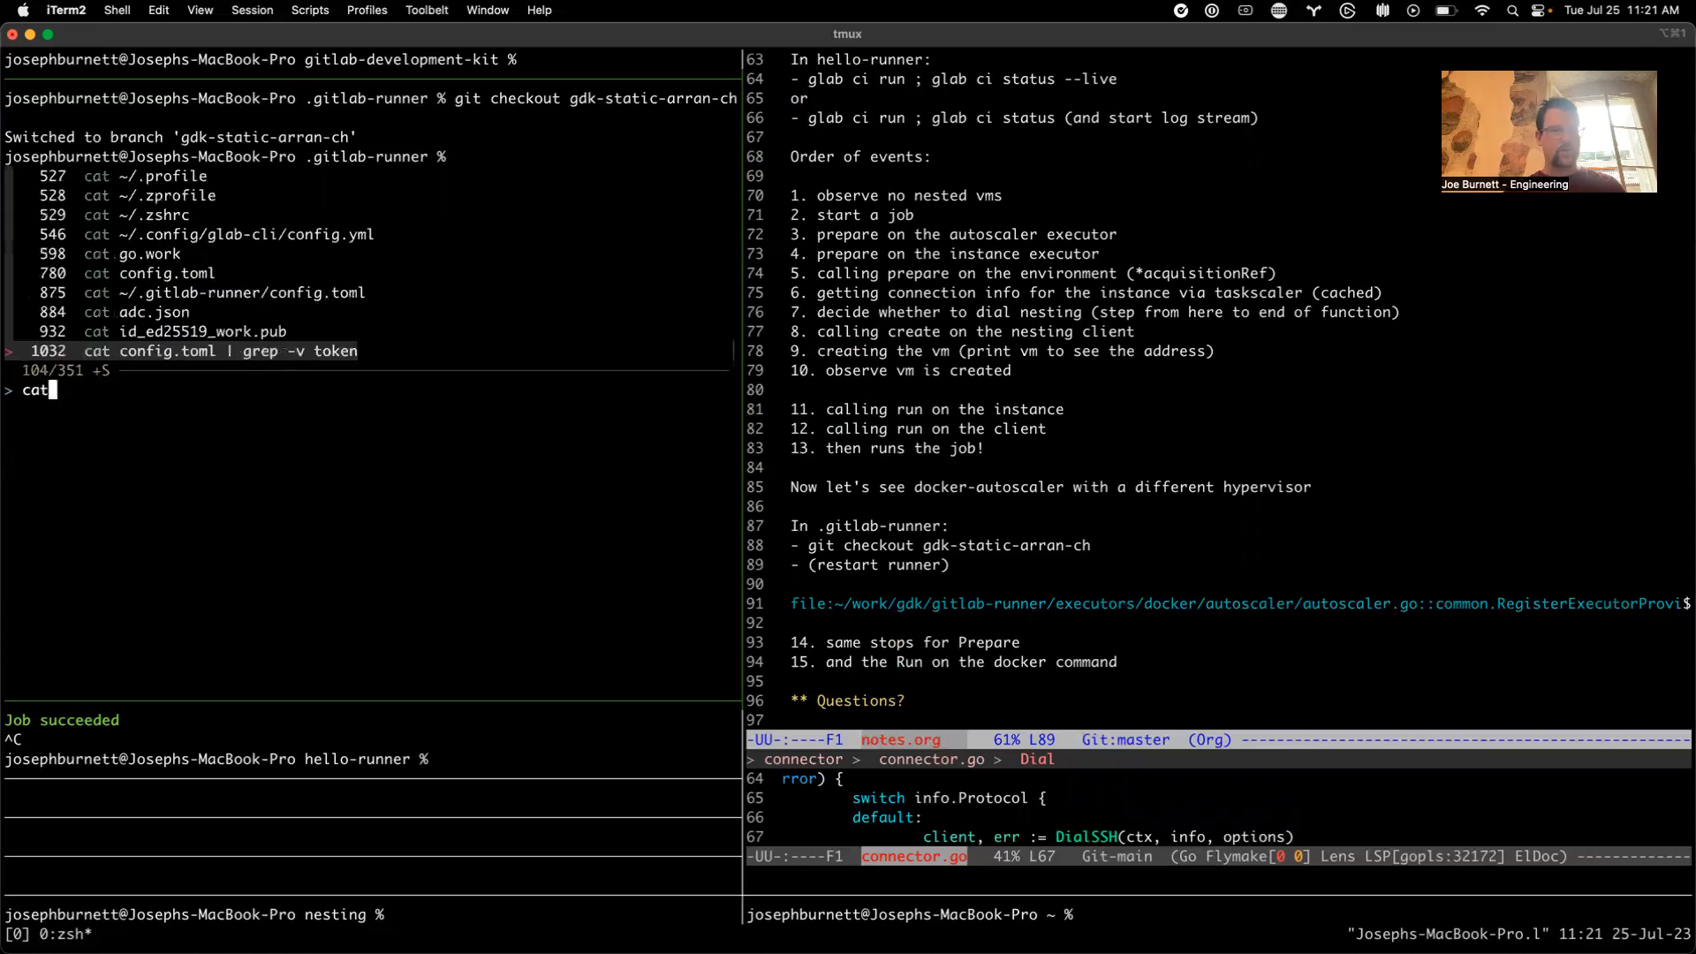
{"action": "key", "text": "Enter"}
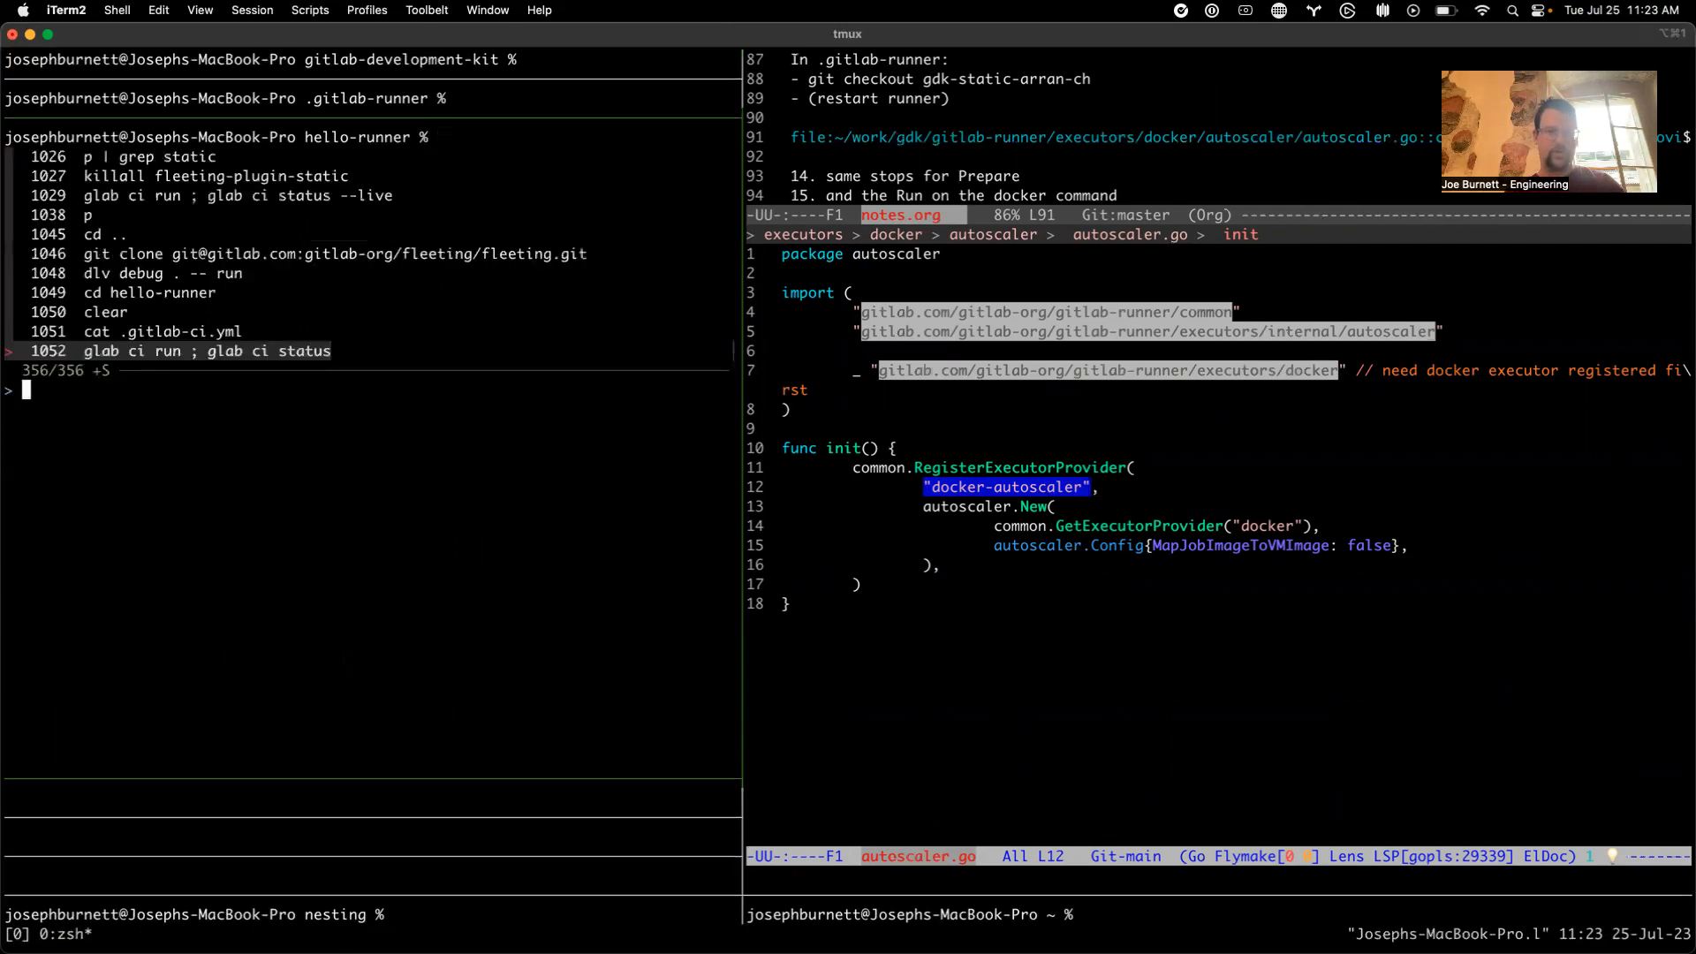
Run 'glab ci run ; glab ci status' and continue dlv until nesting-VM creation
{"action": "key", "text": "Enter"}
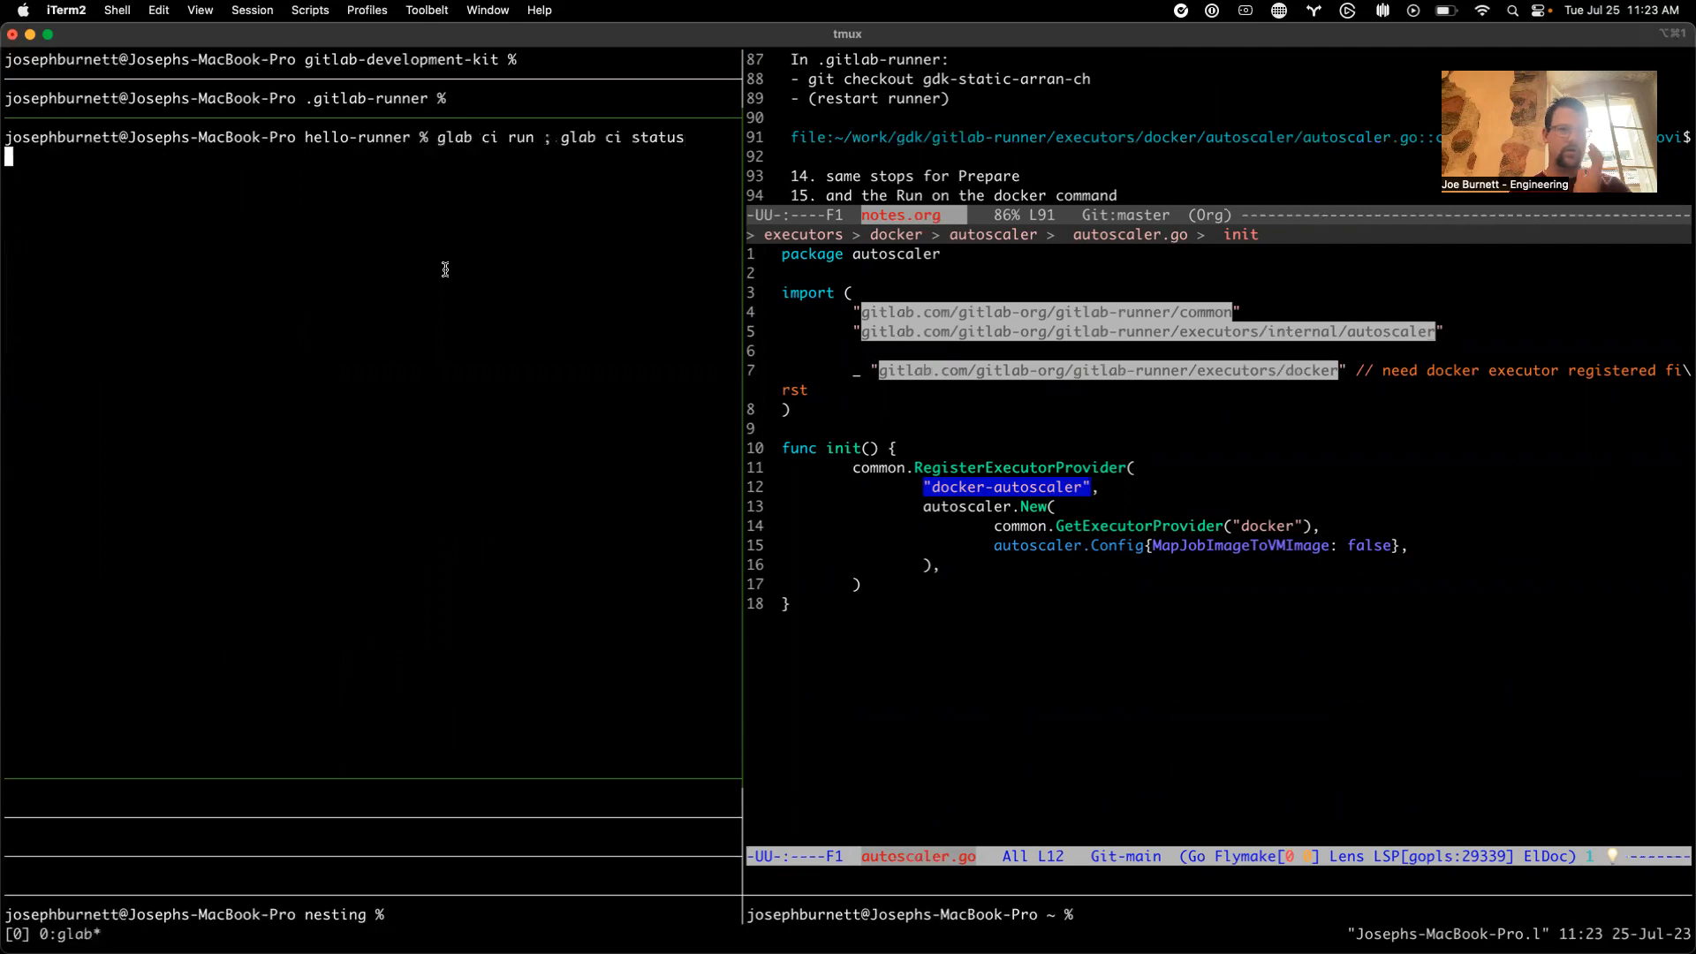
{"action": "mouse_move", "coordinate": [391, 280]}
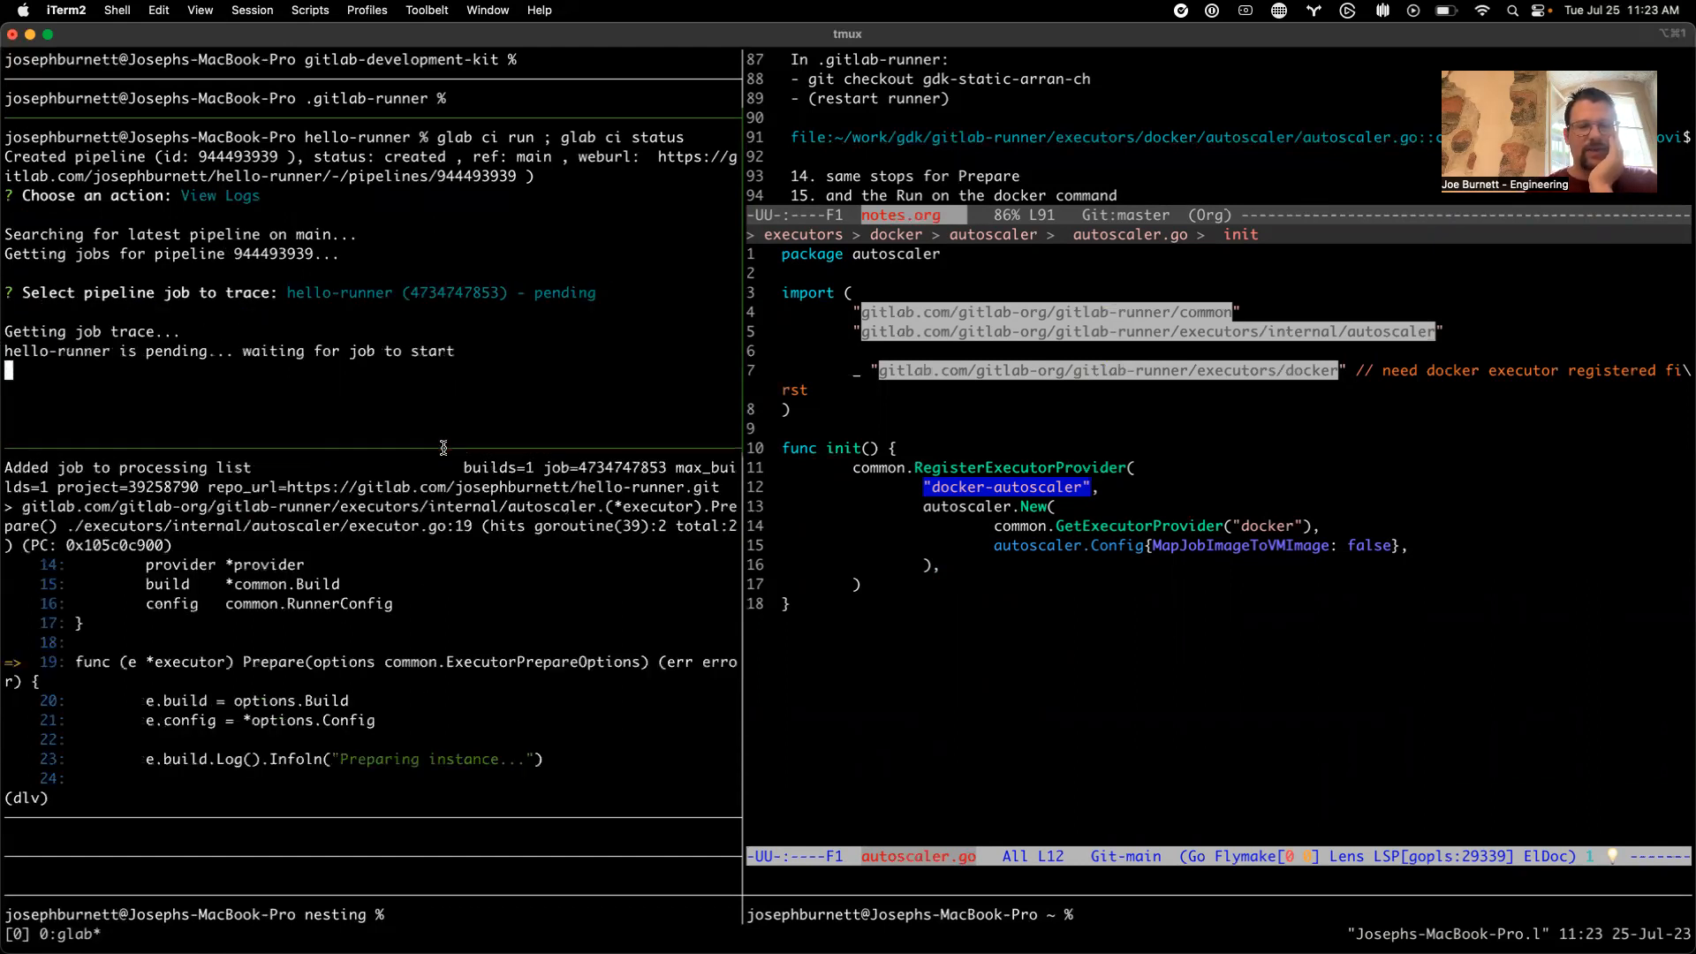
{"action": "type", "text": "c"}
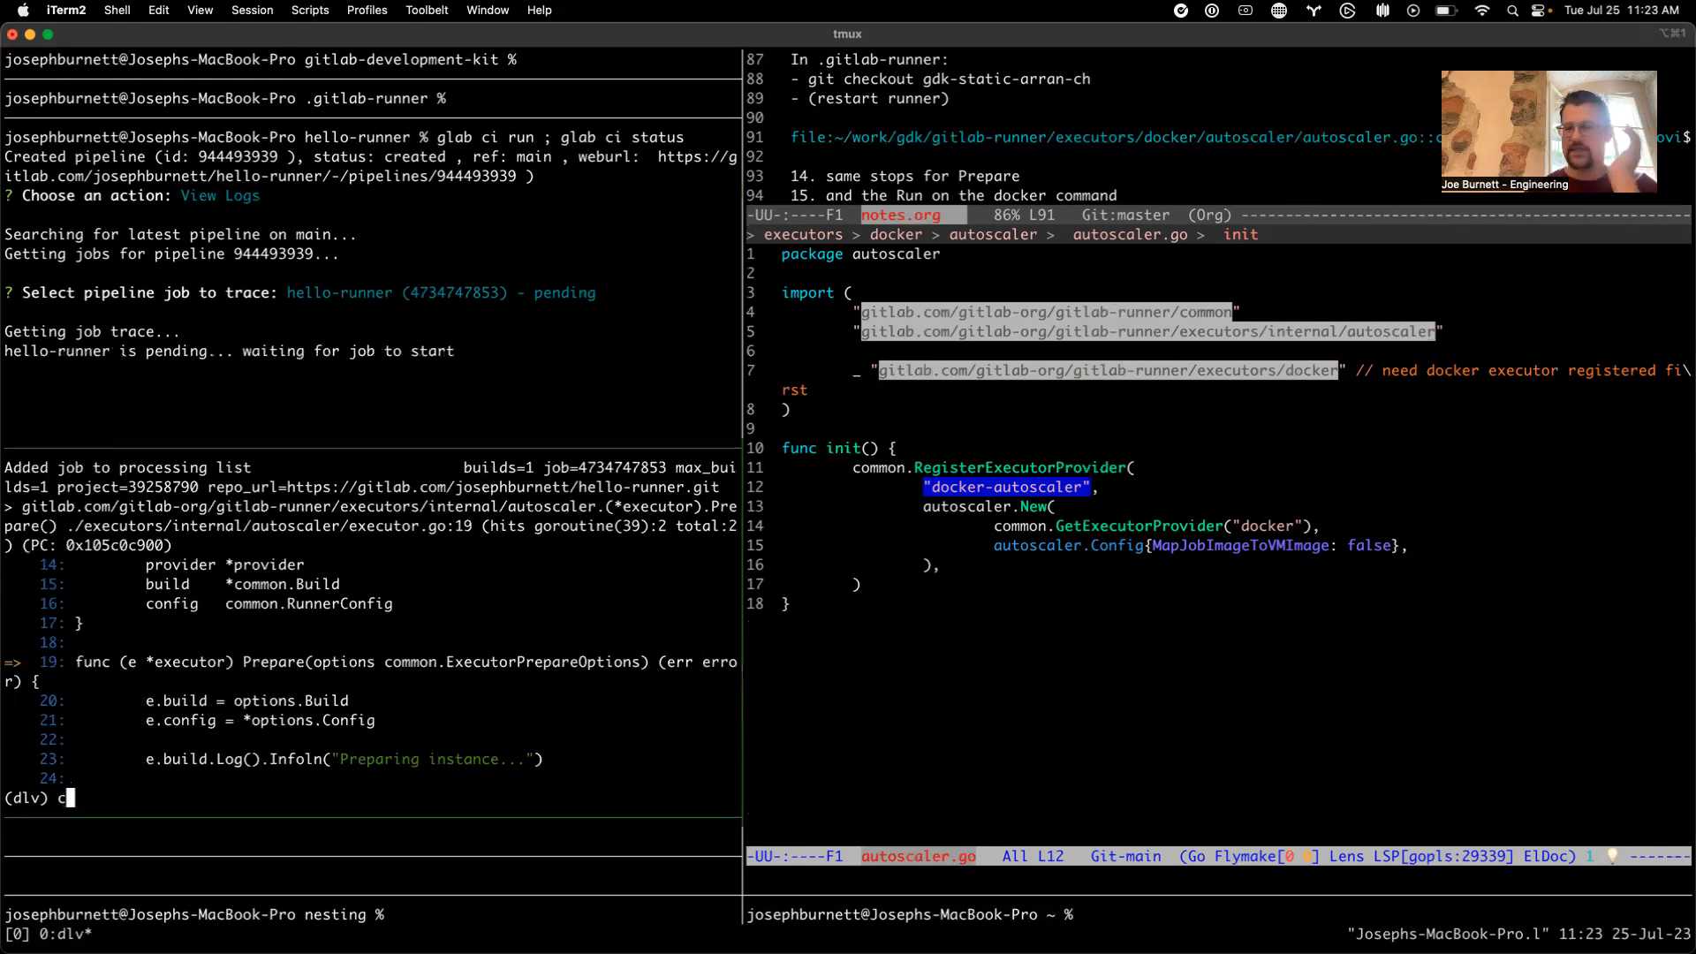
{"action": "key", "text": "Return"}
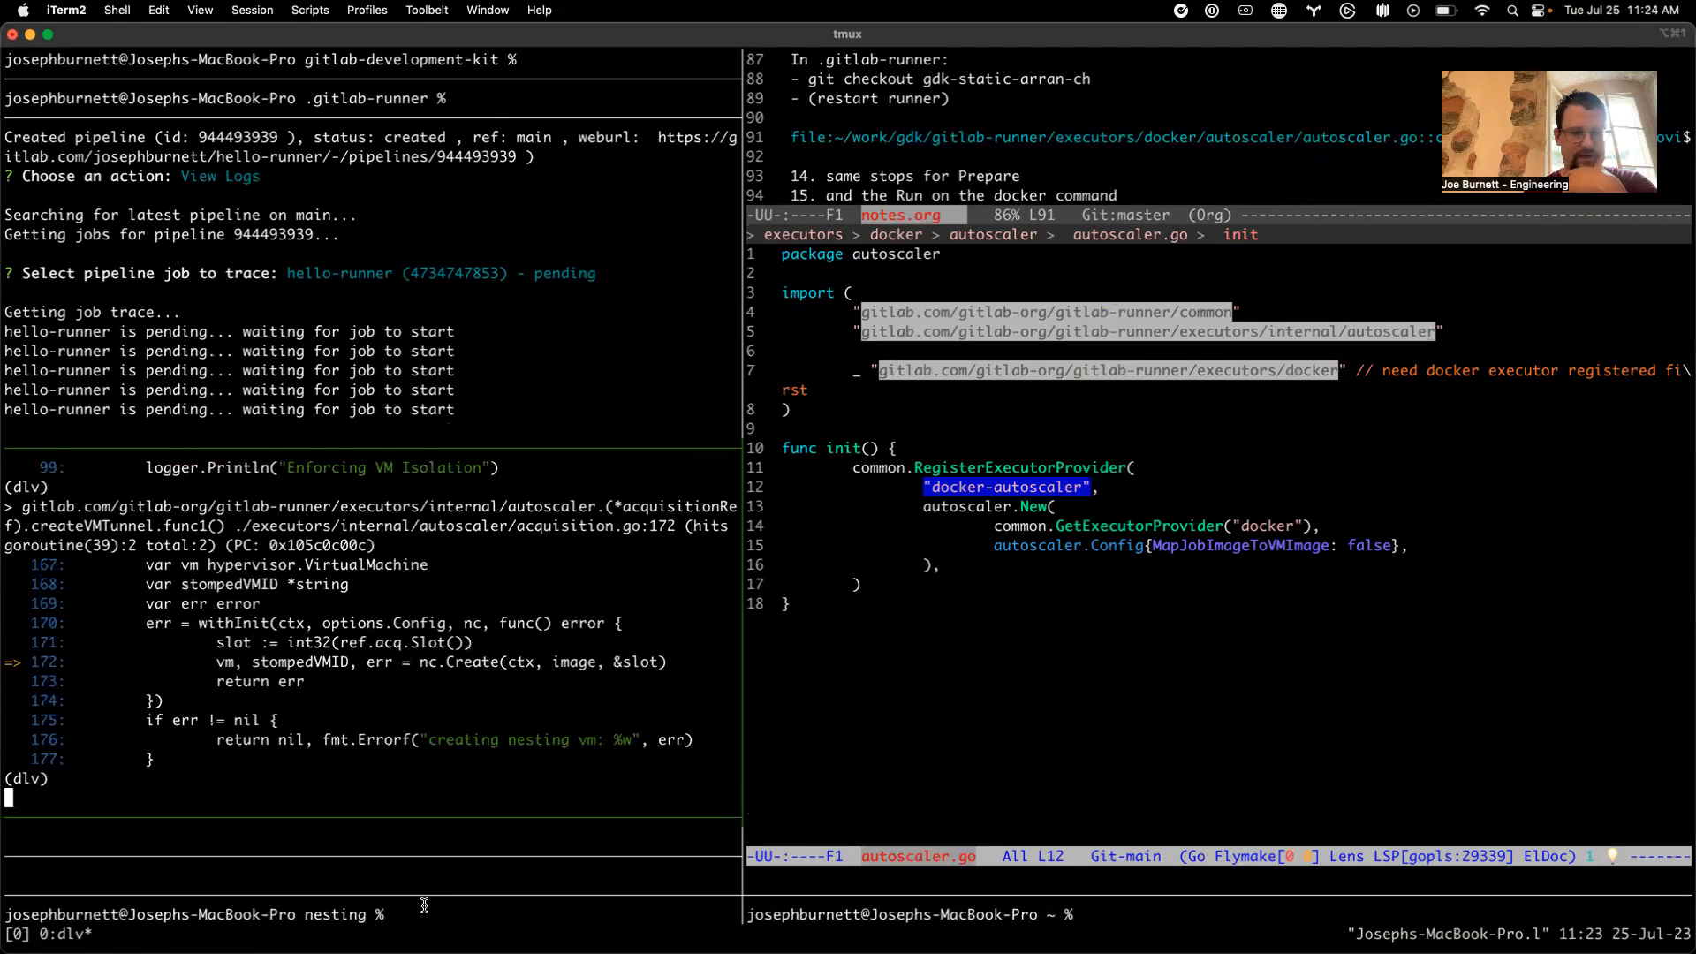
{"action": "mouse_move", "coordinate": [546, 687]}
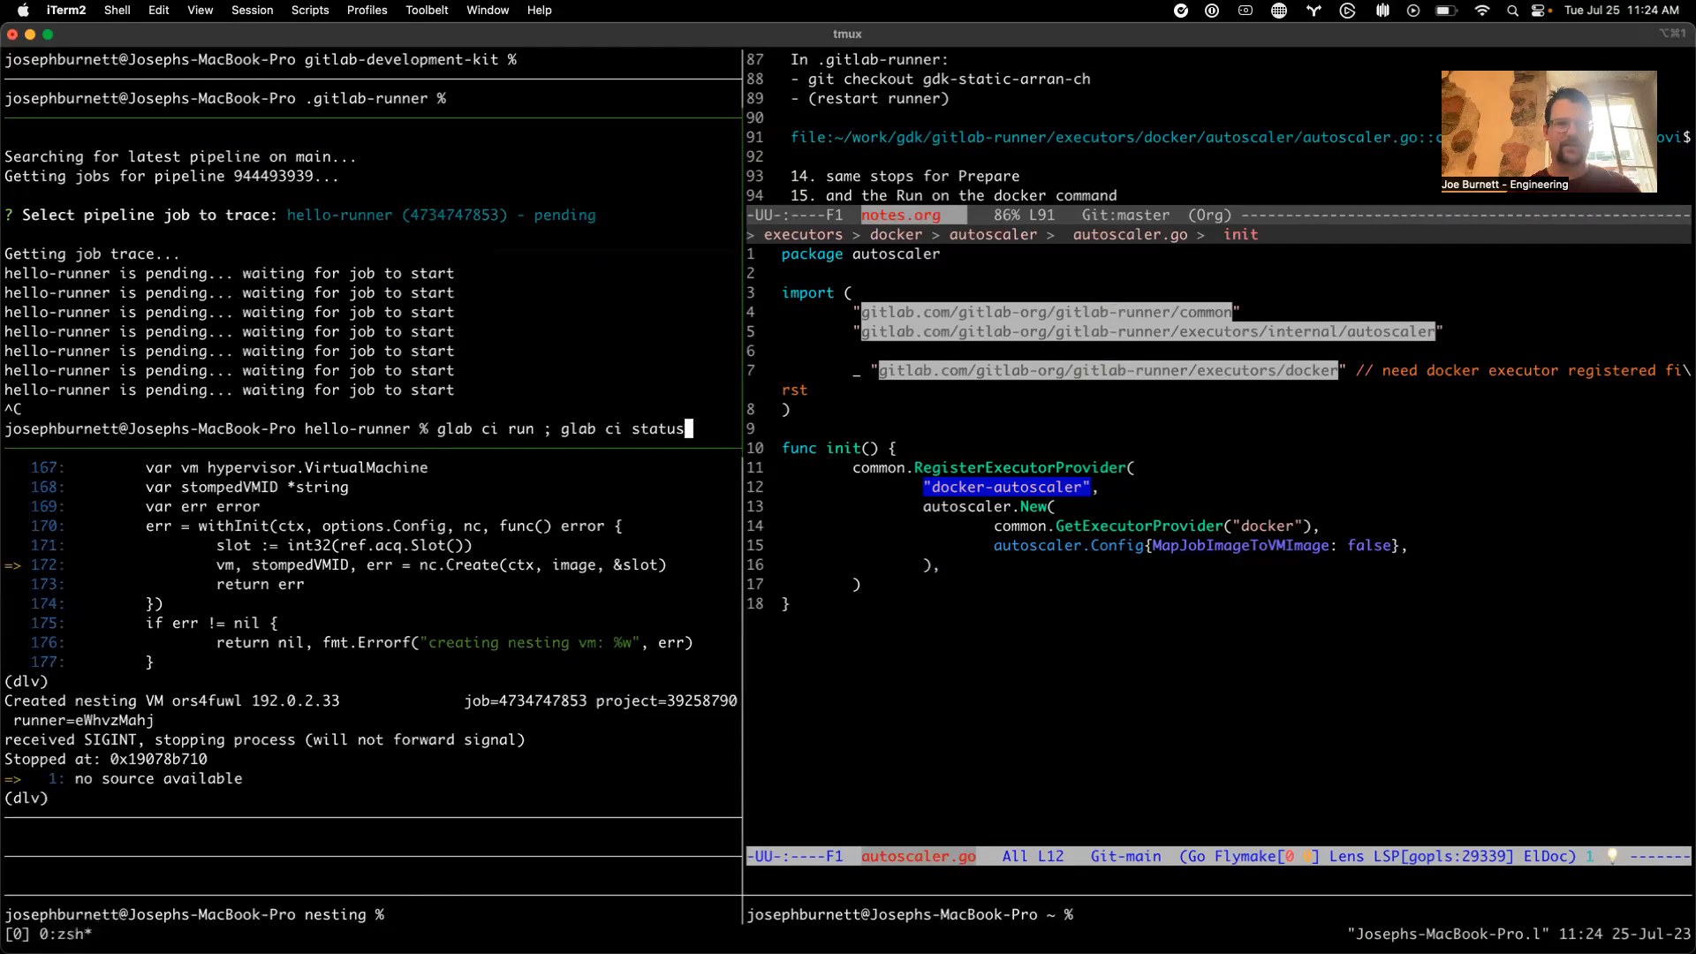
Quit dlv and relaunch the runner with 'dlv debug . -- run'
{"action": "type", "text": "quit"}
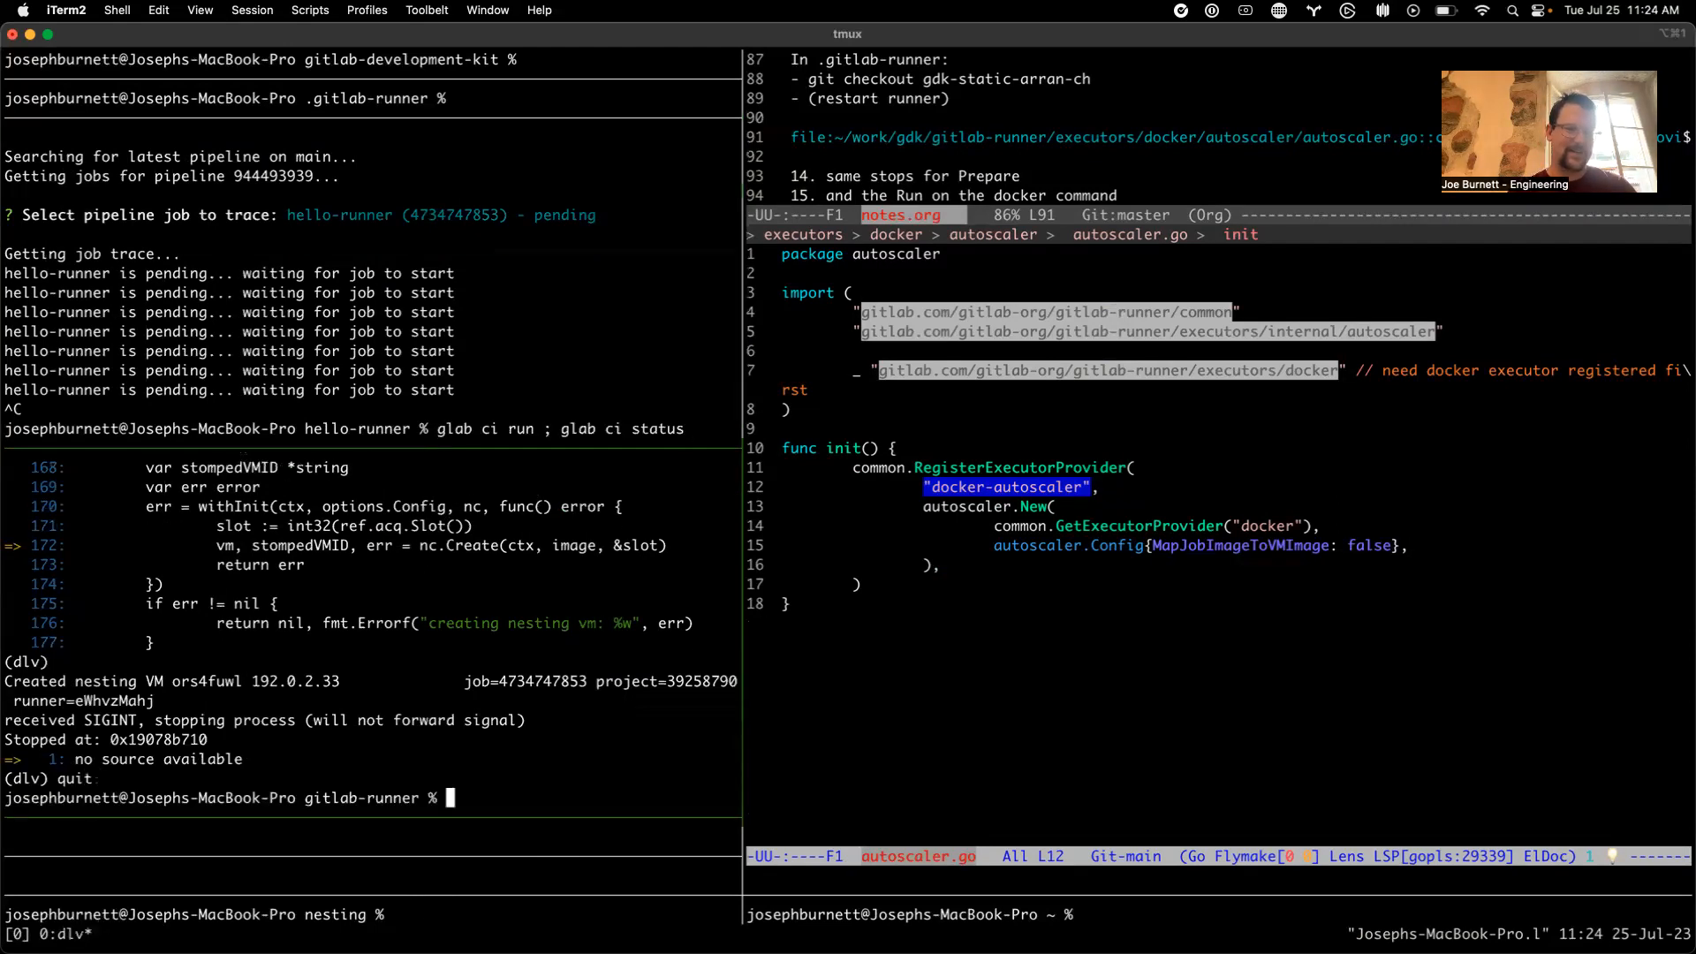
{"action": "type", "text": "dlv debug . -- run"}
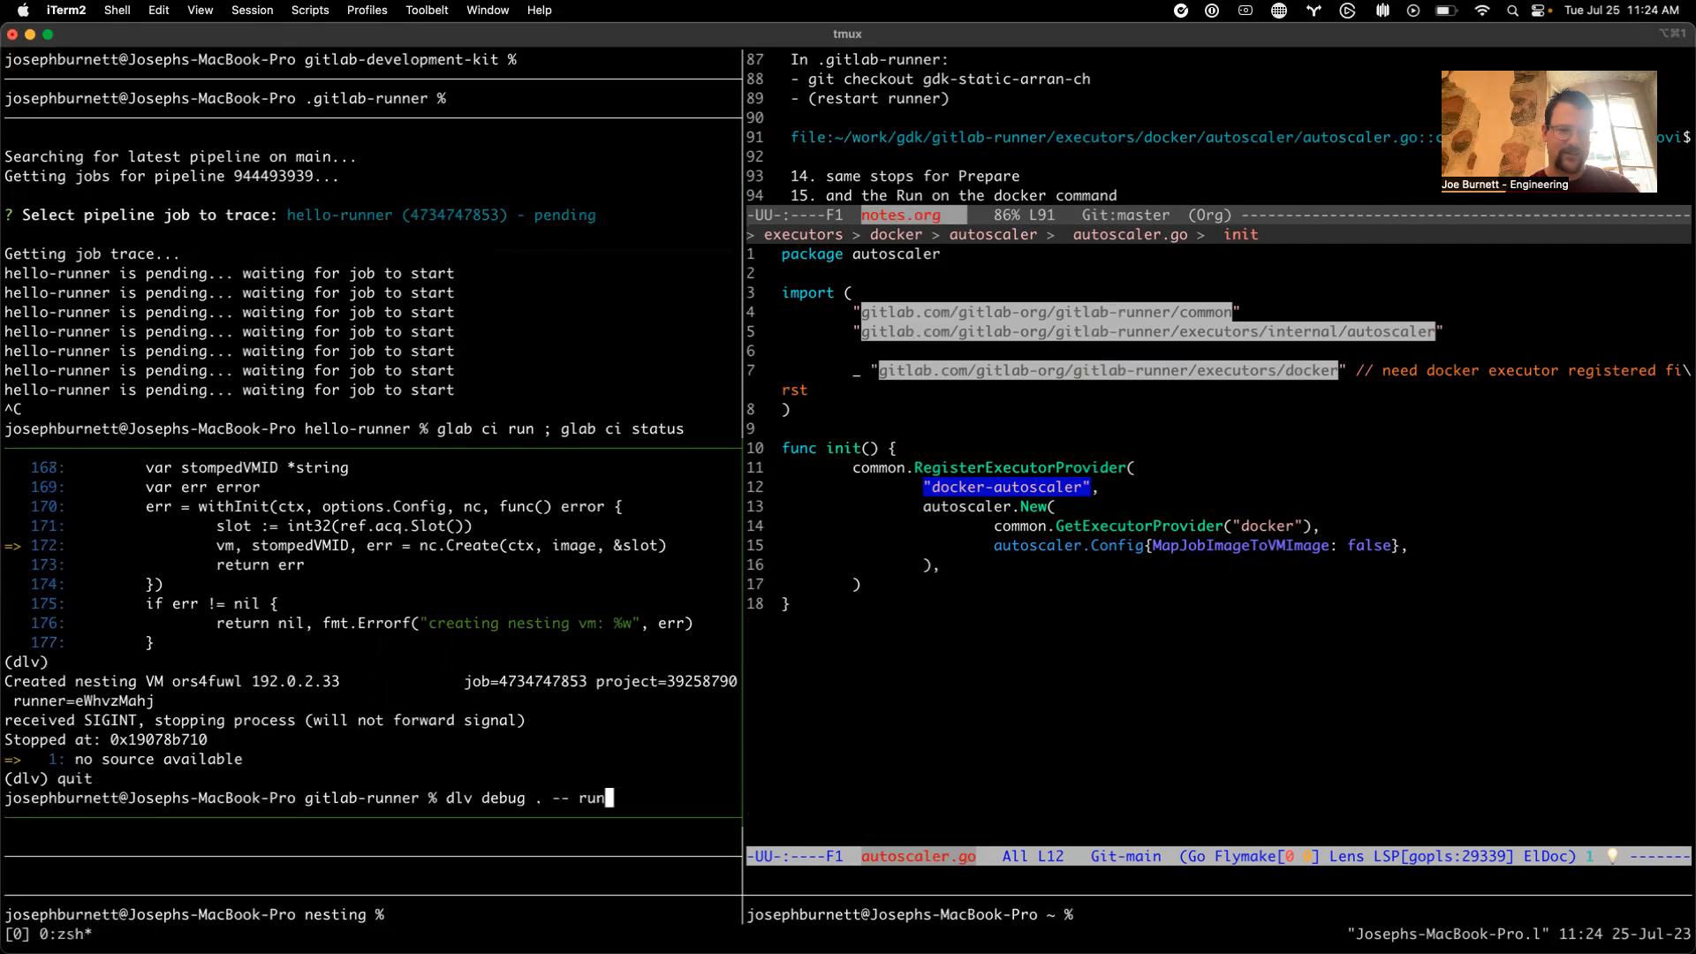
{"action": "key", "text": "Enter"}
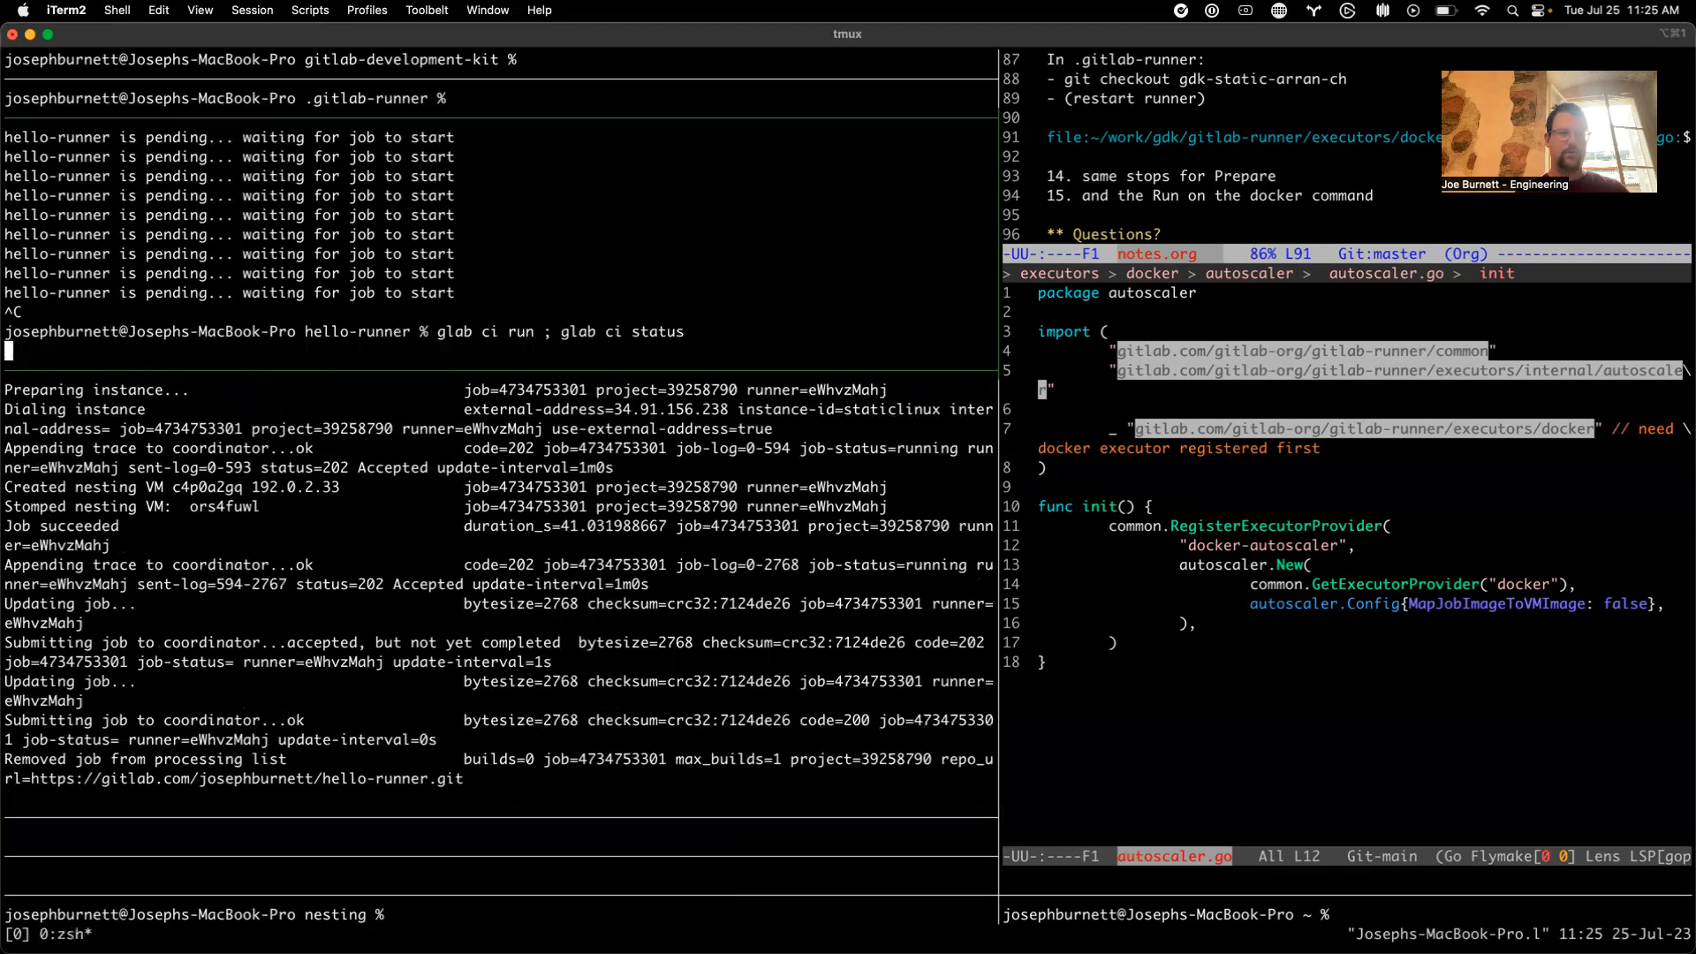
Run 'glab ci status' to follow the hello-runner job trace to completion
{"action": "type", "text": "glac"}
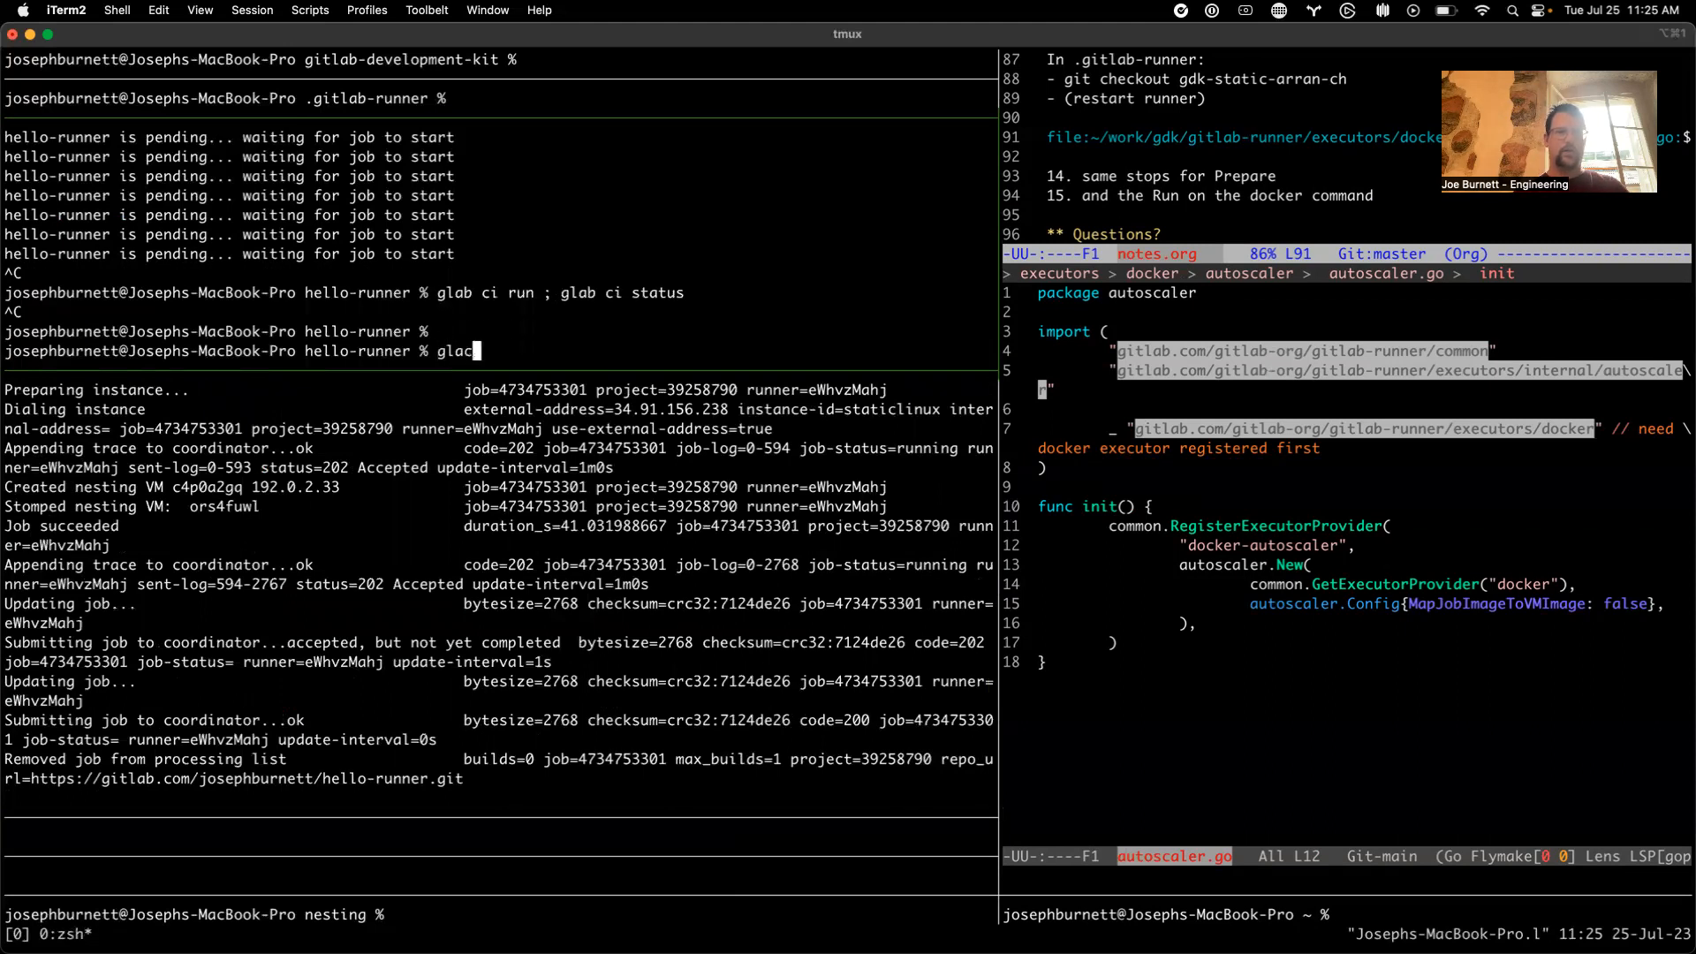
{"action": "type", "text": "glab ci statu"}
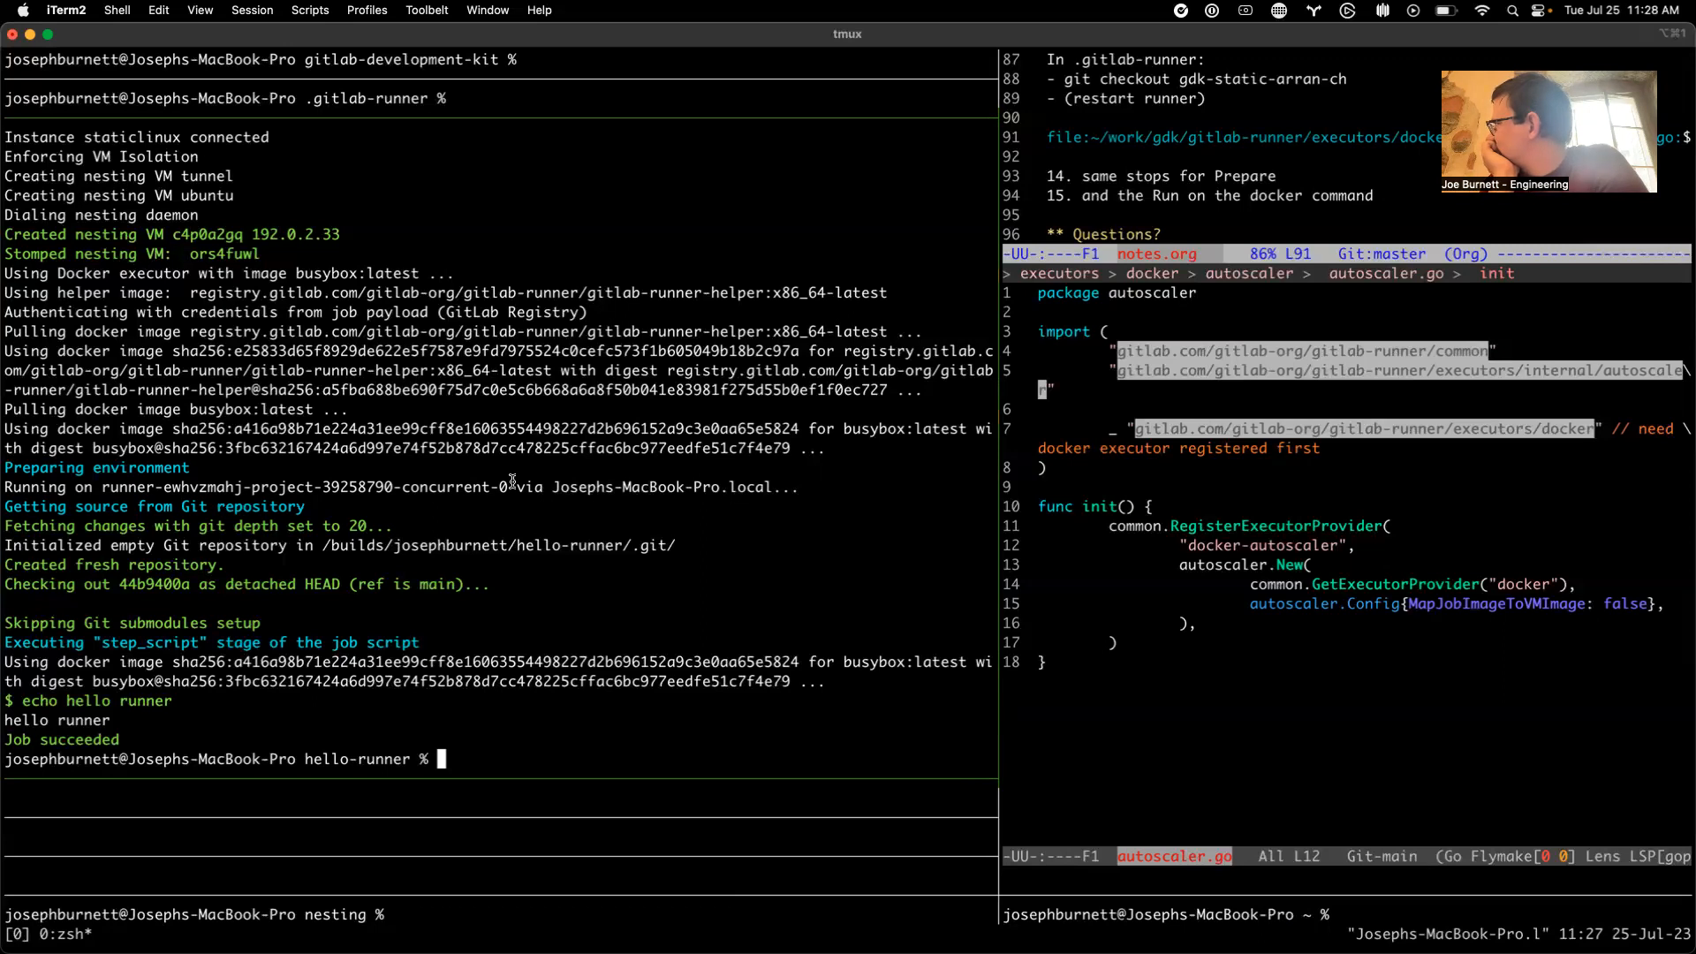
{"action": "mouse_move", "coordinate": [501, 481]}
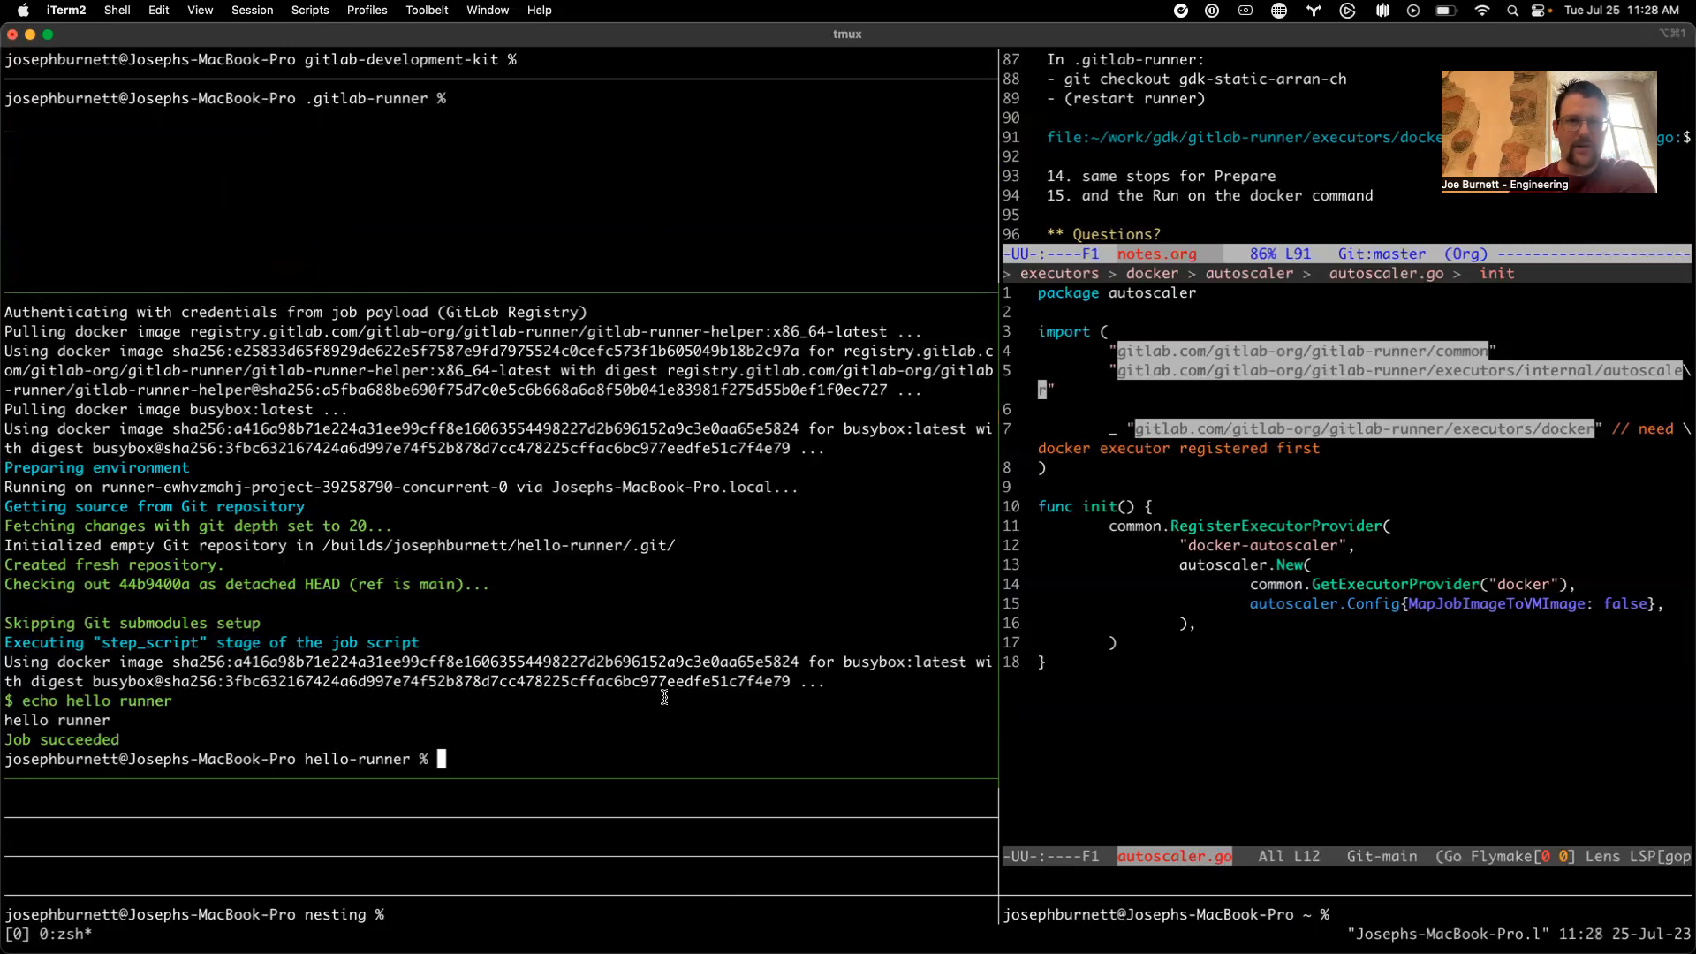
Print config.toml without its token using 'cat config.toml | grep -v token'
{"action": "type", "text": "cat config.toml | grep -v token"}
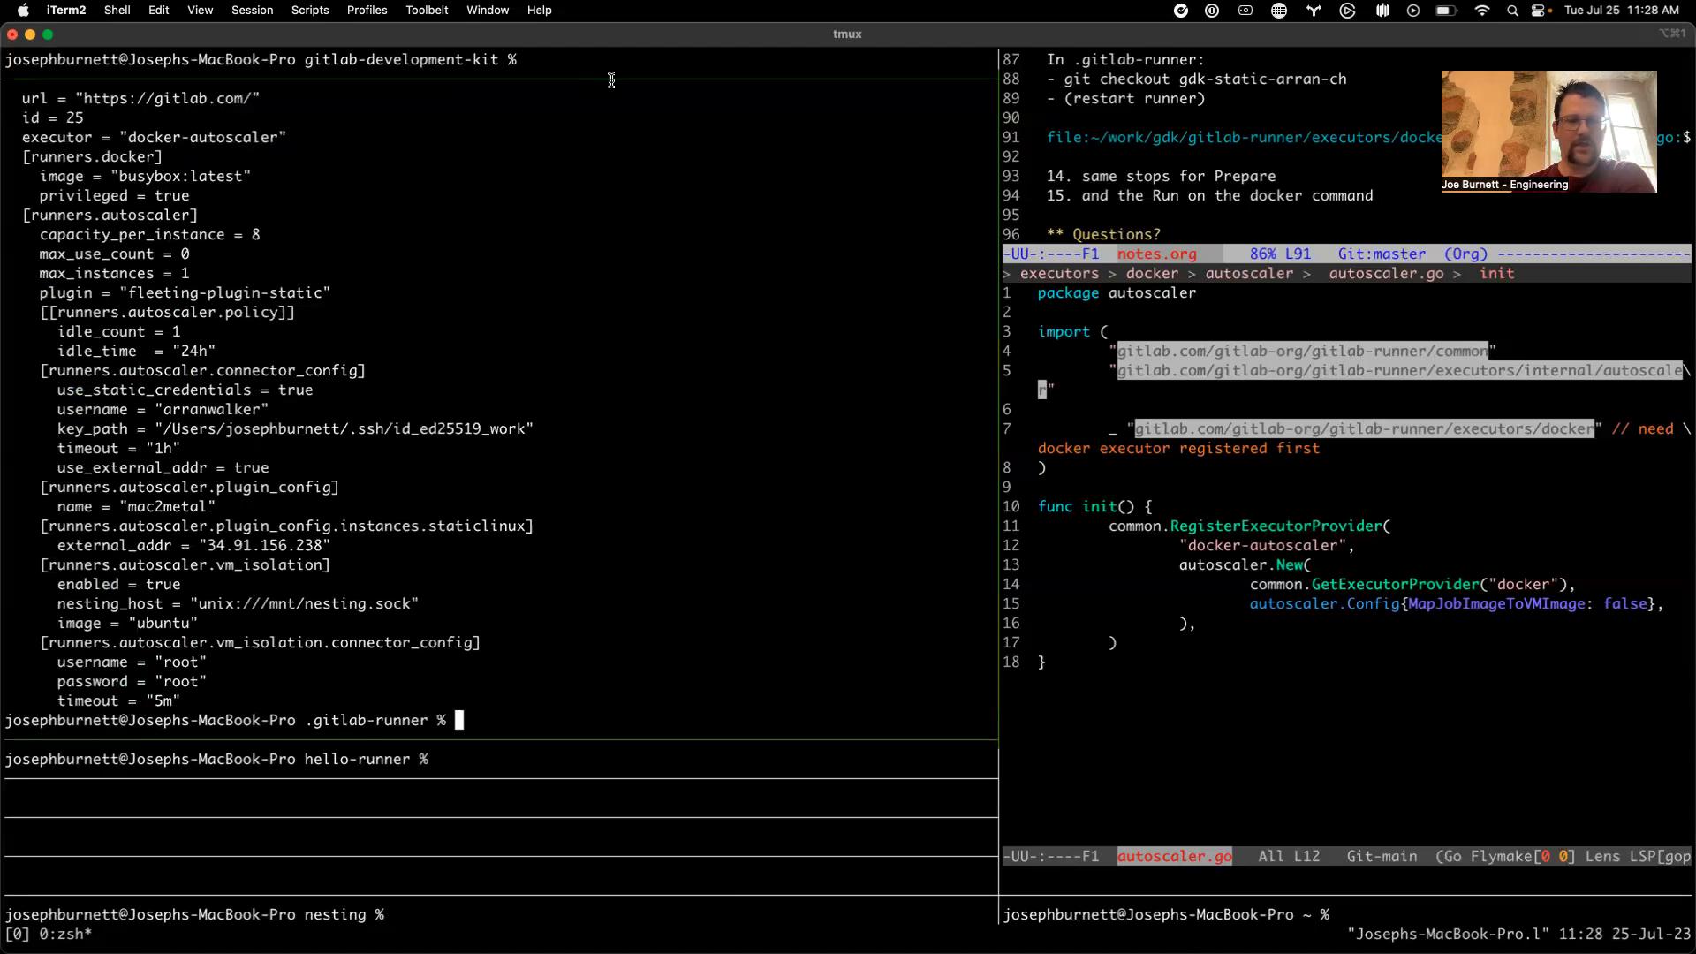
{"action": "mouse_move", "coordinate": [600, 288]}
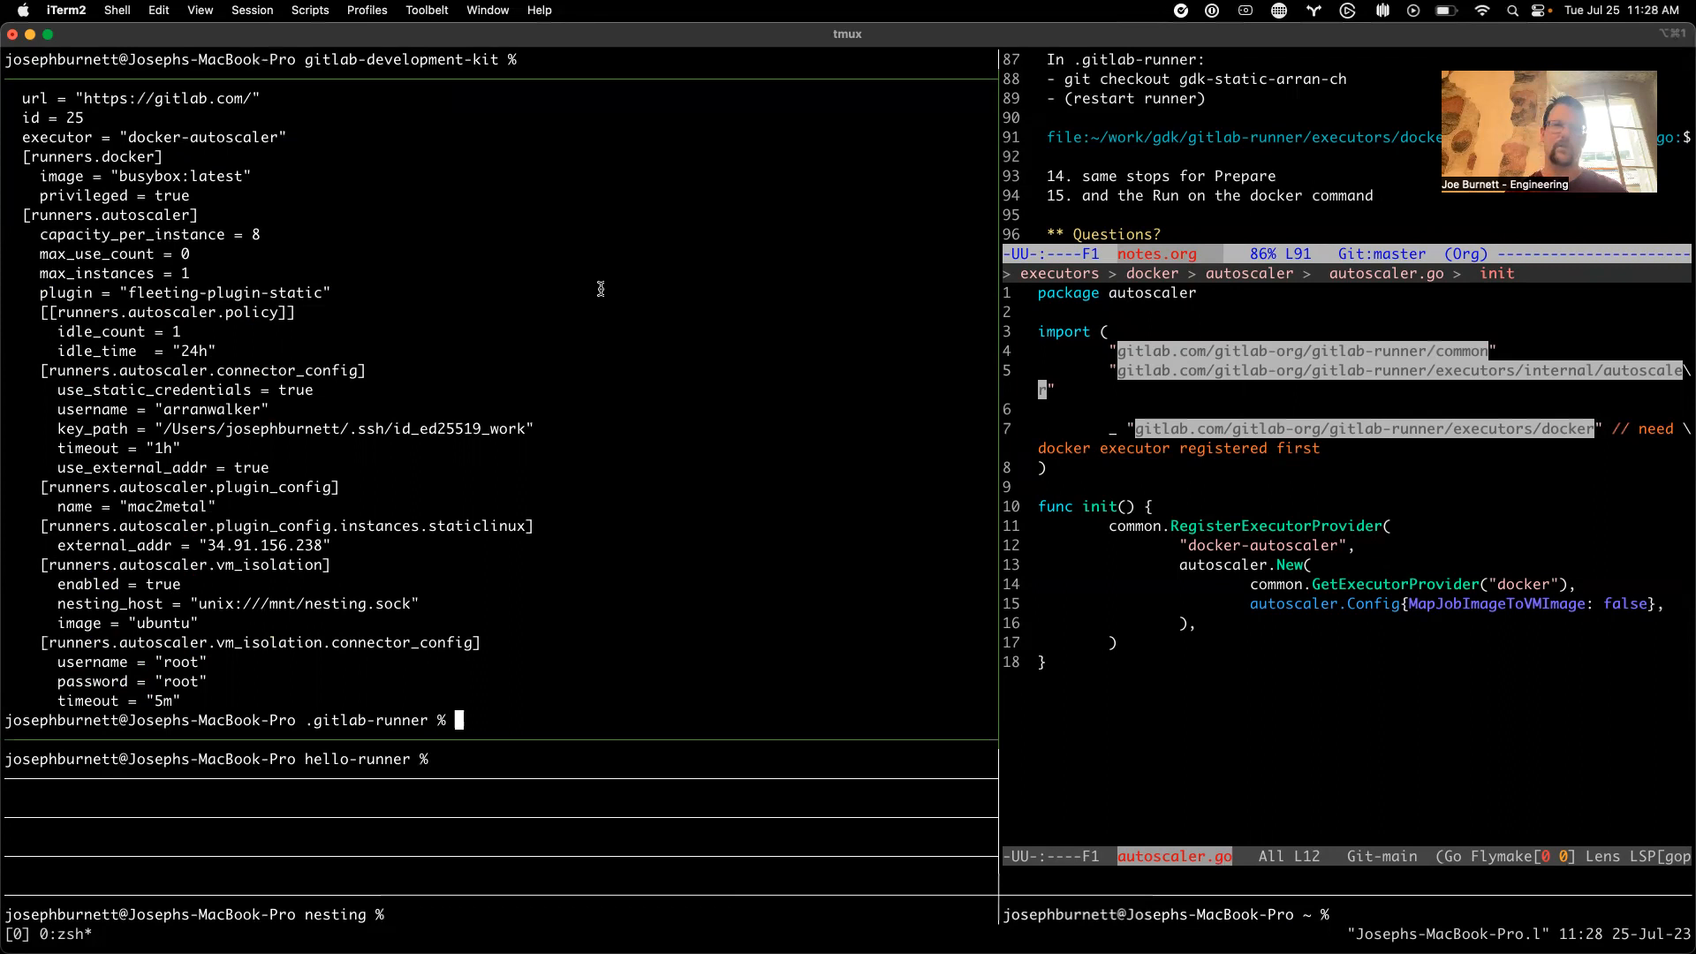
{"action": "type", "text": "cat config.toml | grep -v token"}
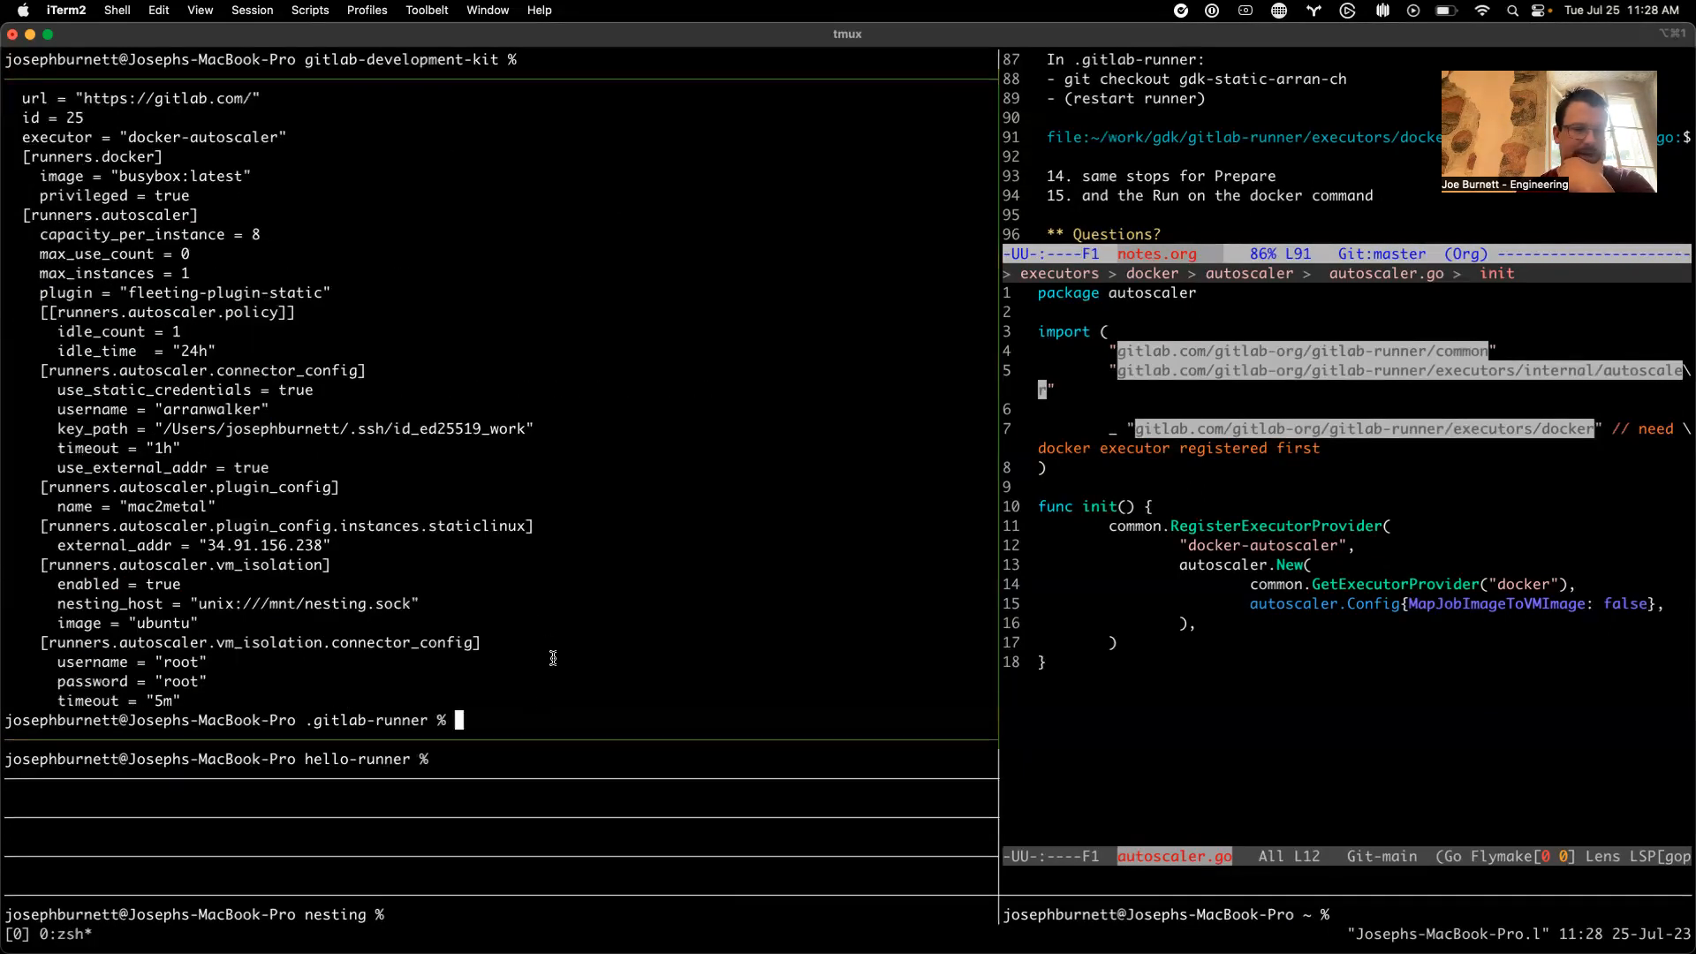
{"action": "mouse_move", "coordinate": [529, 856]}
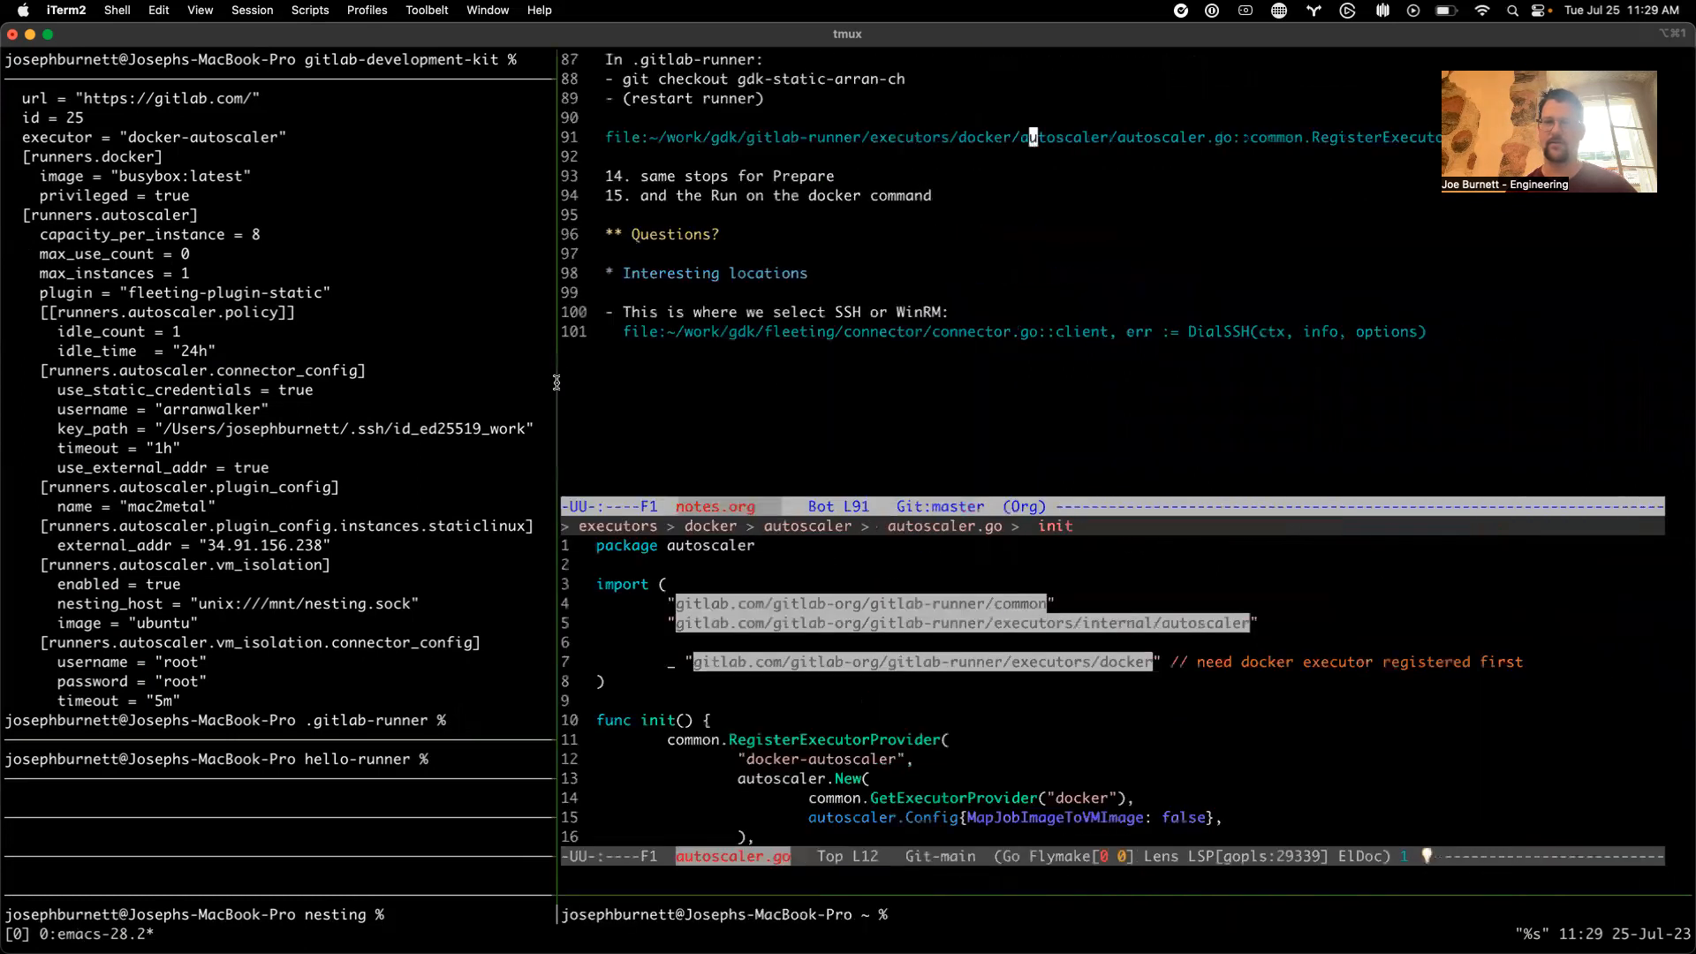
{"action": "mouse_move", "coordinate": [1031, 388]}
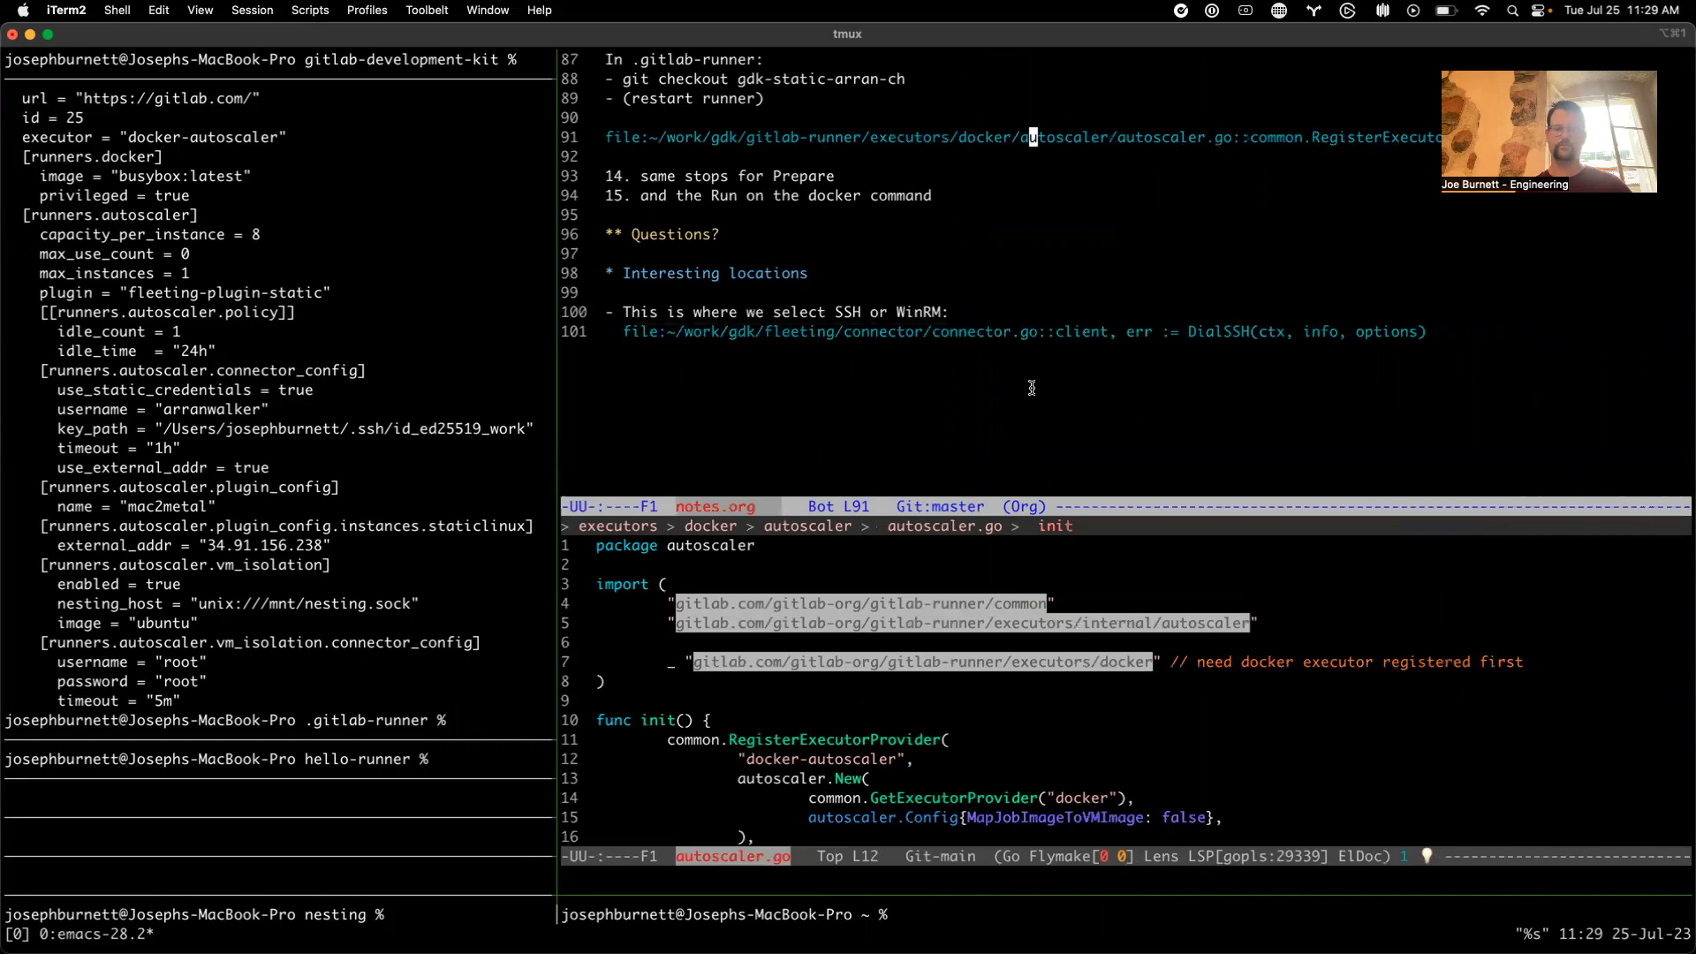
{"action": "mouse_move", "coordinate": [479, 915]}
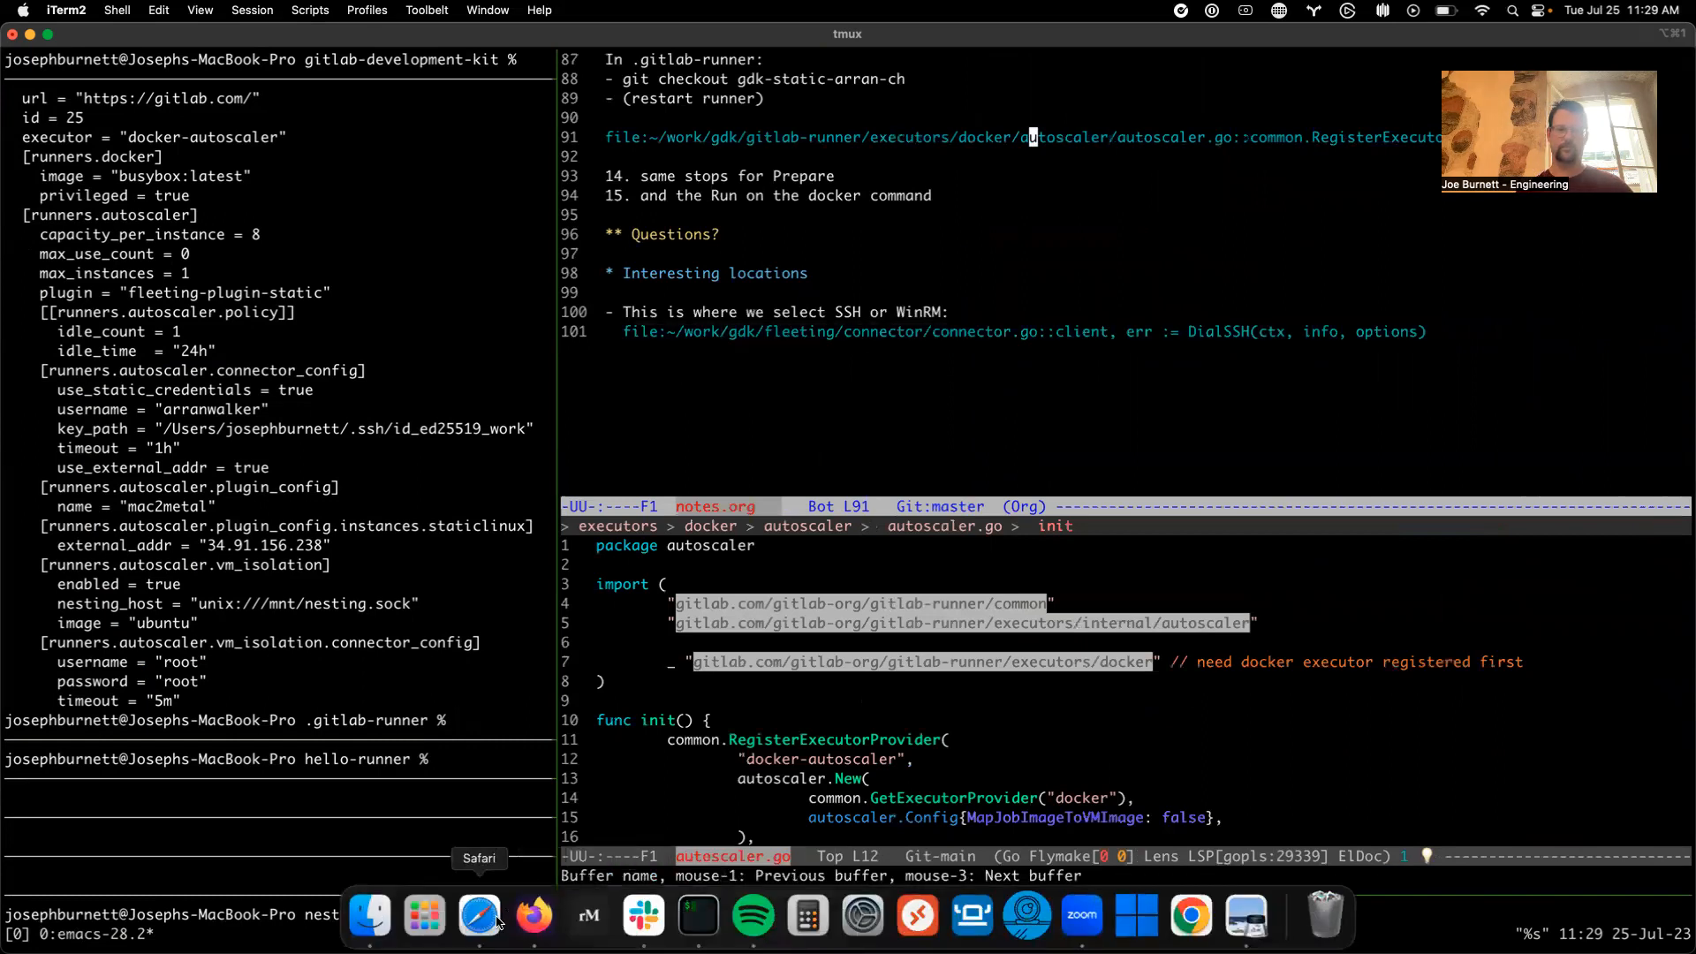
{"action": "mouse_move", "coordinate": [643, 916]}
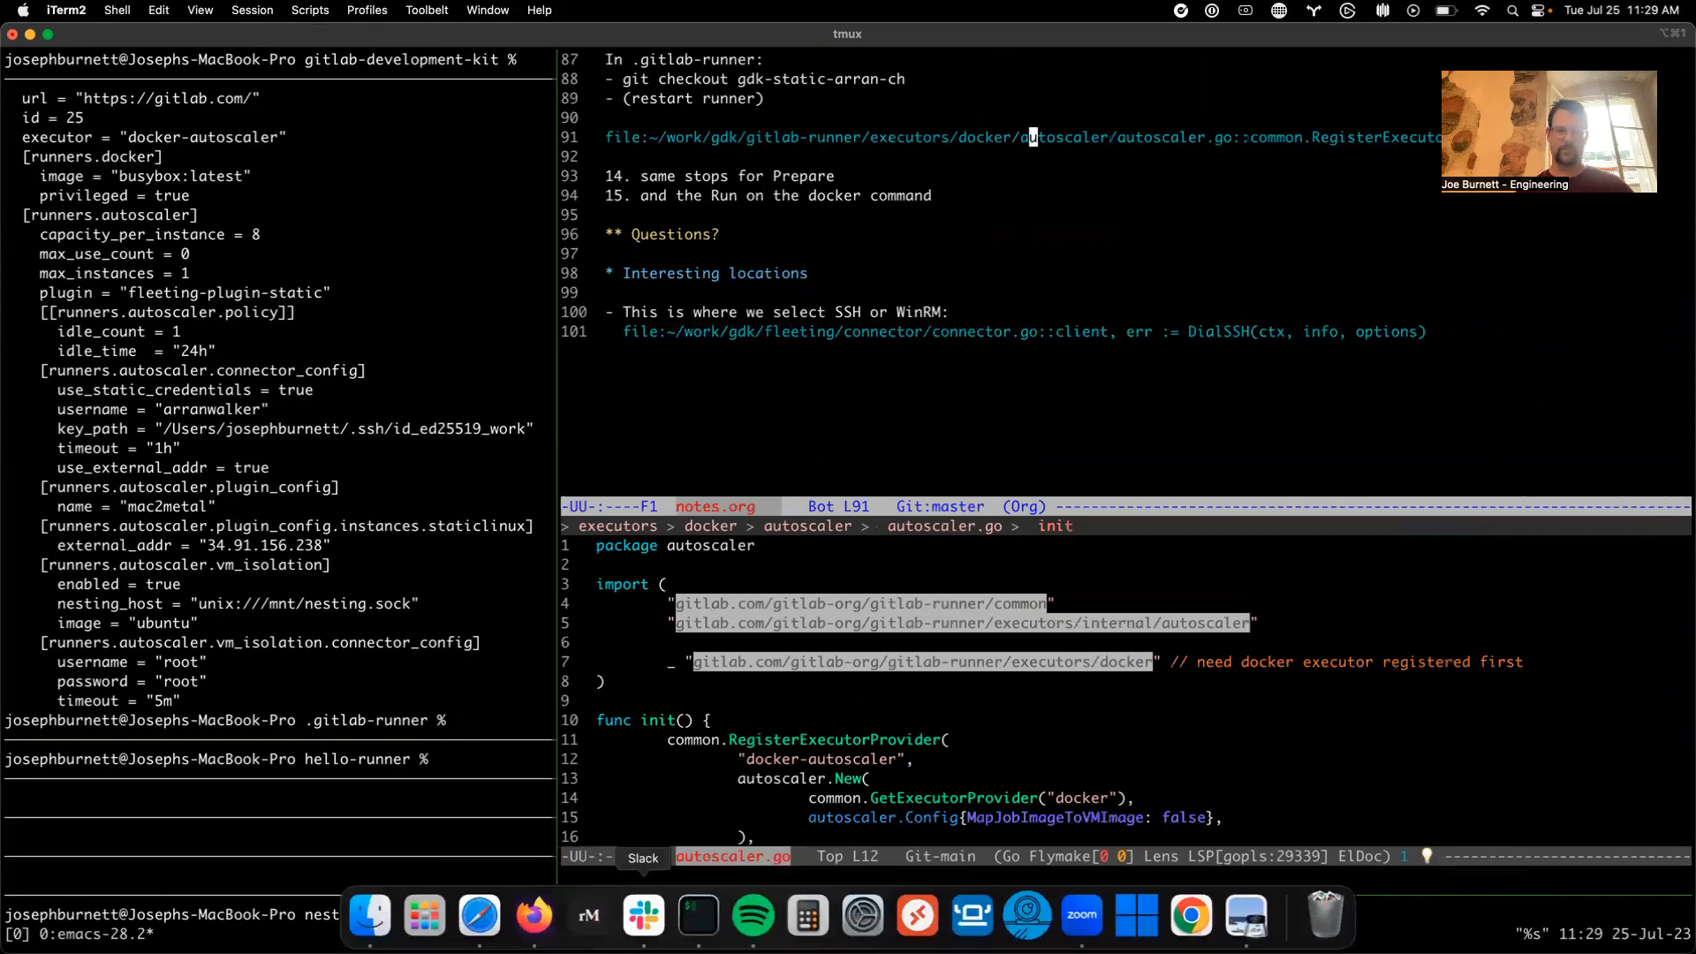
Switch away from iTerm2 toward the PDF viewer
{"action": "key", "text": "cmd+tab"}
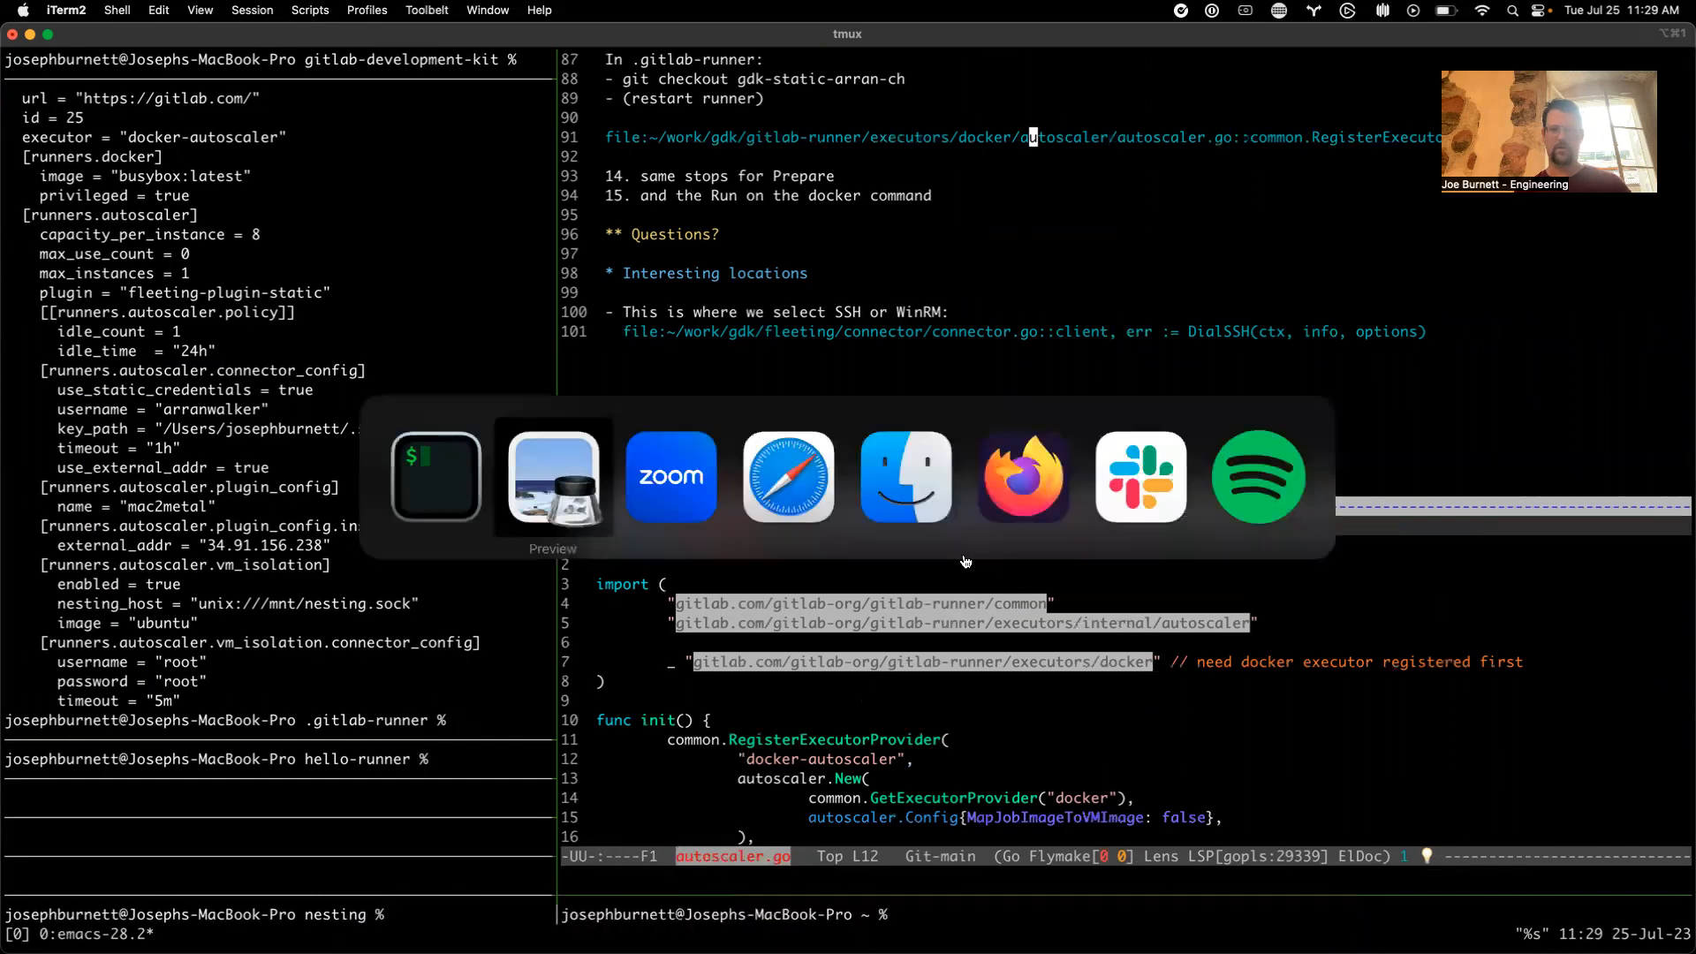
Bring Preview's job-environments.pdf diagram to the front
{"action": "left_click", "coordinate": [552, 478]}
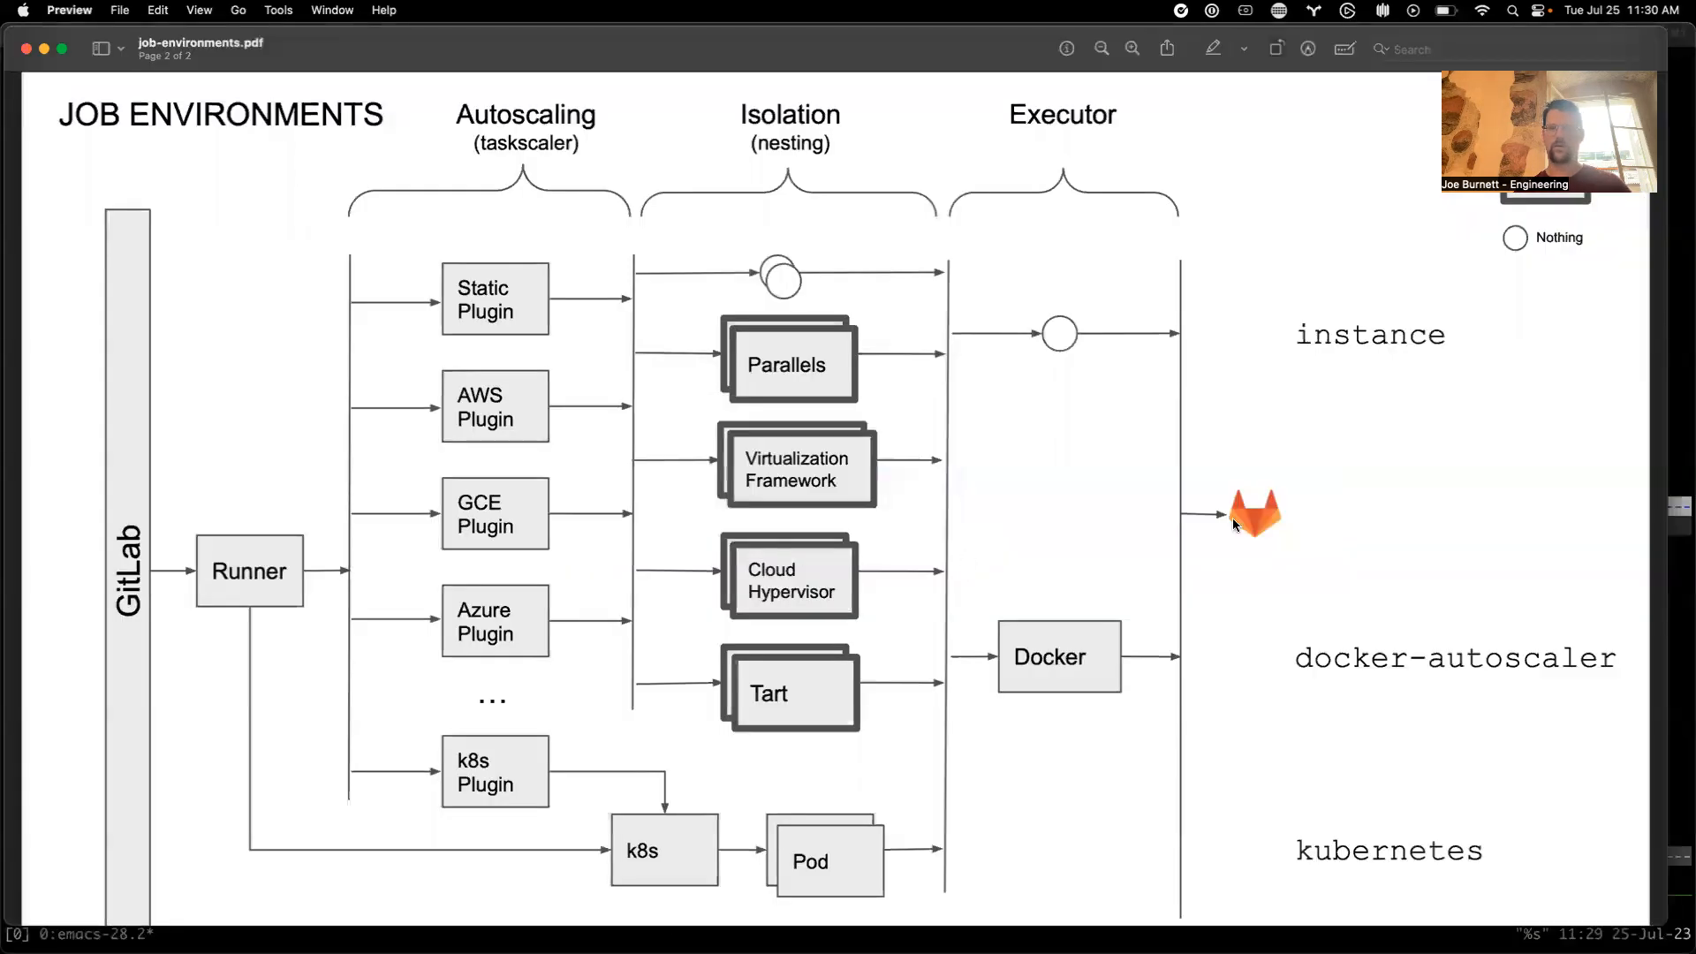
{"action": "mouse_move", "coordinate": [1345, 587]}
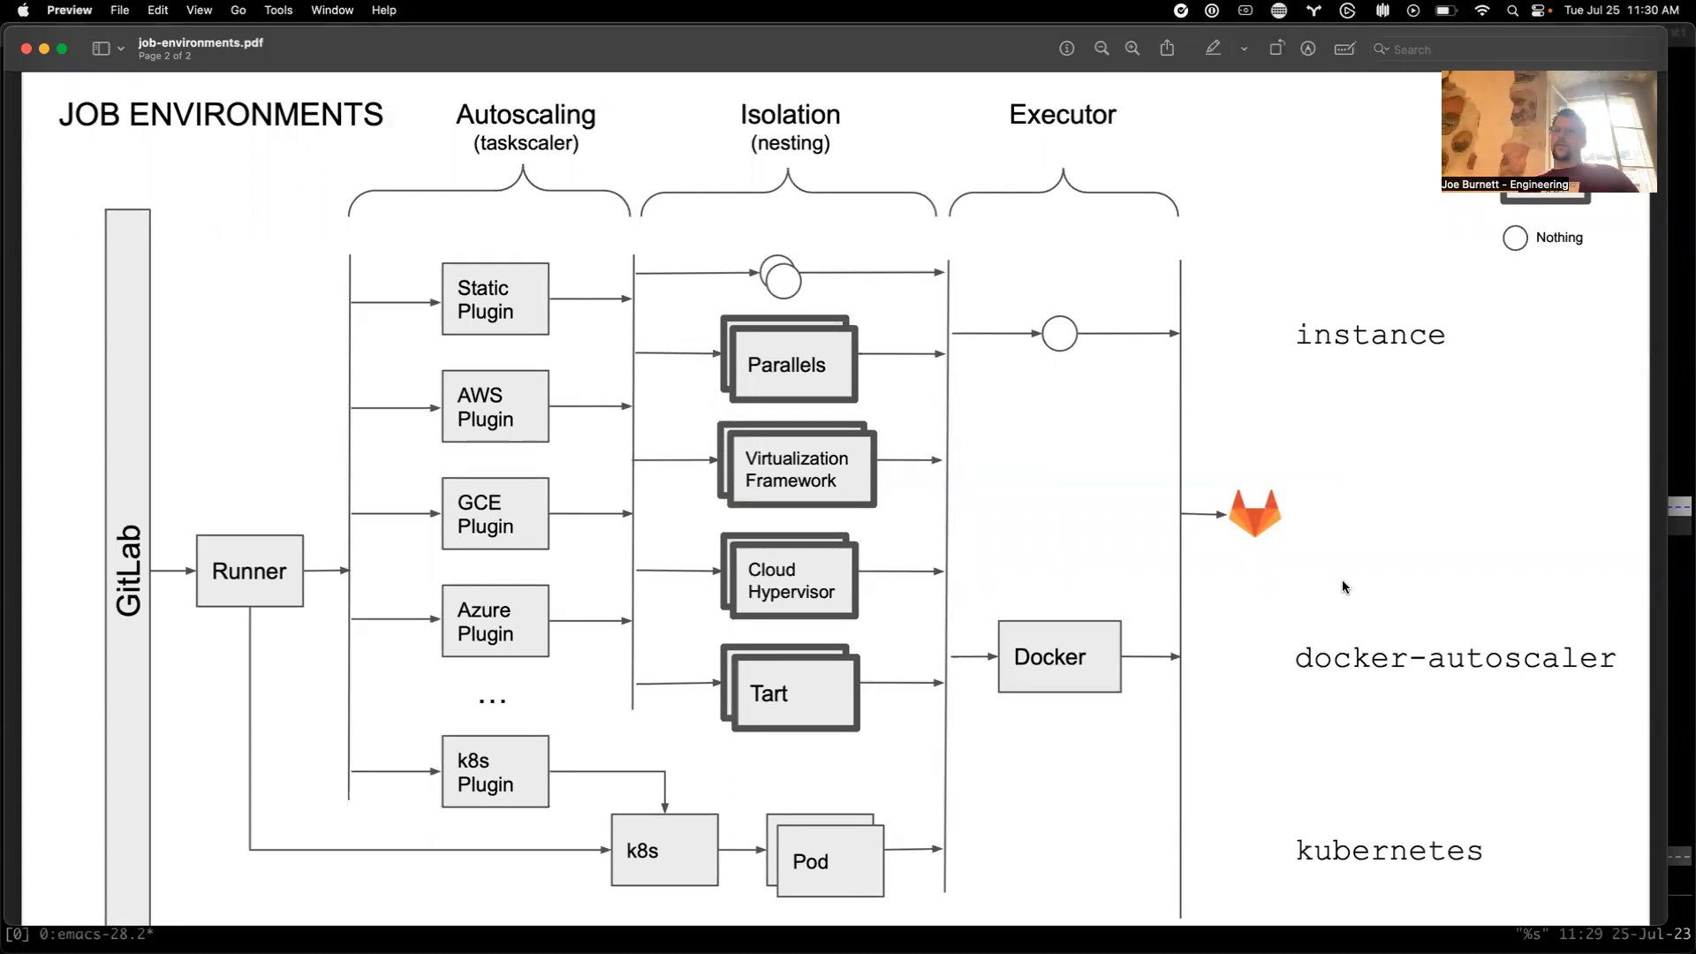
{"action": "mouse_move", "coordinate": [1221, 516]}
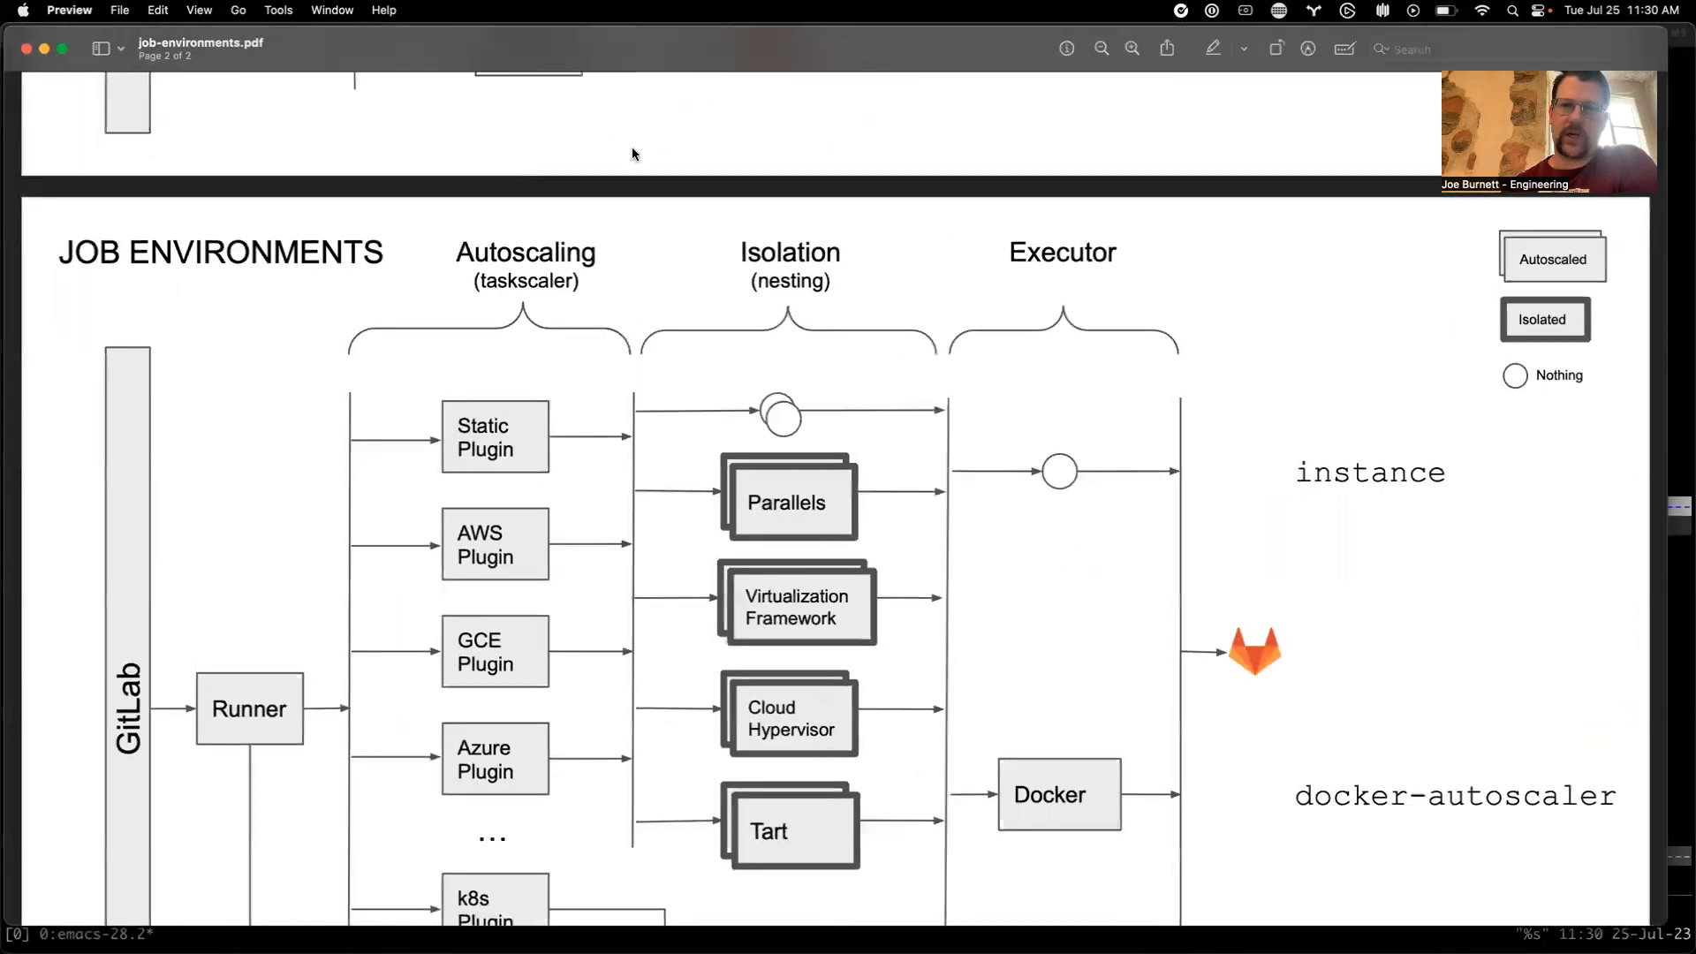
{"action": "mouse_move", "coordinate": [674, 136]}
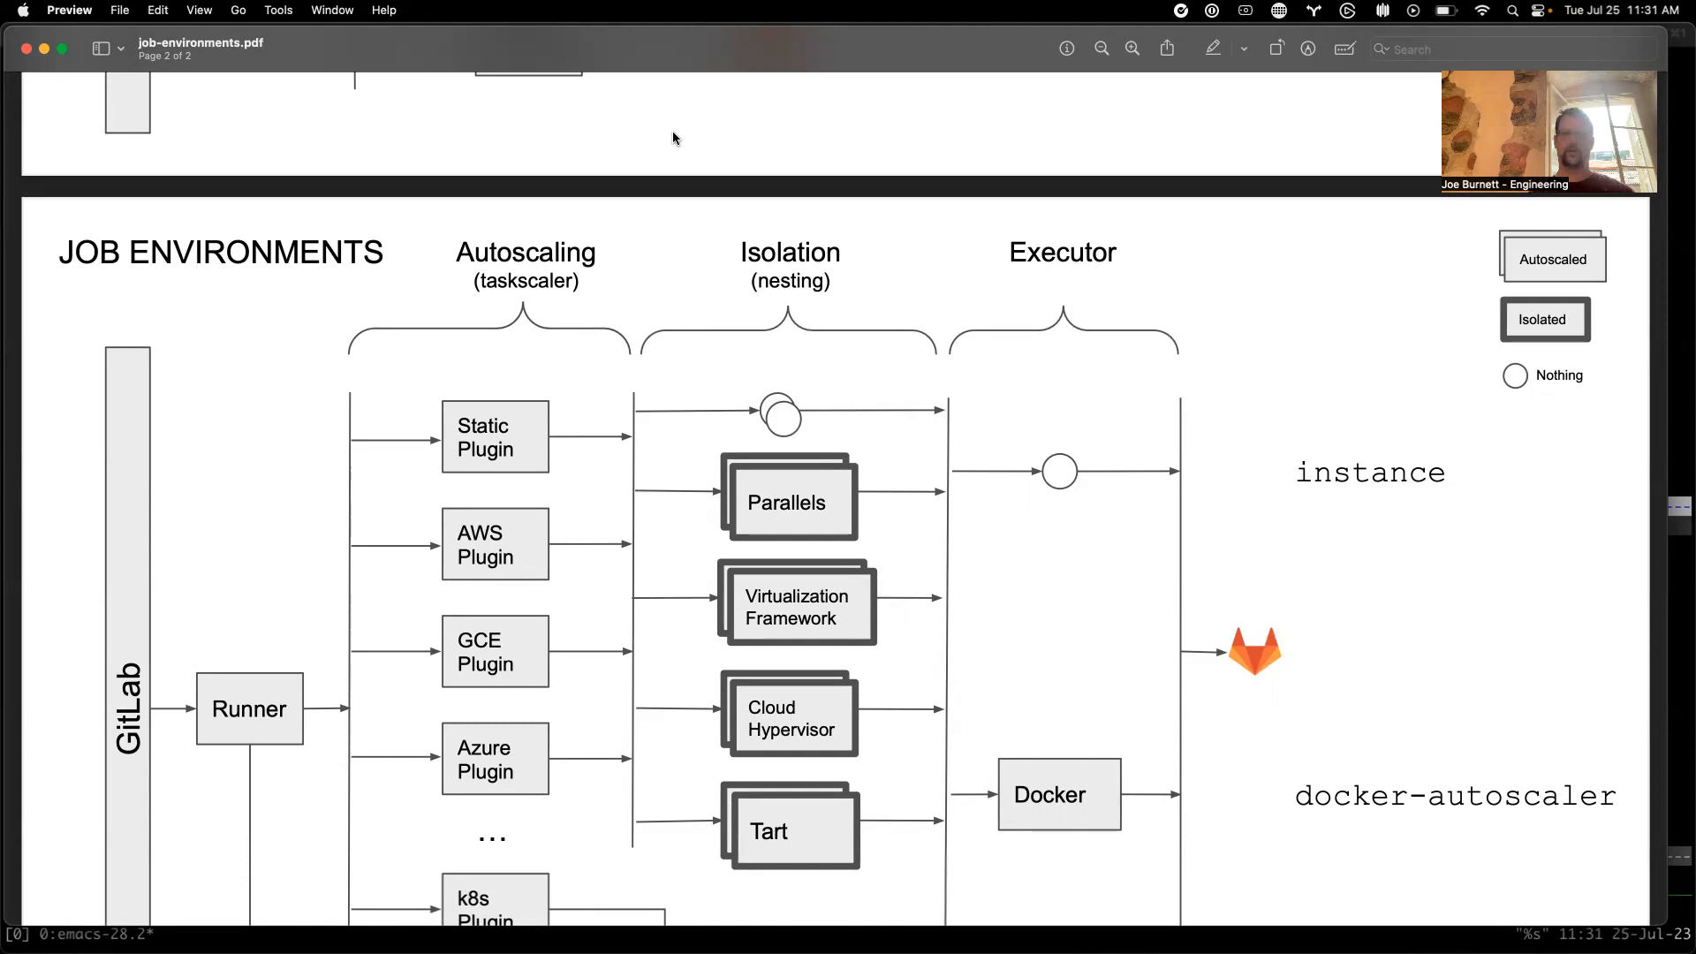
{"action": "scroll", "scroll_direction": "down", "scroll_amount": 3}
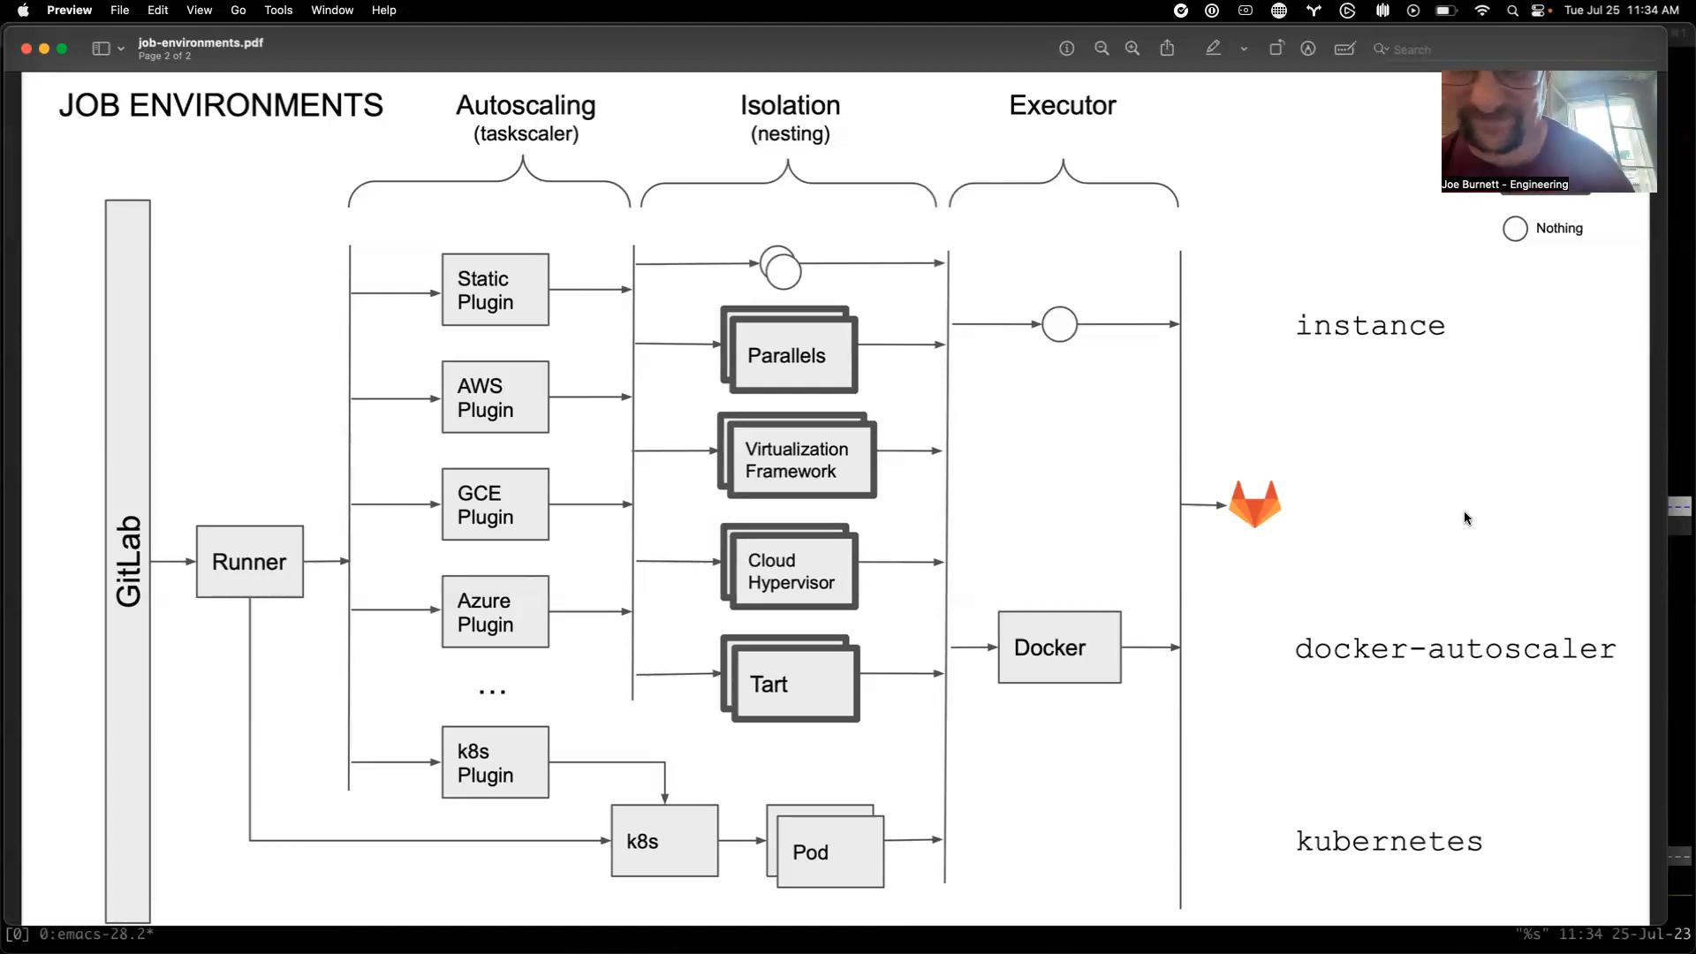
{"action": "mouse_move", "coordinate": [1086, 932]}
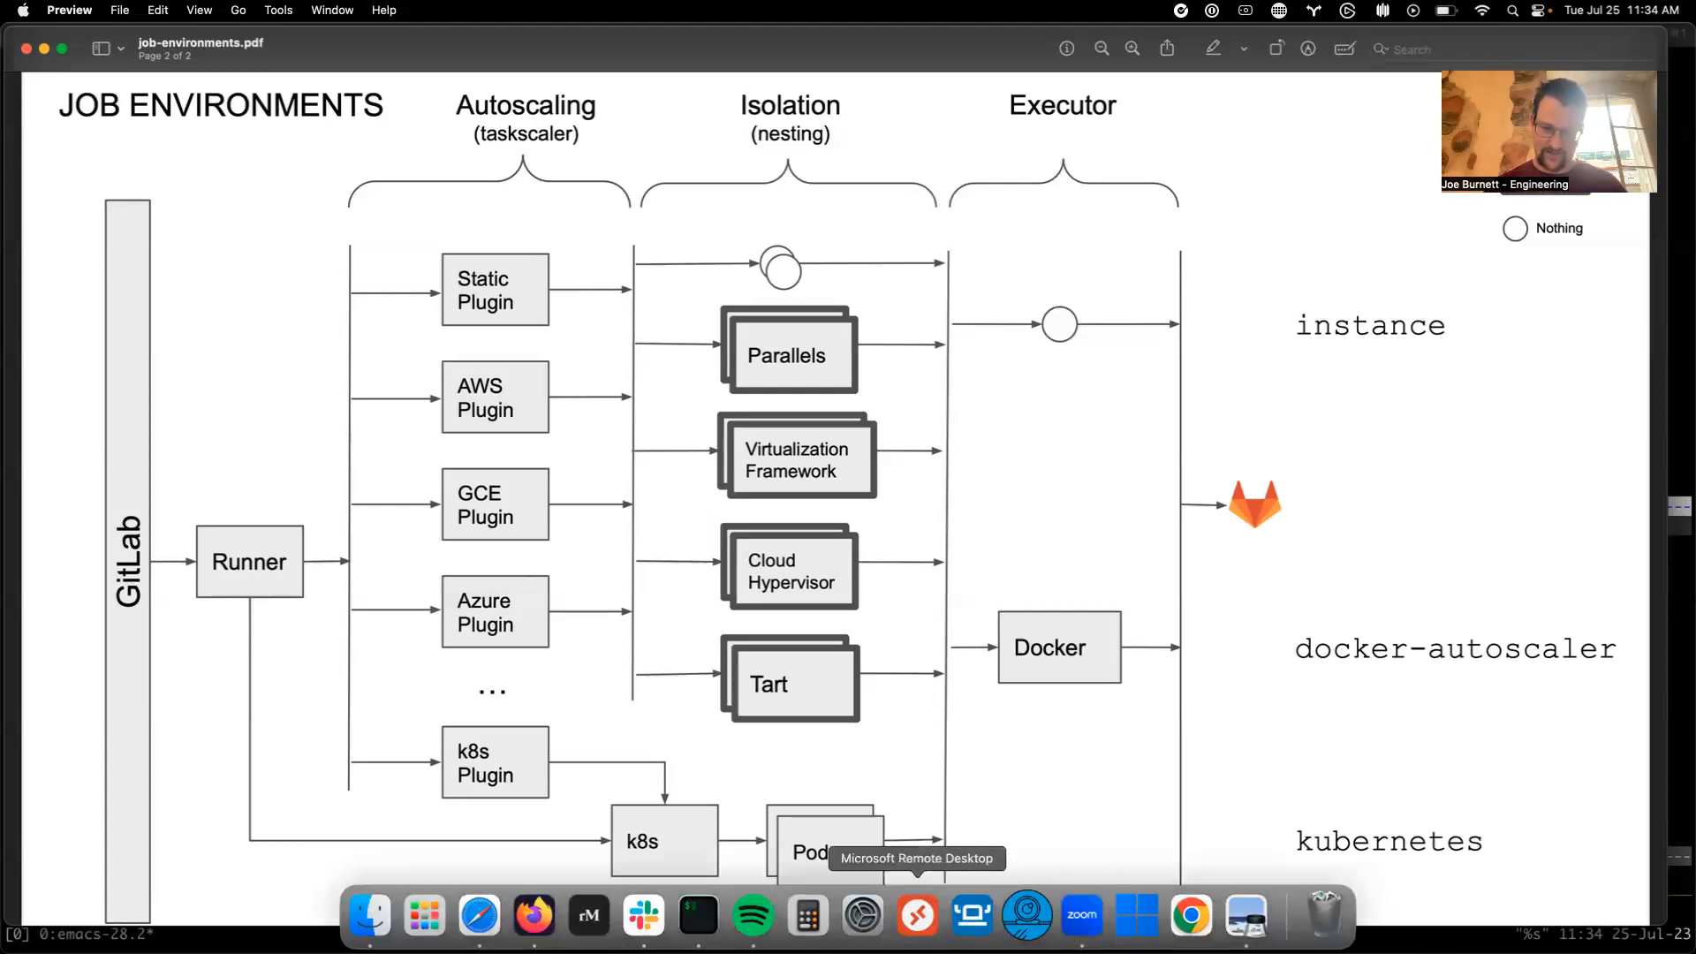
{"action": "mouse_move", "coordinate": [1120, 914]}
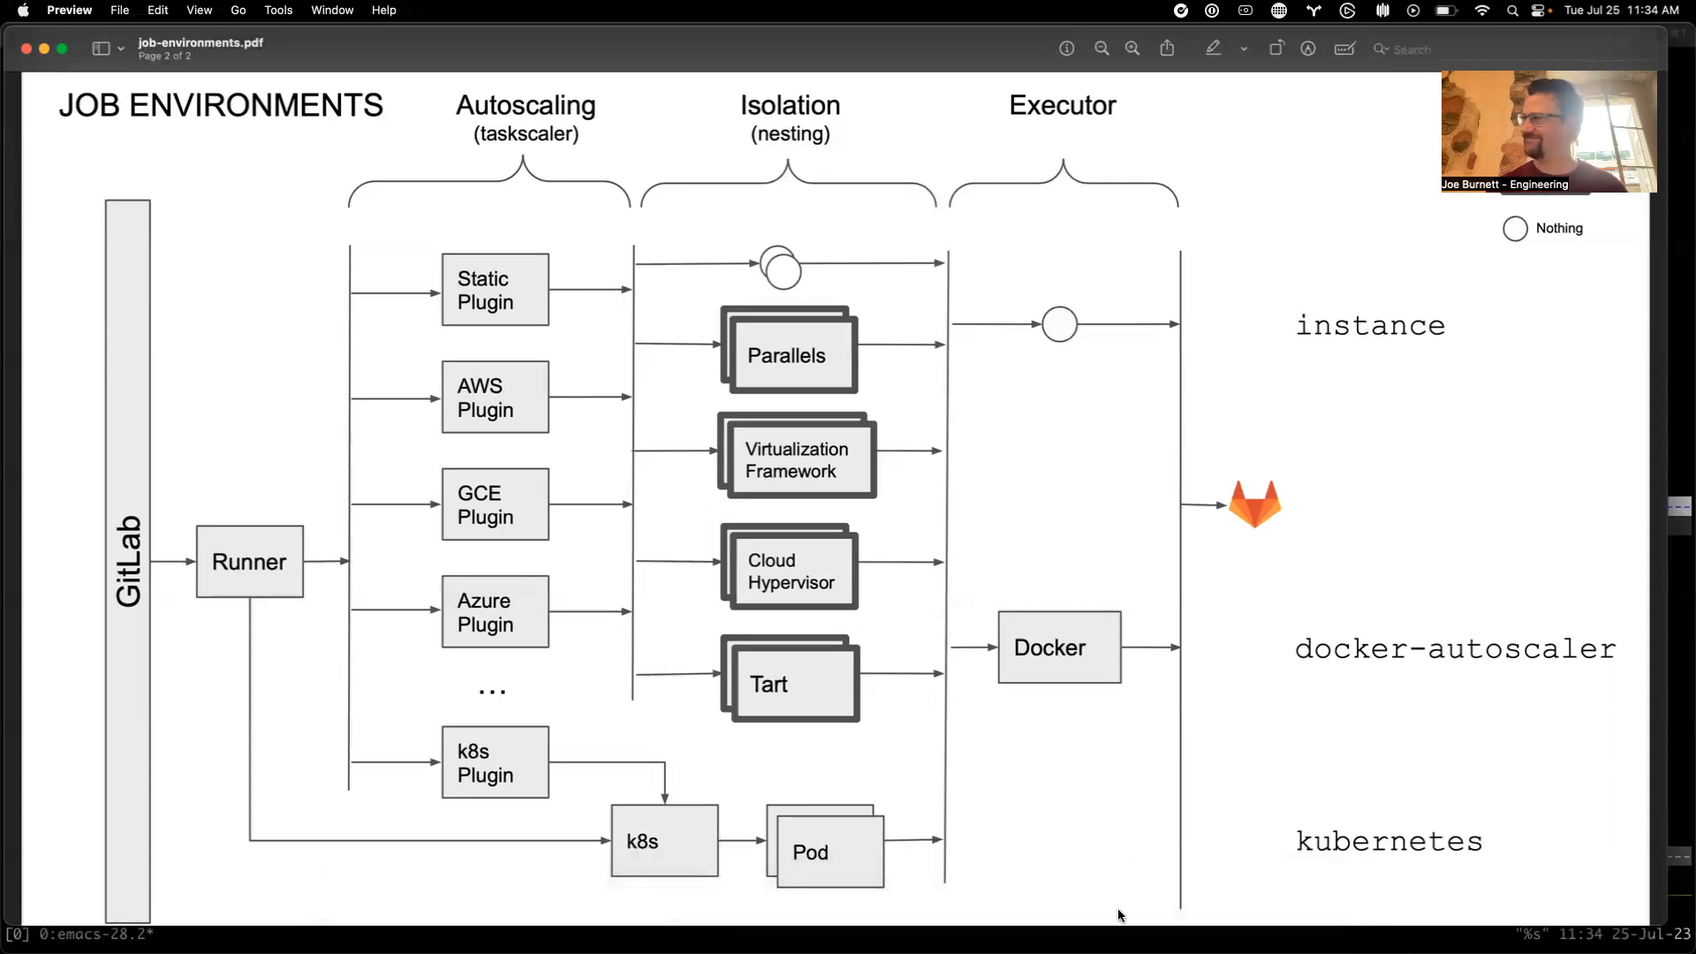